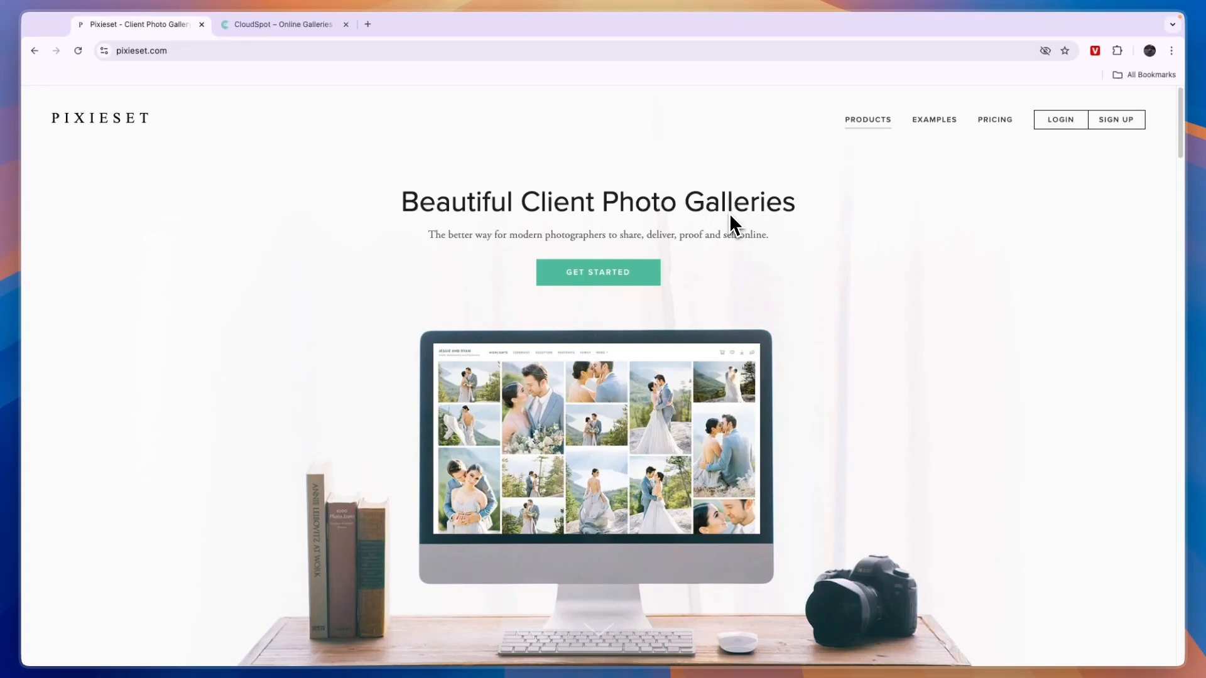
- Flip between the CloudSpot and Pixieset home page tabs, ending on CloudSpot
left_click(281, 24)
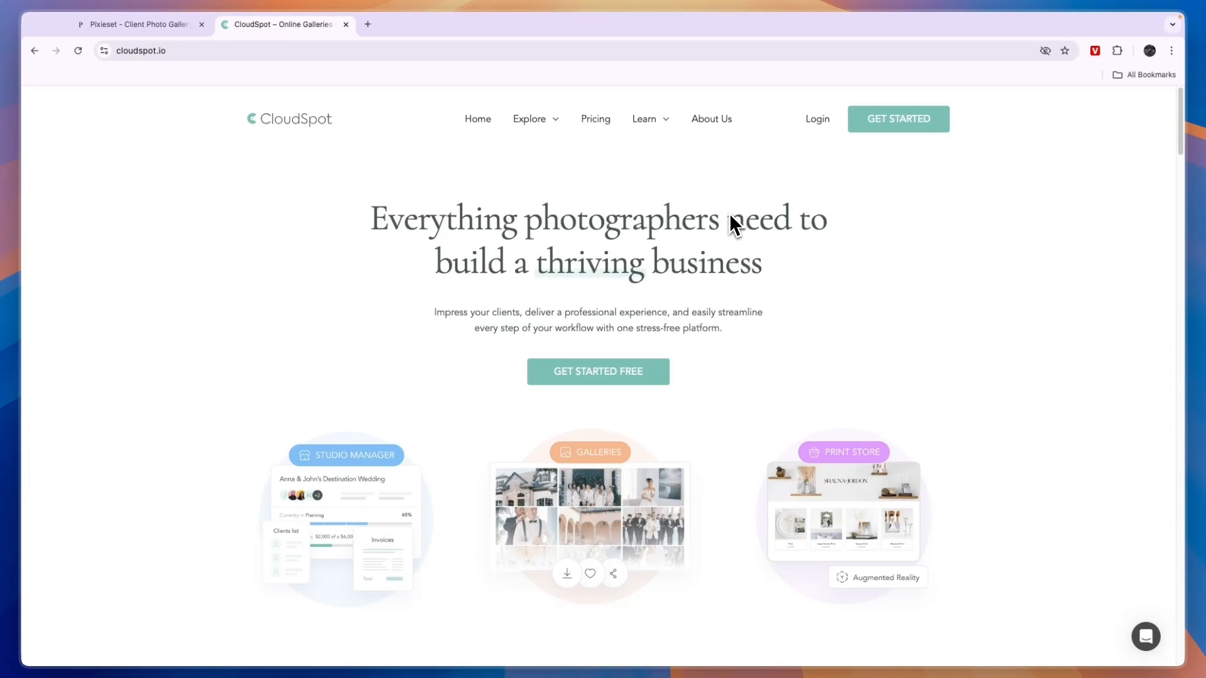
left_click(138, 24)
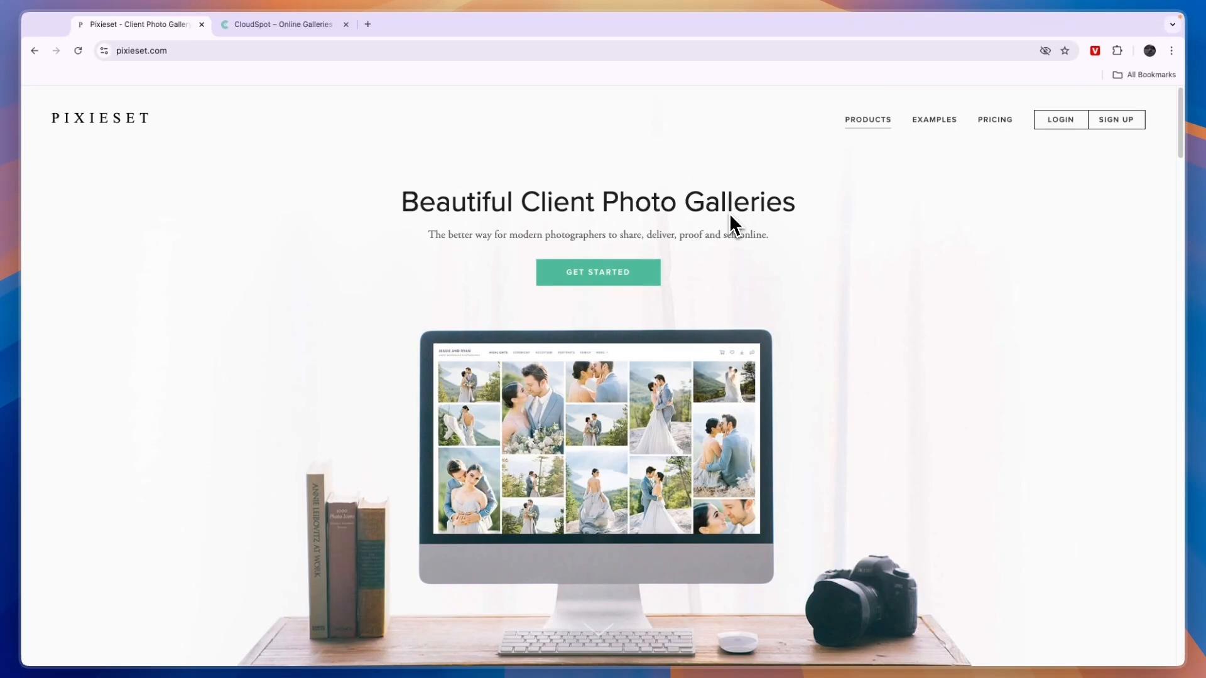
left_click(284, 24)
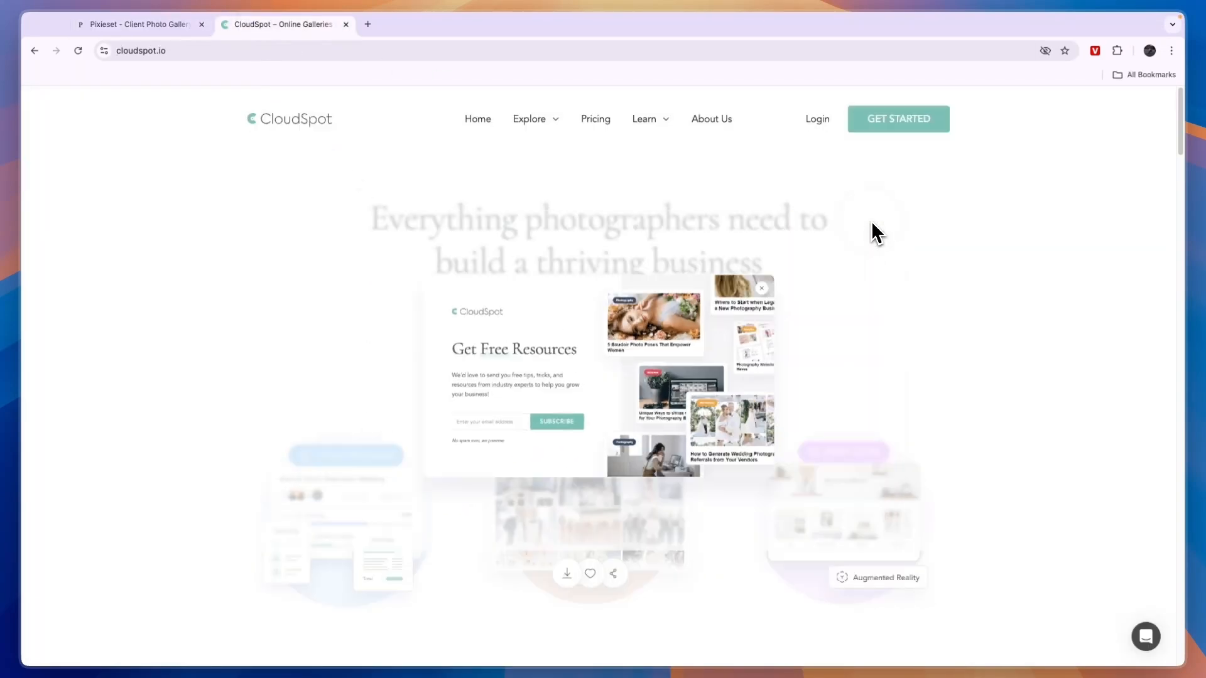
- Close the free-resources pop-up, scroll the CloudSpot home page, and open the Explore product menu
left_click(761, 287)
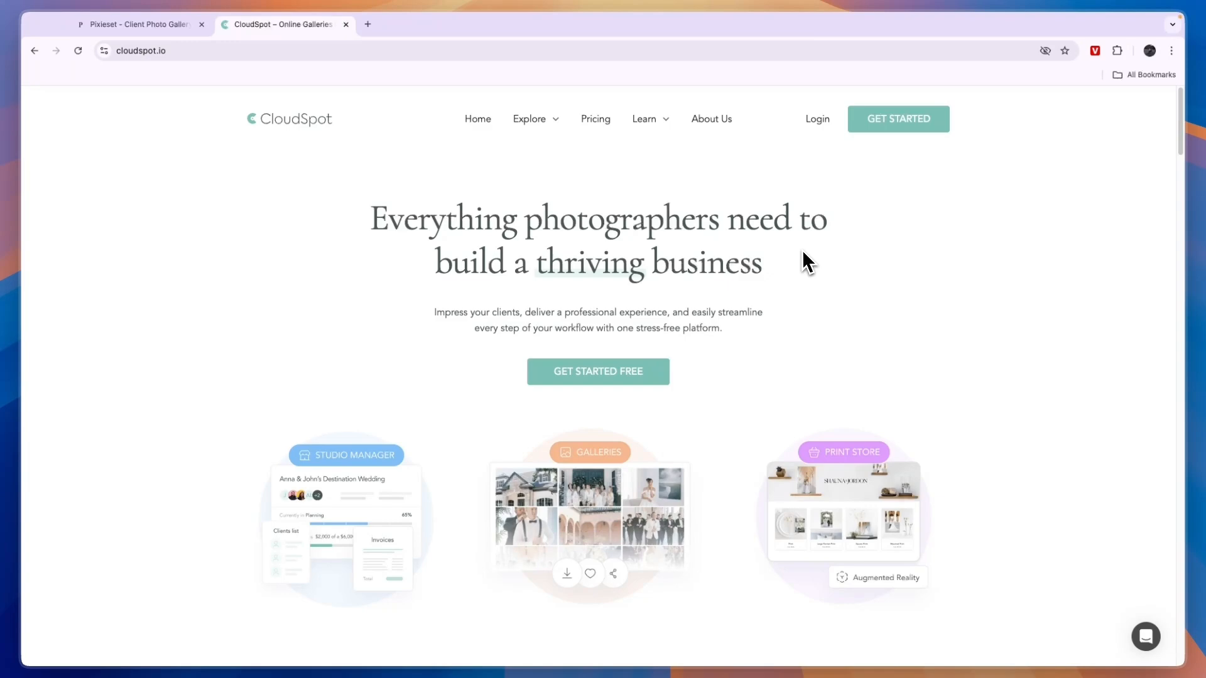
scroll("down", 3)
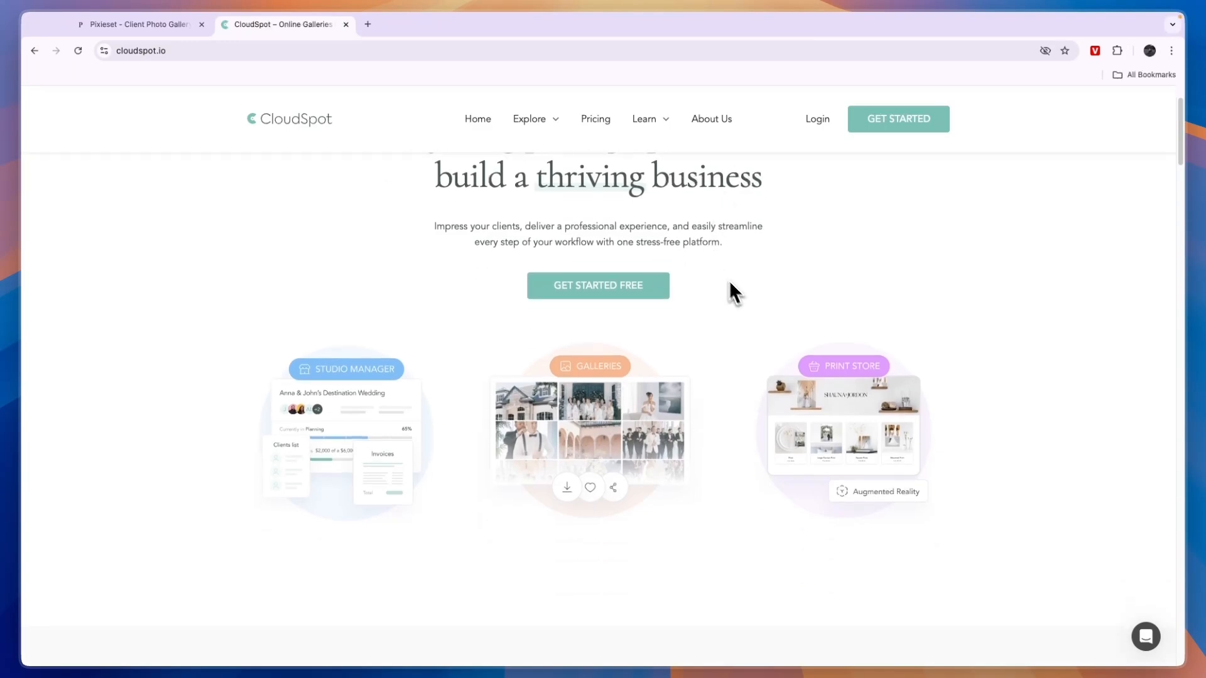
scroll("down", 3)
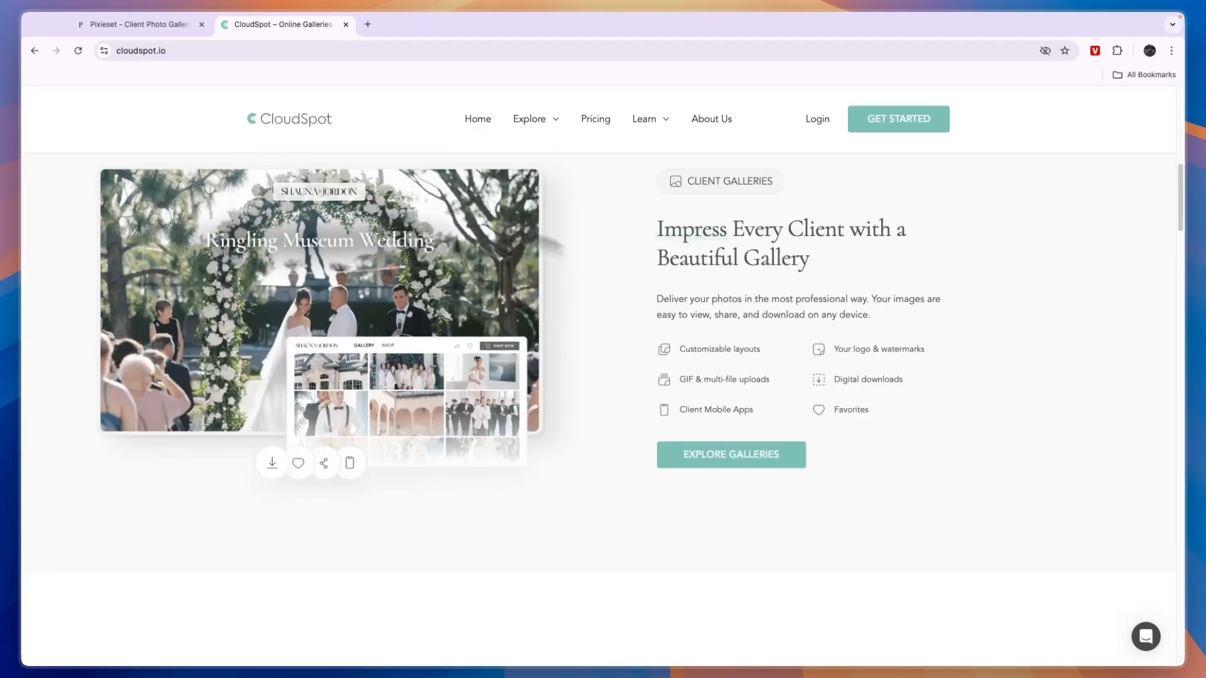
left_click(529, 119)
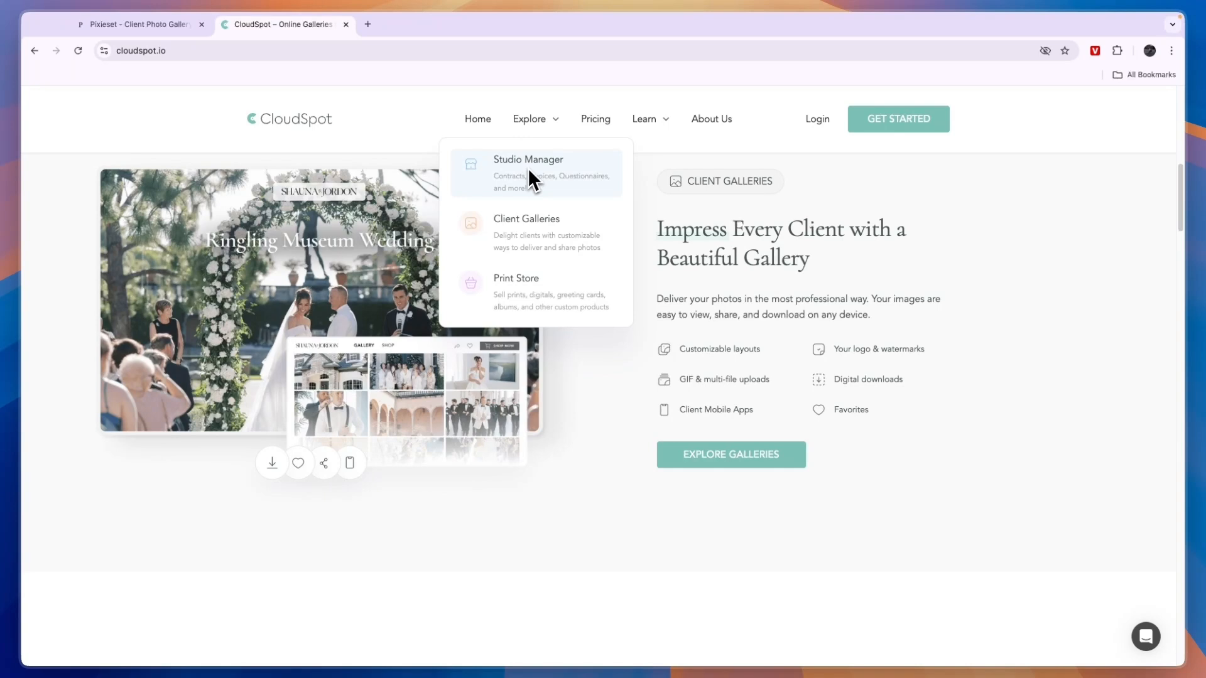
mouse_move(516, 196)
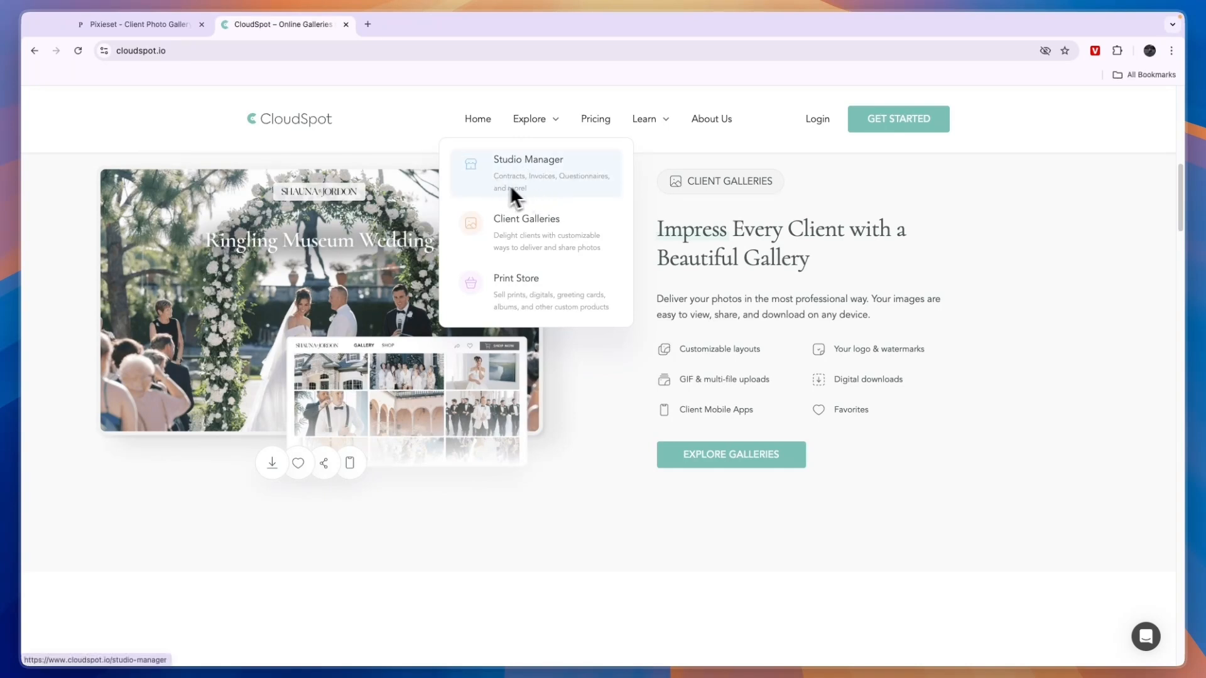
mouse_move(566, 196)
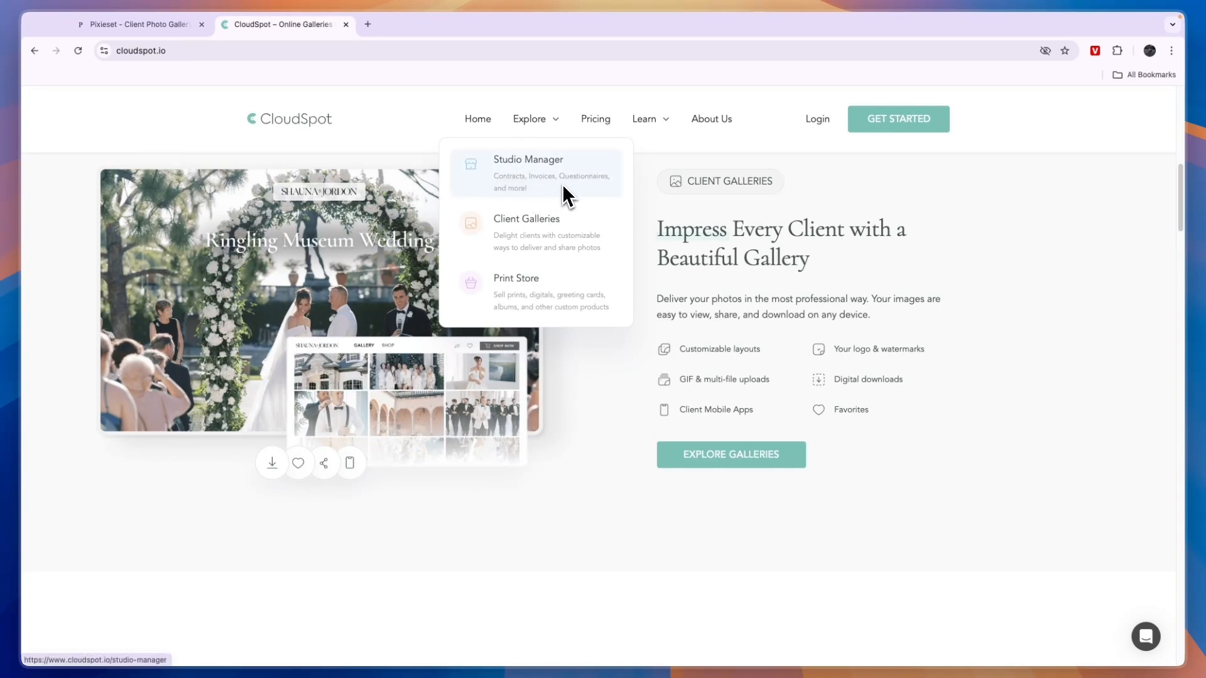
mouse_move(535, 233)
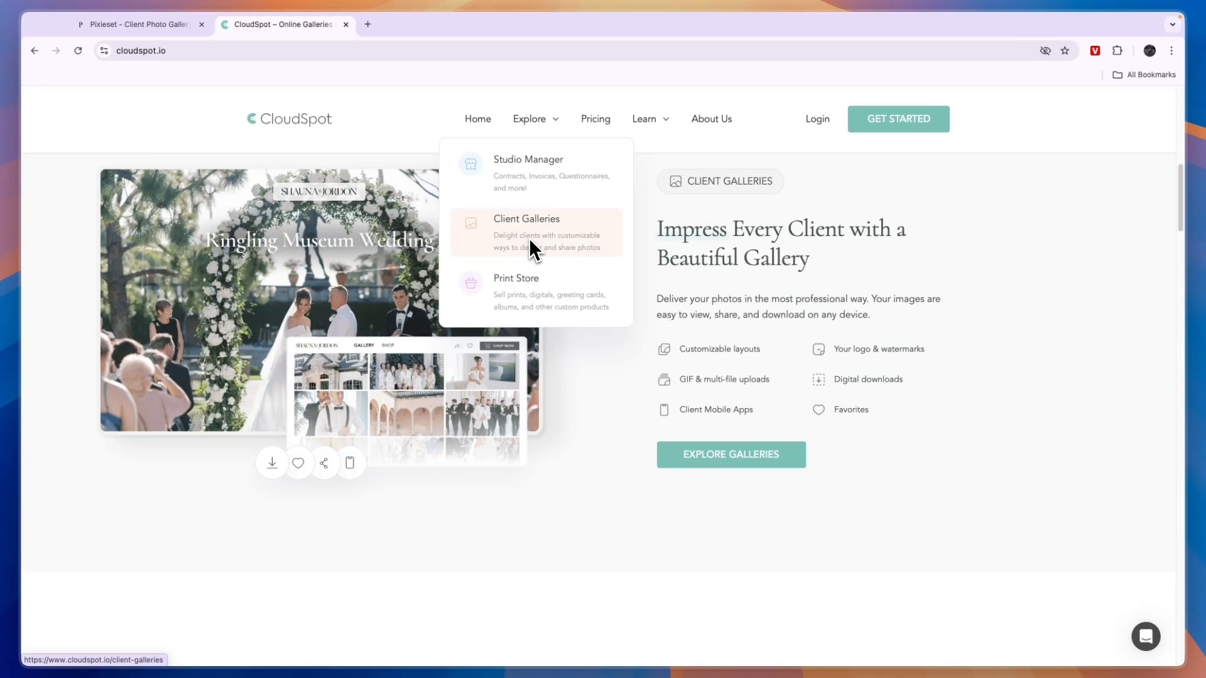
- Open CloudSpot Client Galleries and scroll through favorites, print store and free photo migration sections
left_click(526, 233)
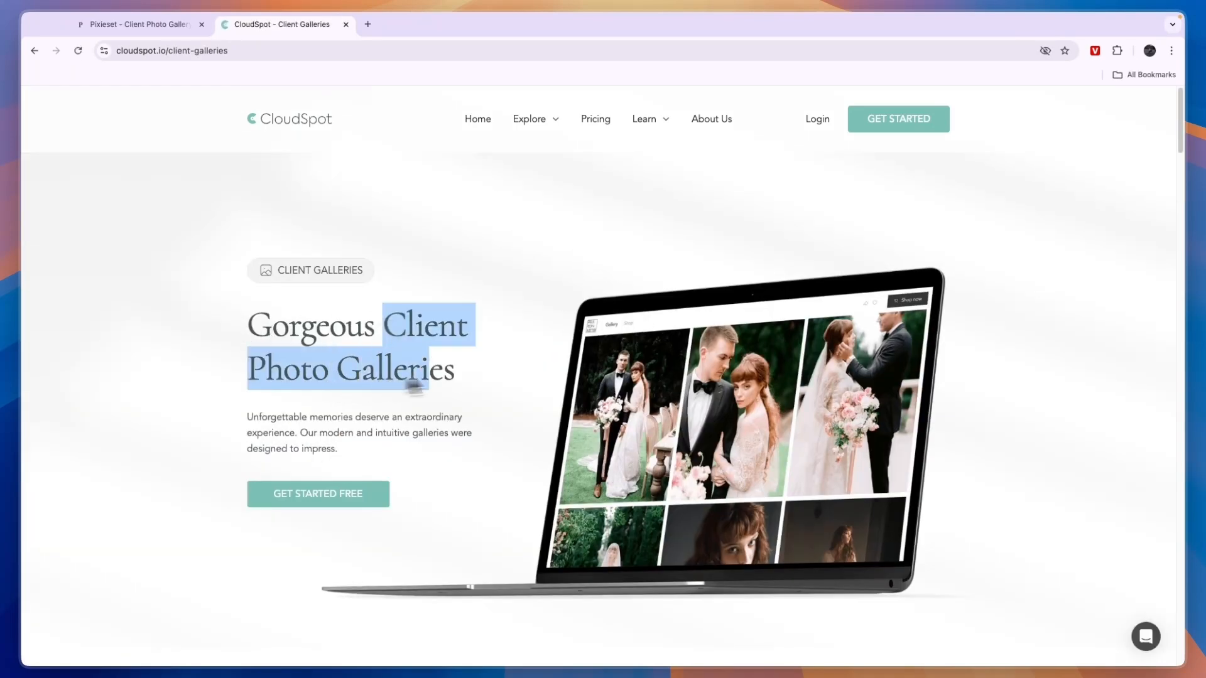
scroll("down", 3)
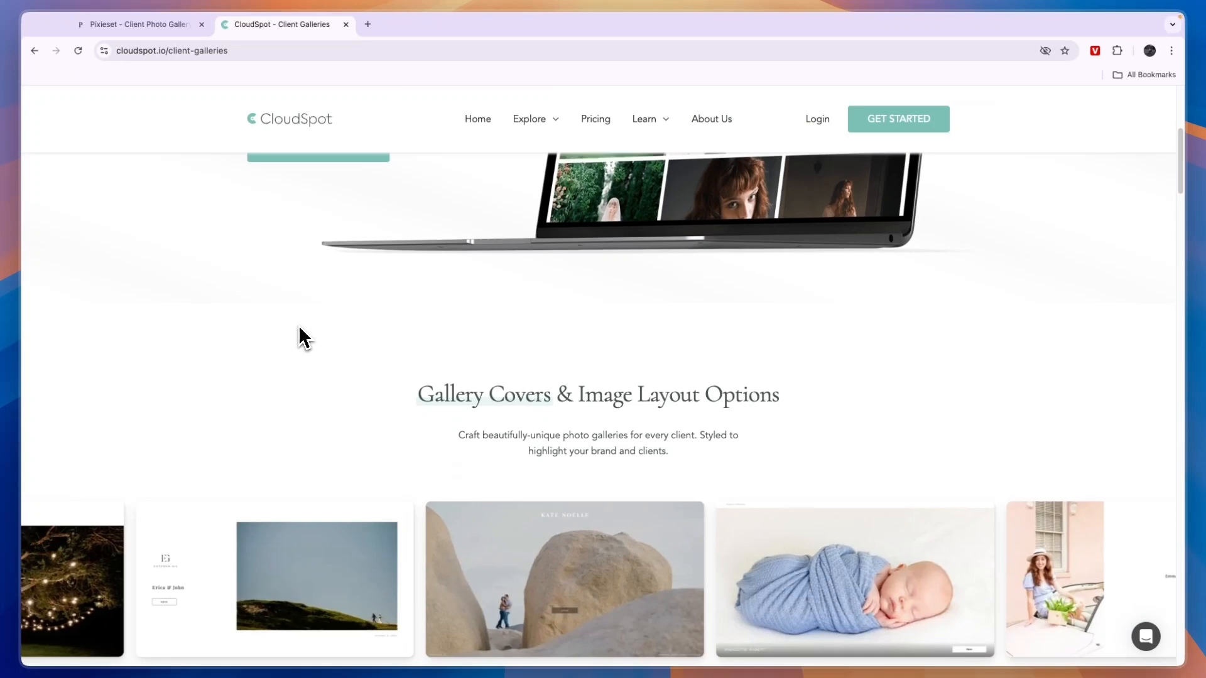
scroll("down", 3)
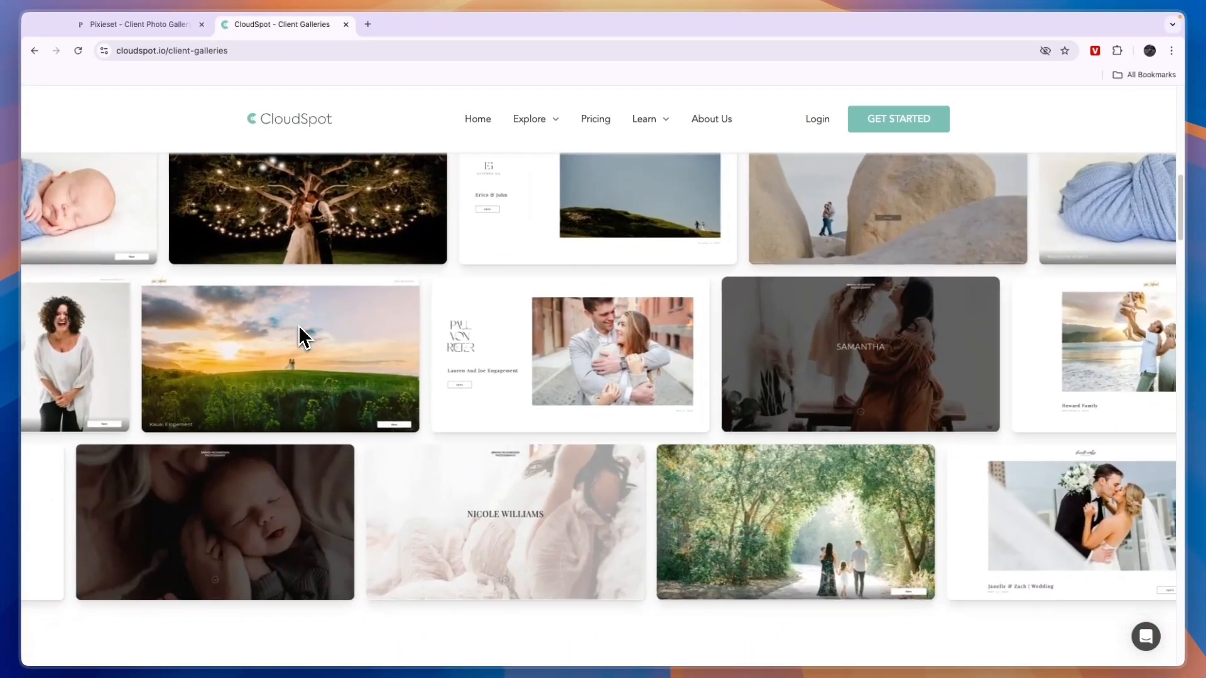
scroll("down", 3)
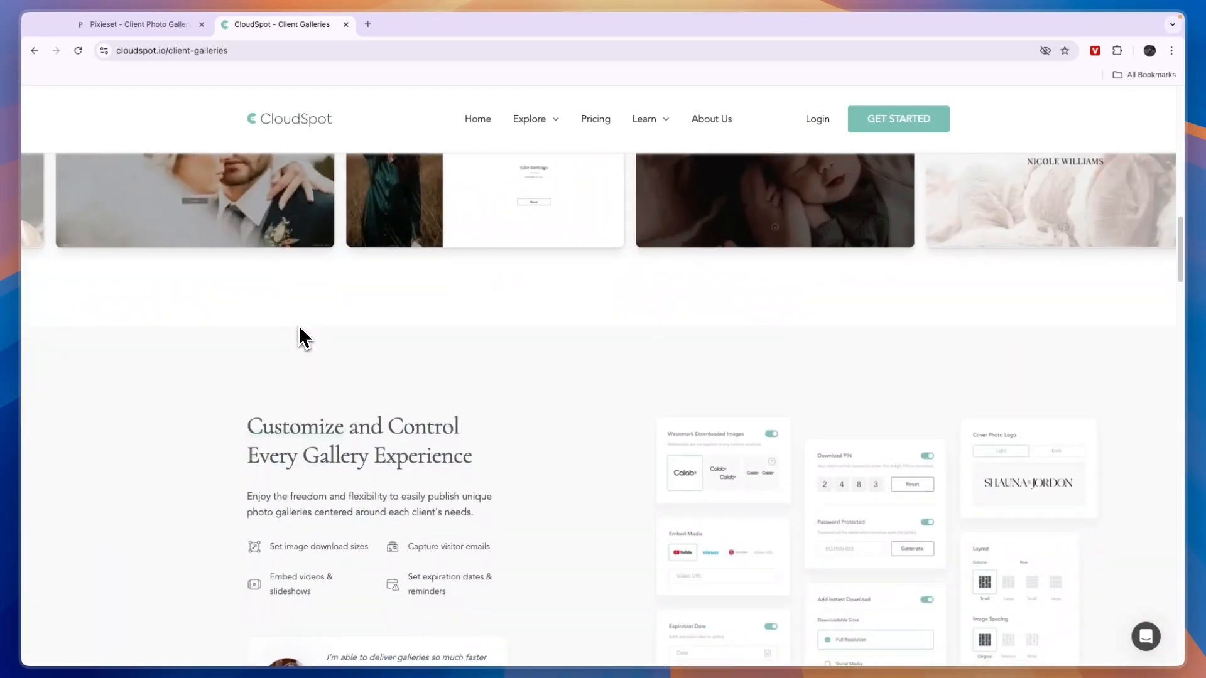
scroll("down", 3)
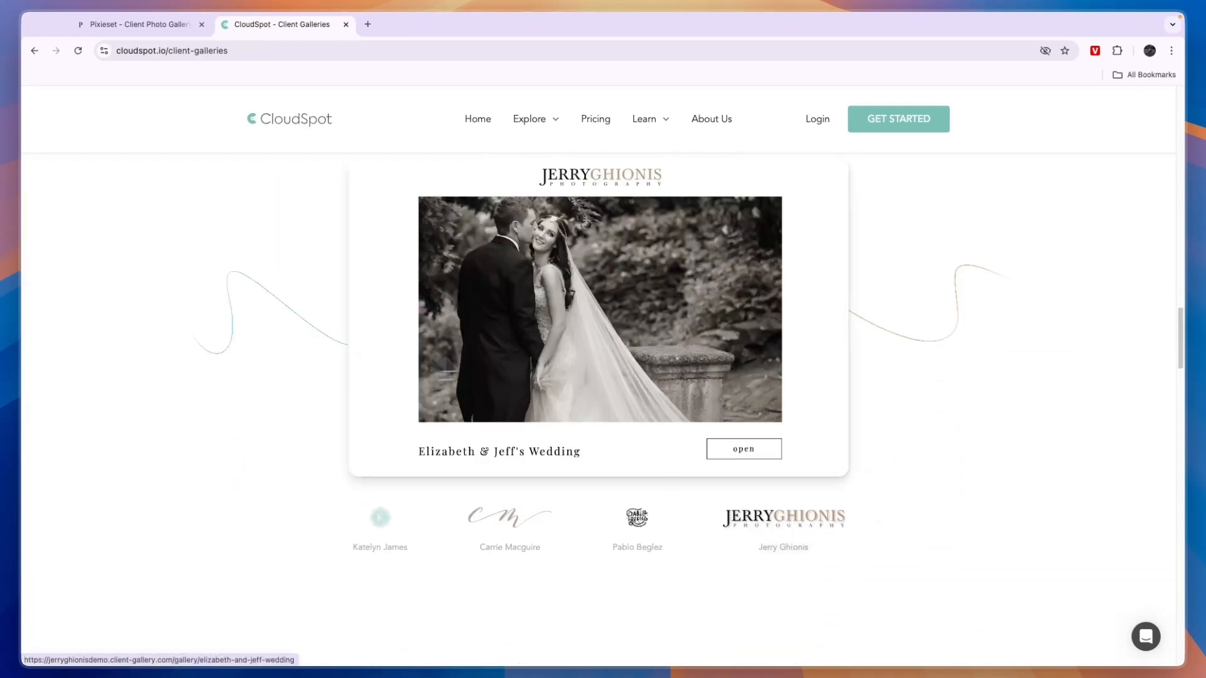
scroll("down", 3)
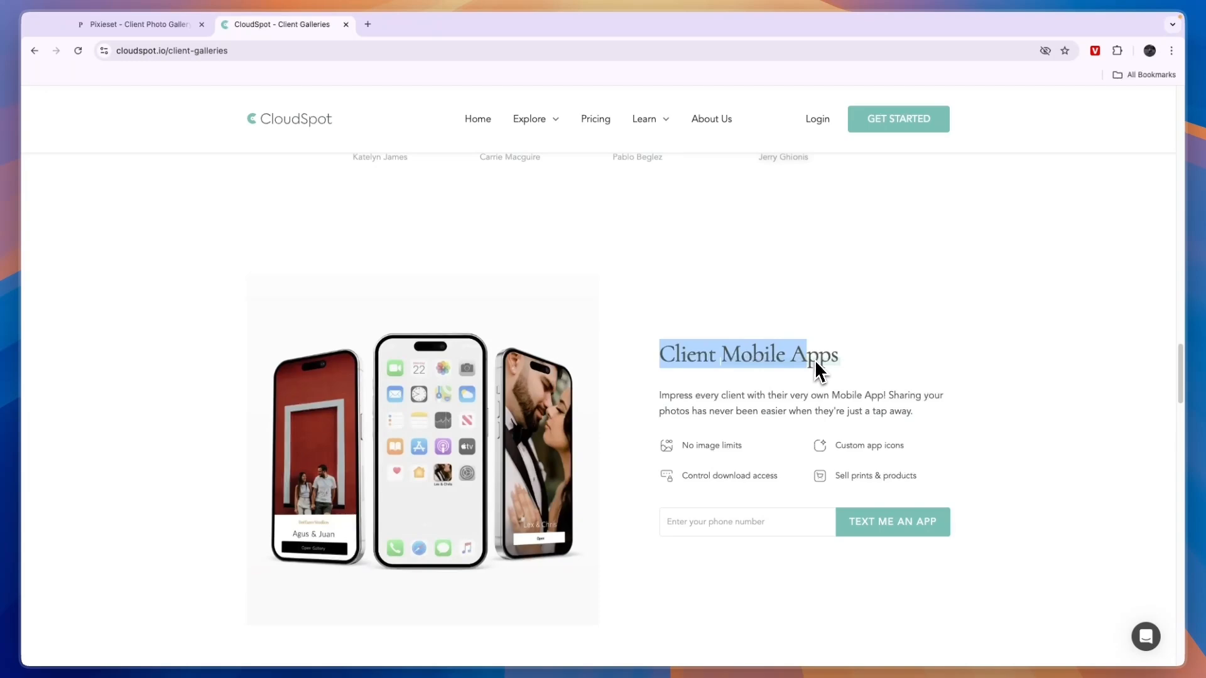
scroll("down", 3)
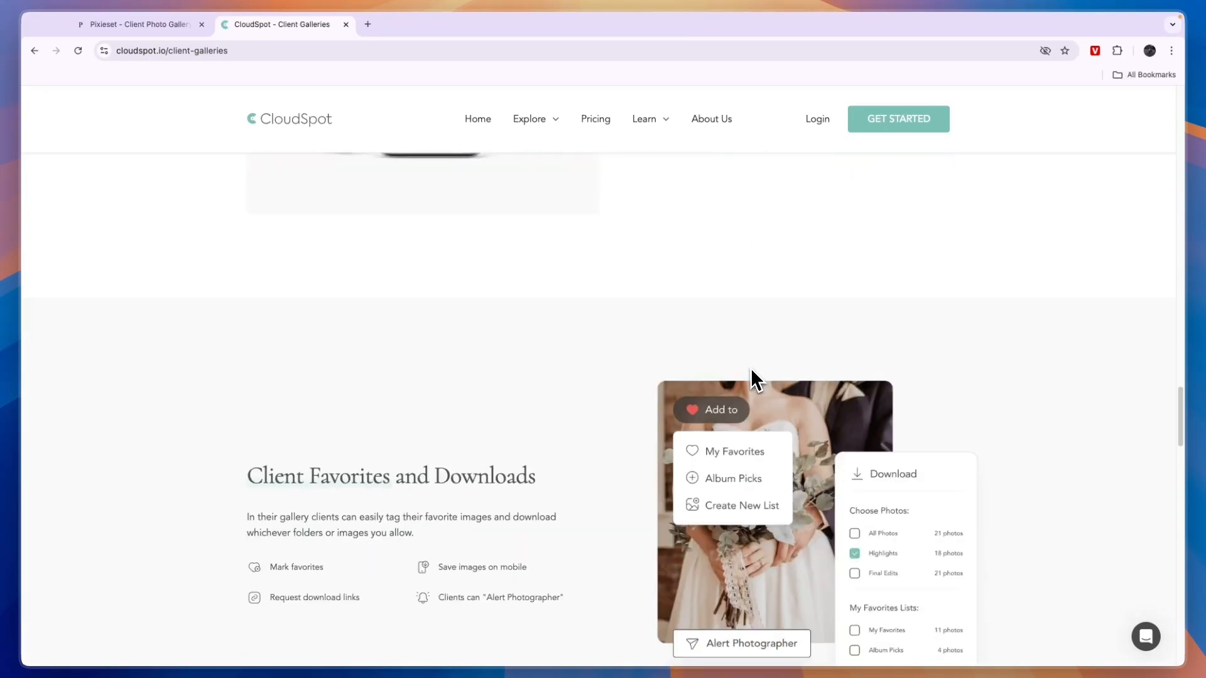
scroll("down", 3)
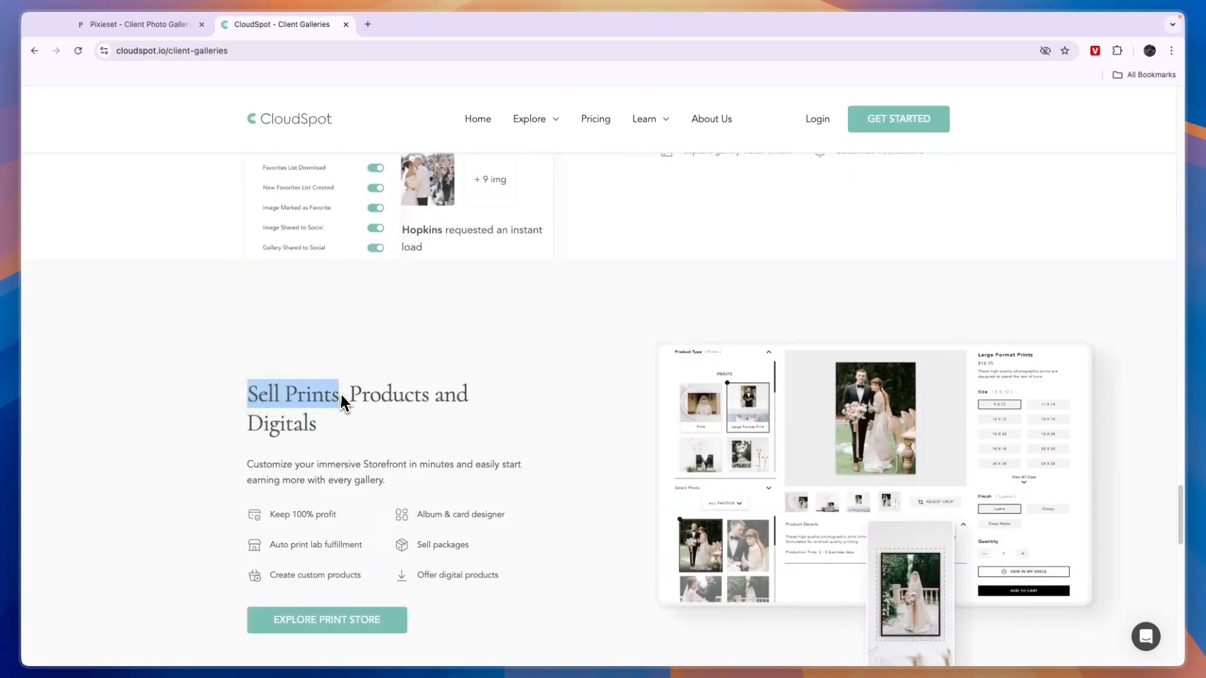
scroll("down", 3)
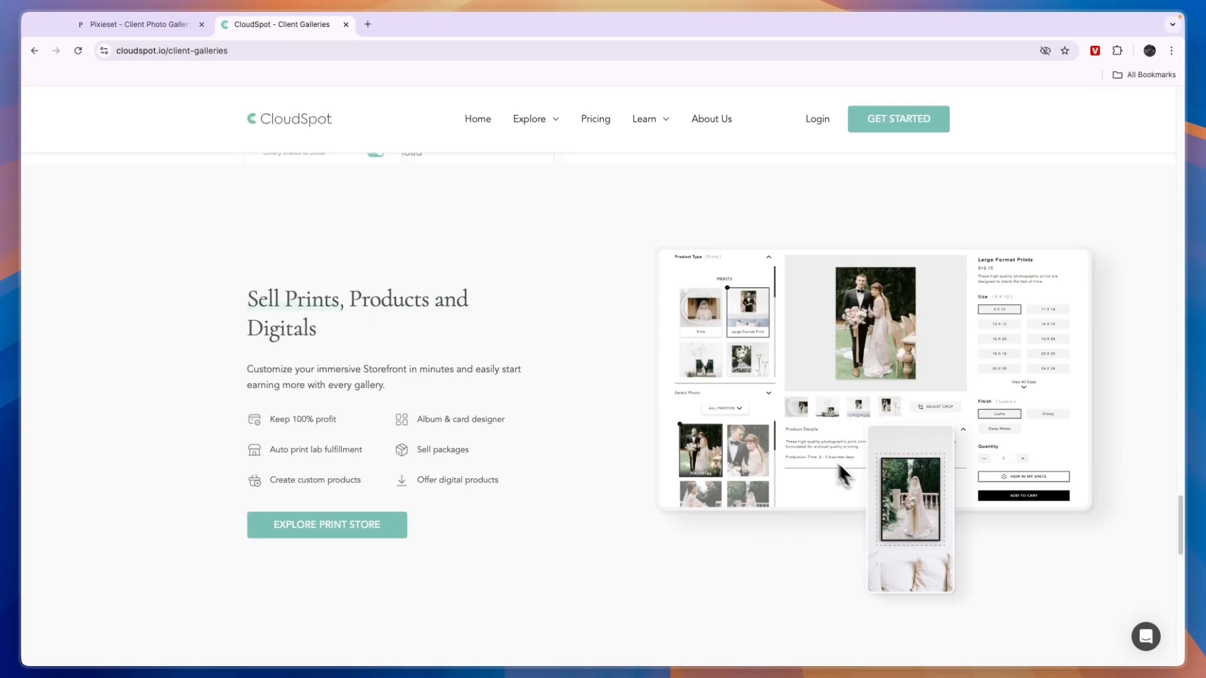
mouse_move(554, 432)
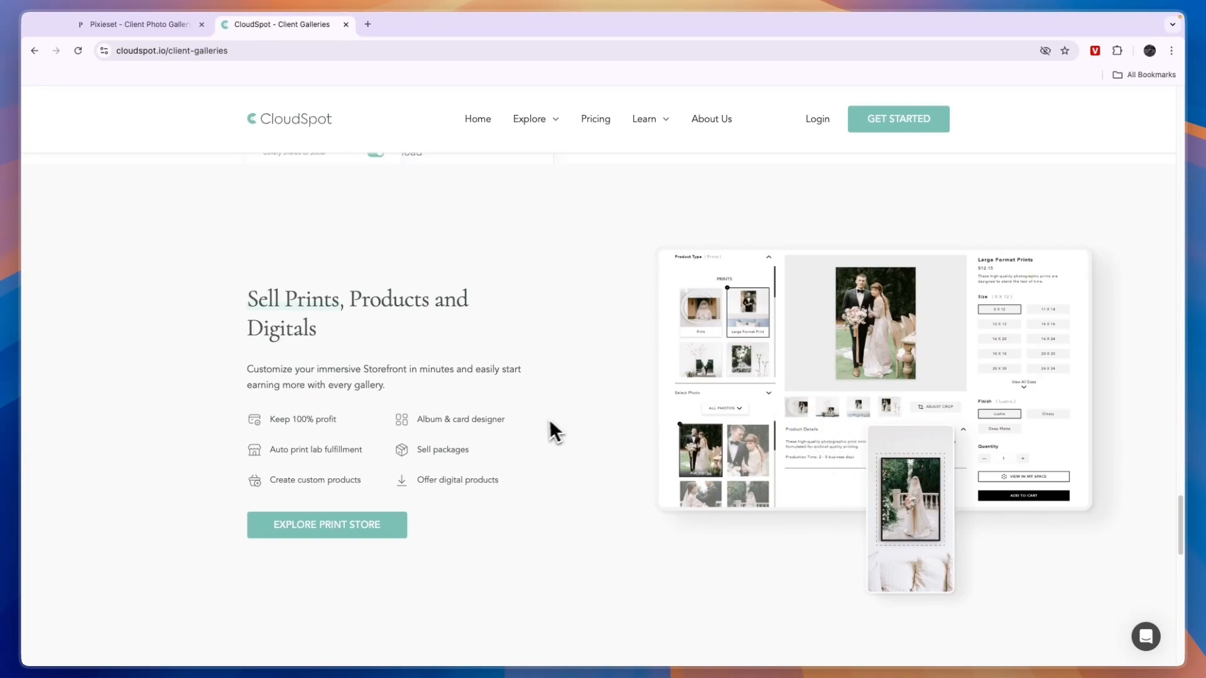
mouse_move(398, 484)
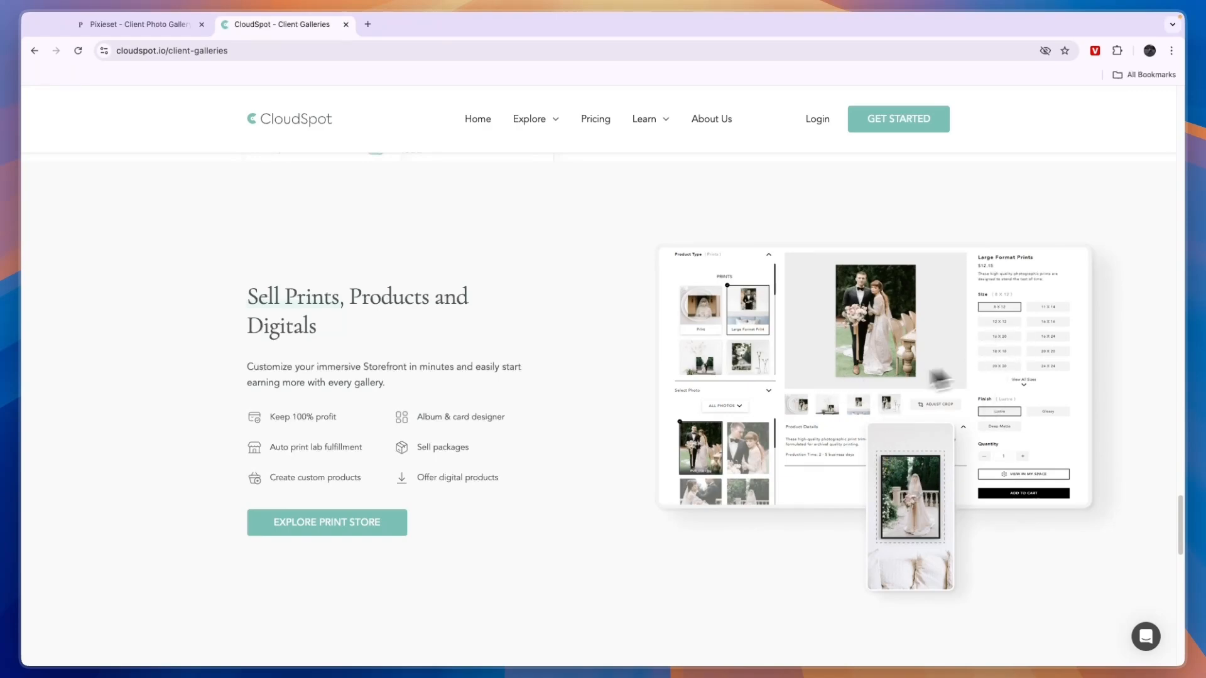
scroll("down", 3)
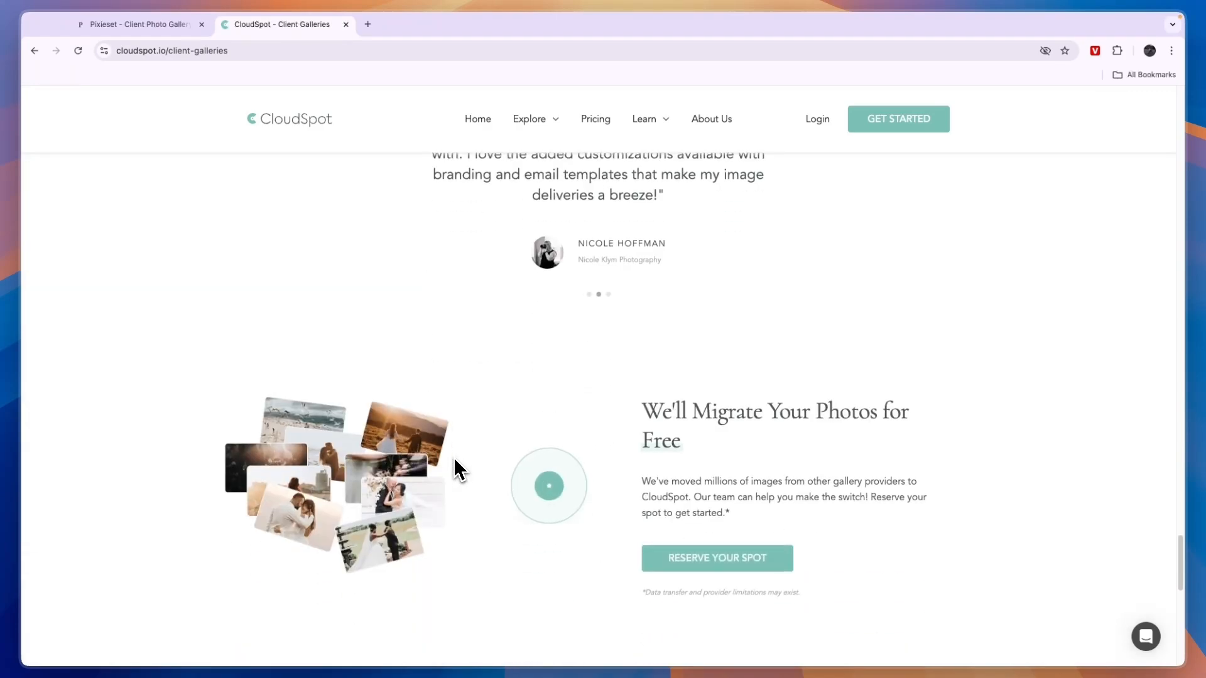
scroll("down", 3)
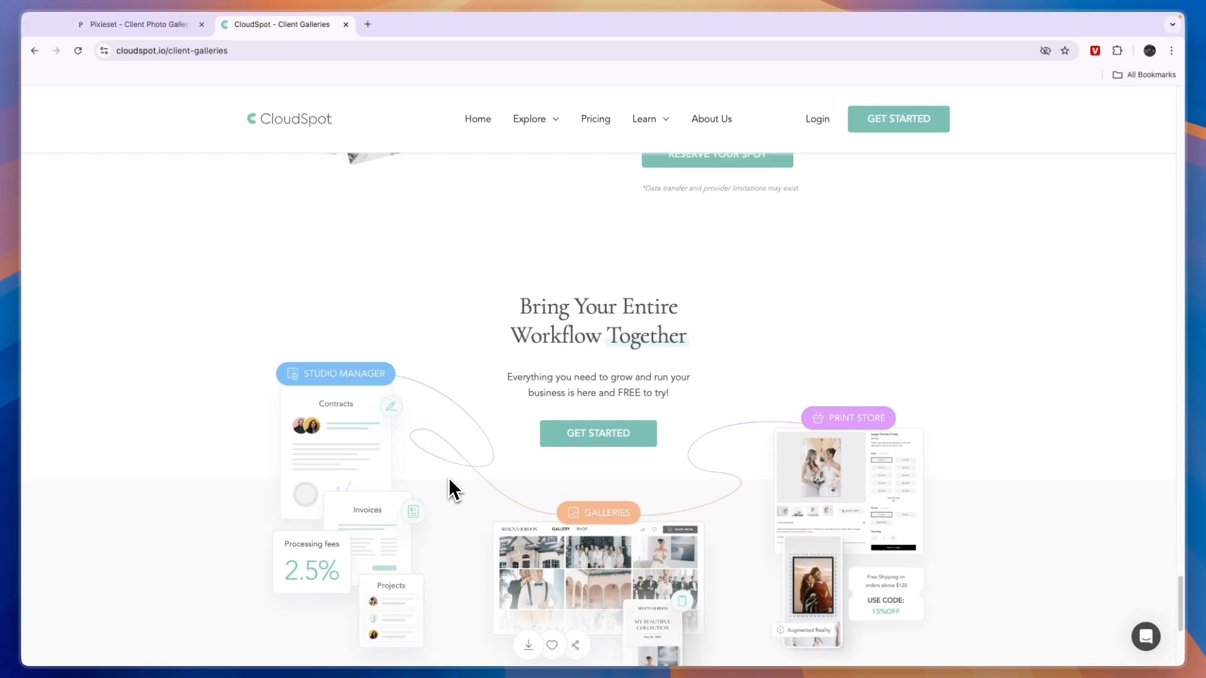
scroll("up", 3)
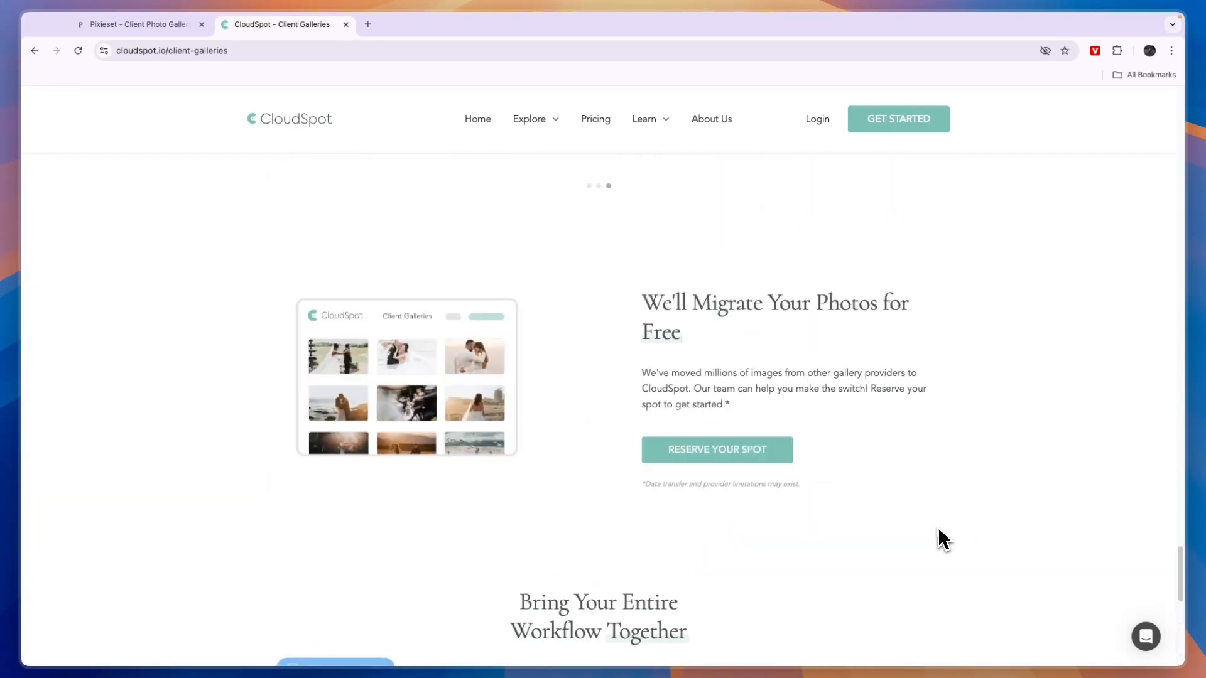
- Open Pixieset's Products dropdown, glance at the CloudSpot tab, then return to Pixieset
left_click(138, 23)
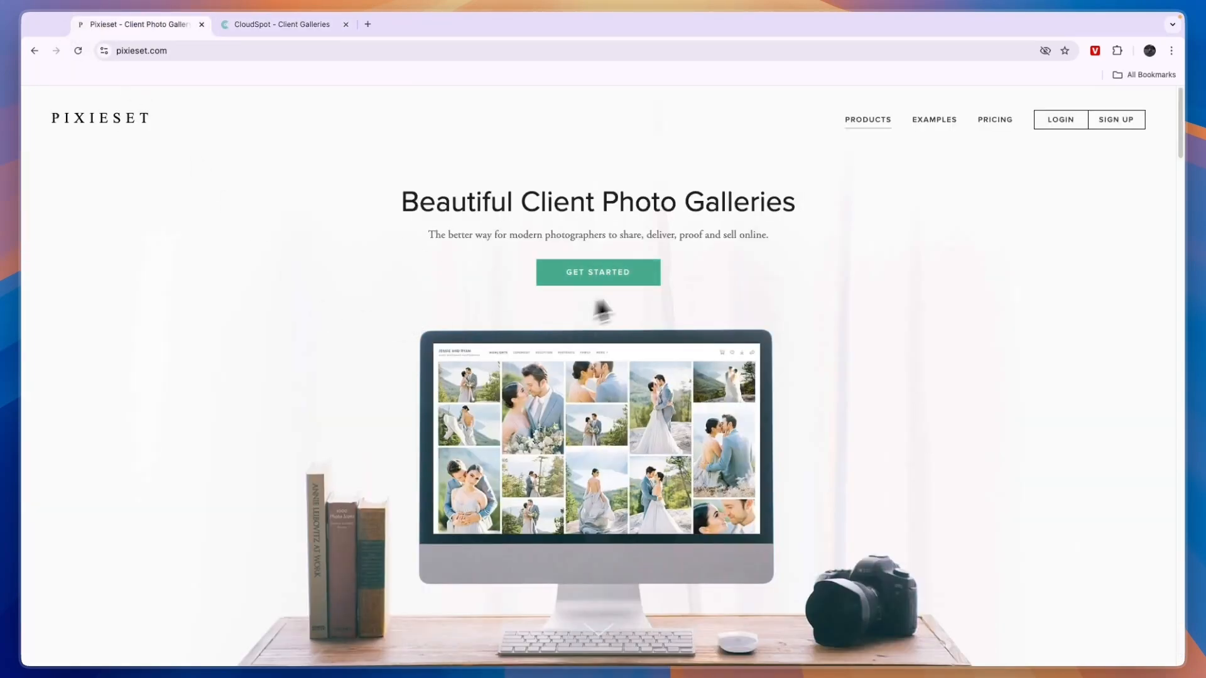
left_click(867, 119)
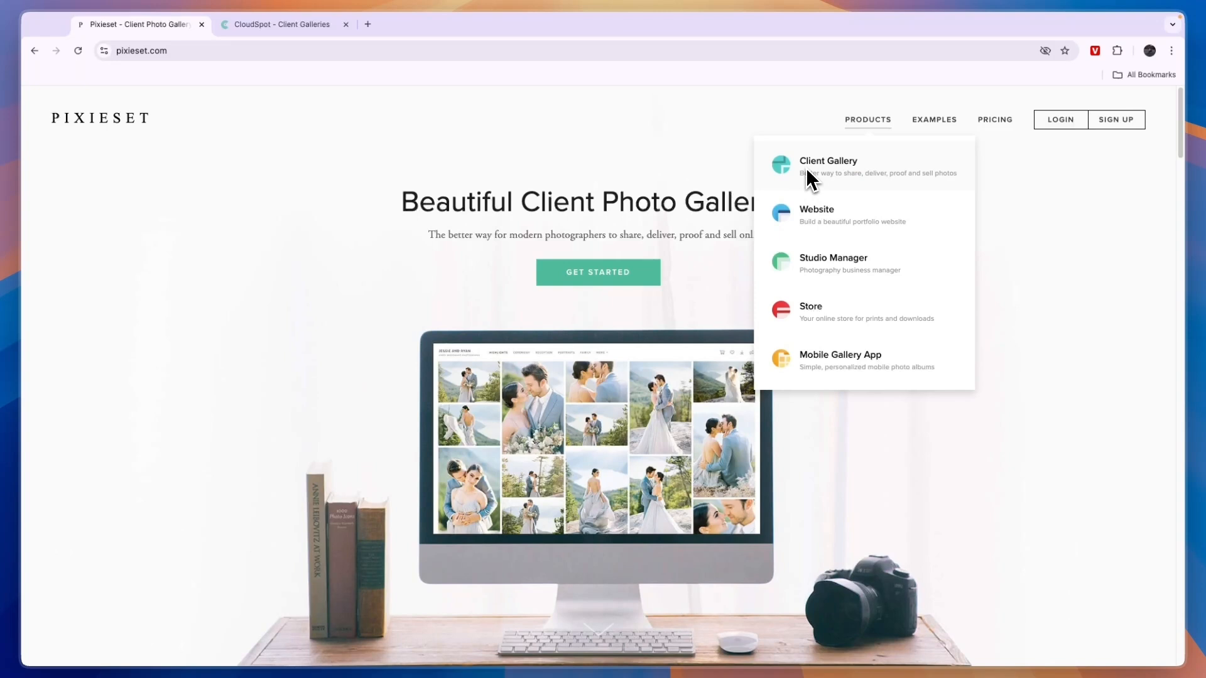
mouse_move(815, 185)
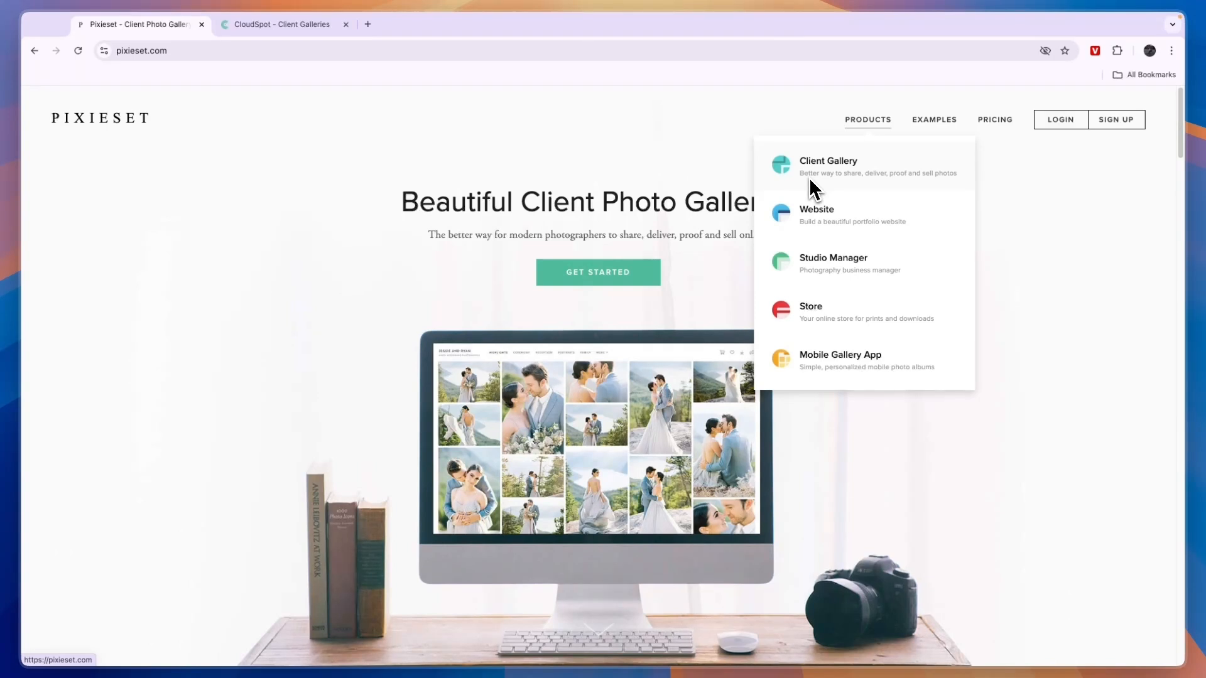
mouse_move(834, 221)
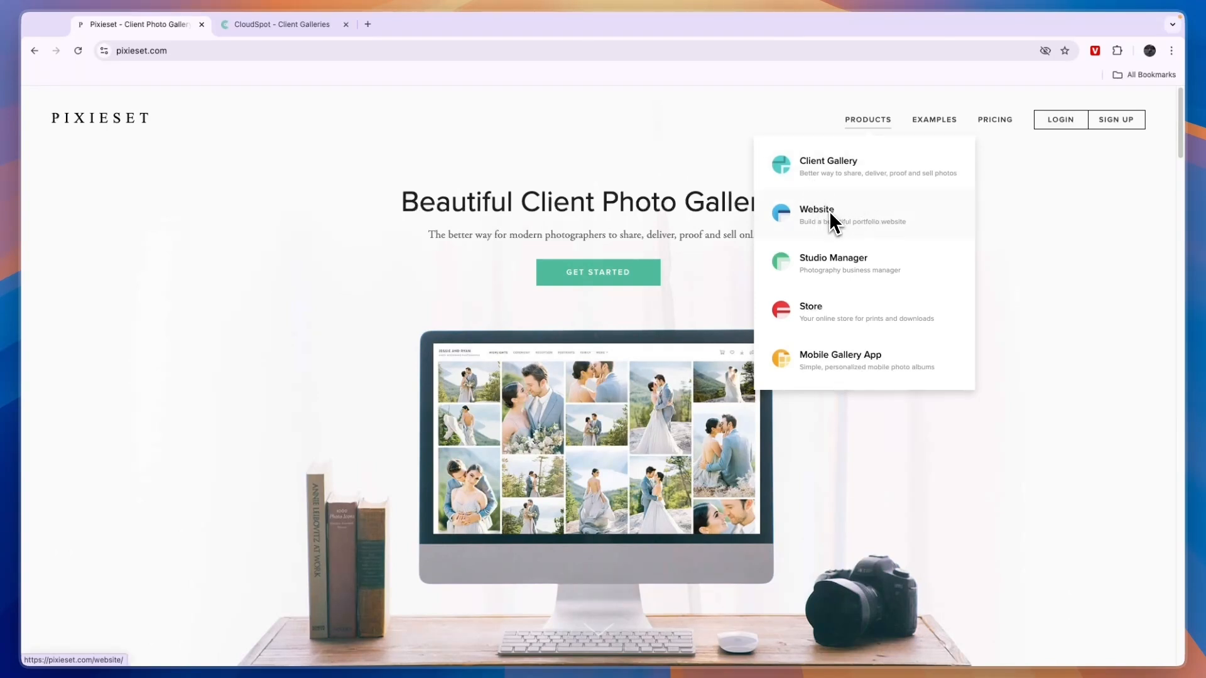
mouse_move(827, 230)
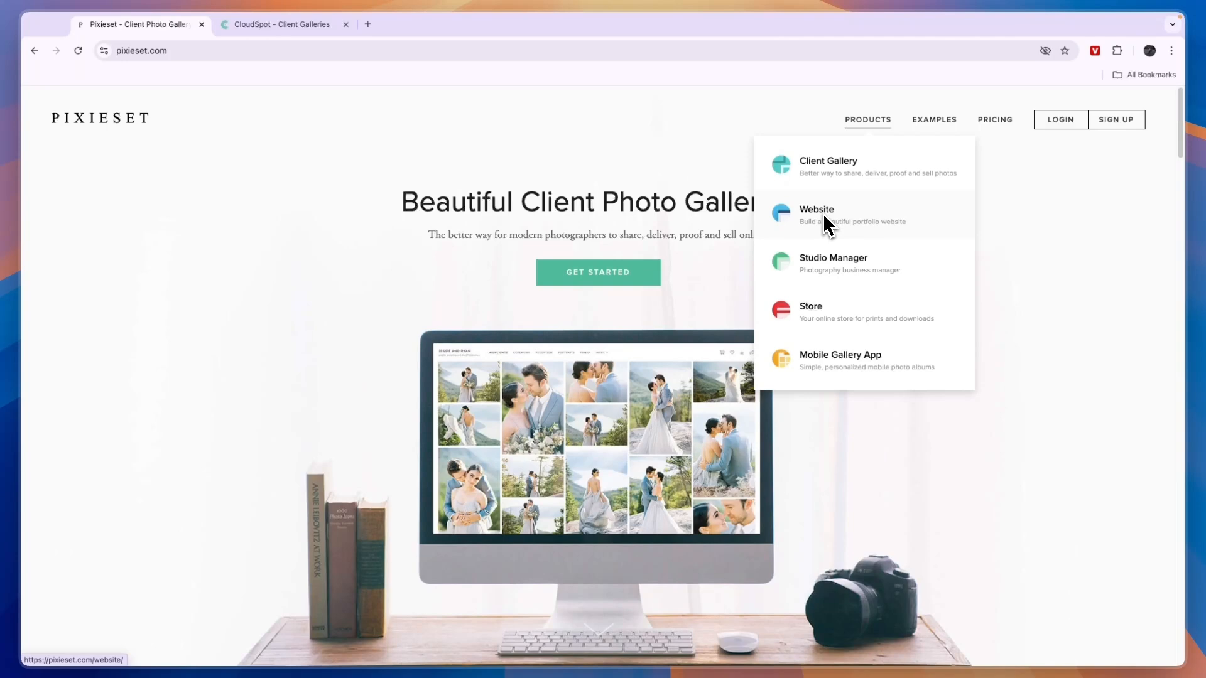
mouse_move(822, 233)
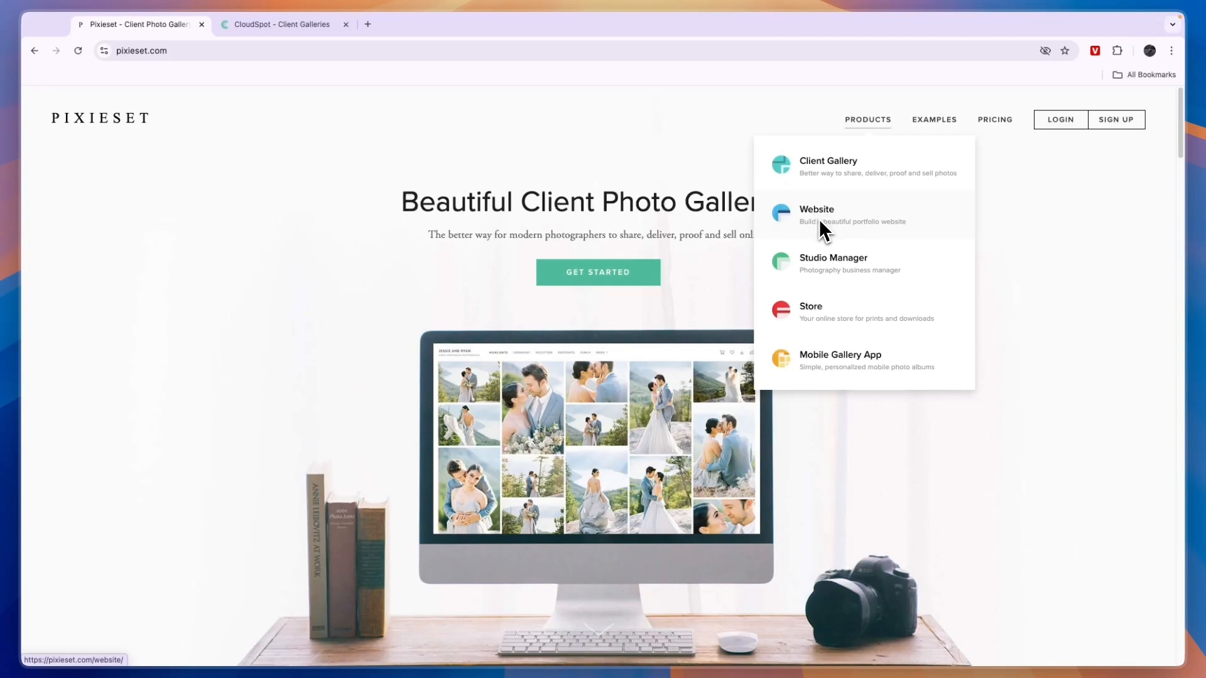
mouse_move(815, 228)
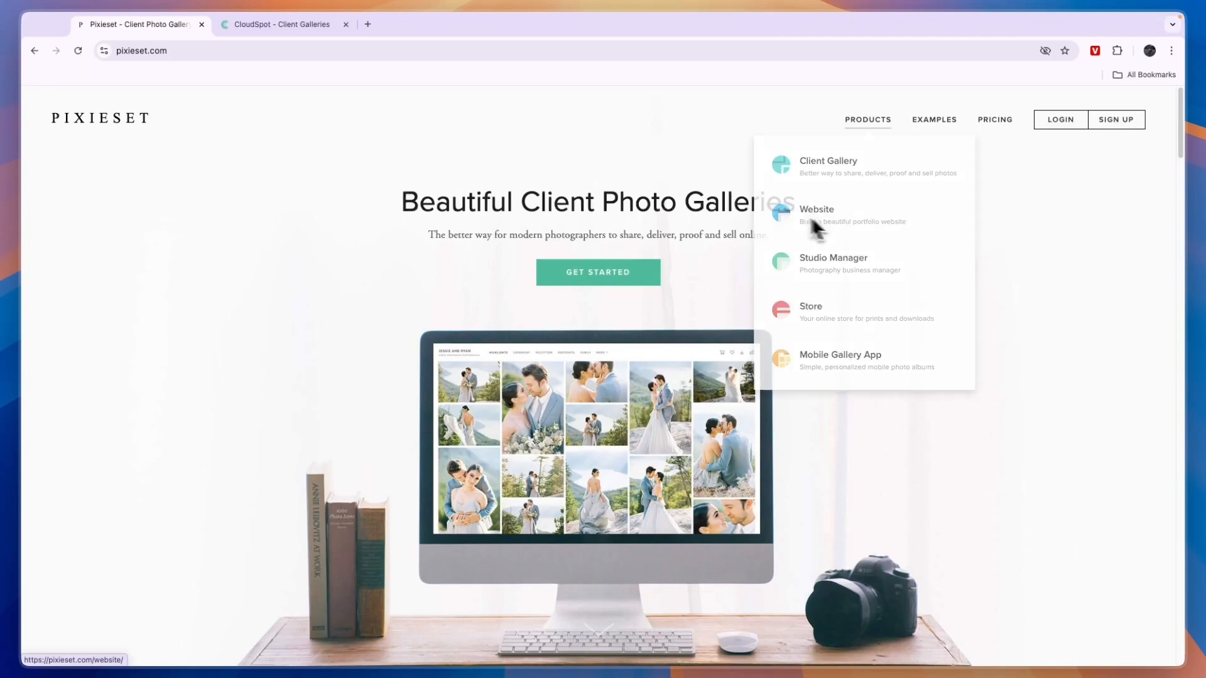
left_click(282, 24)
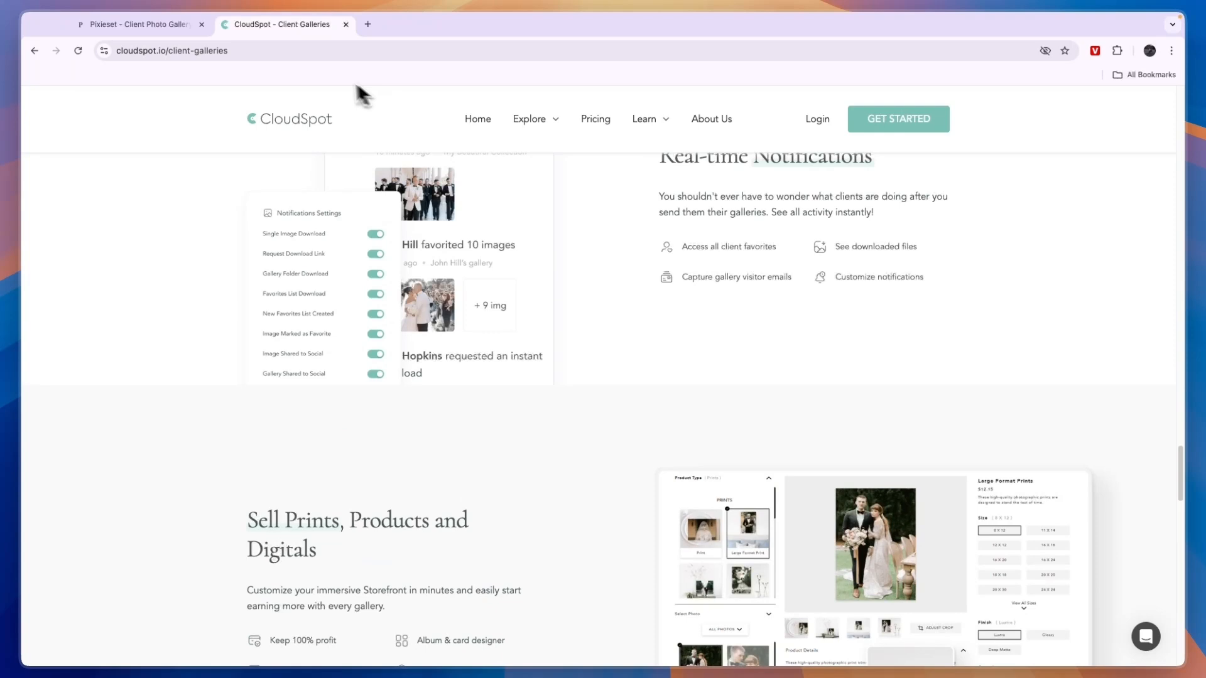
left_click(139, 24)
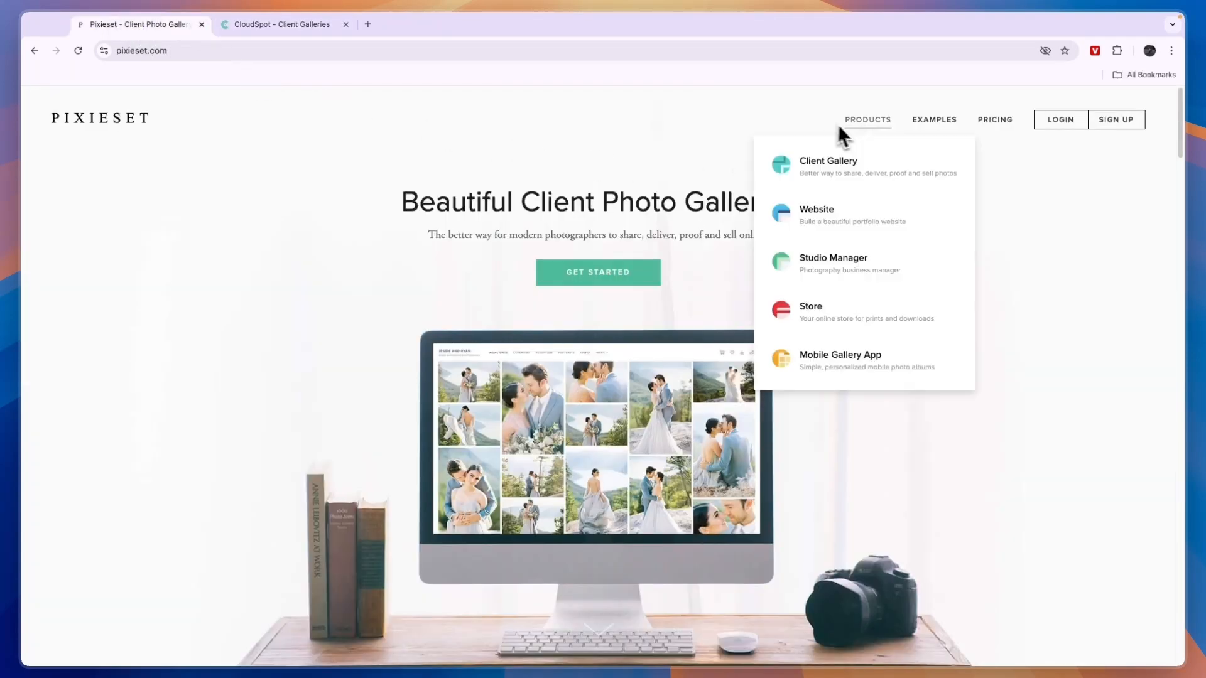
mouse_move(856, 237)
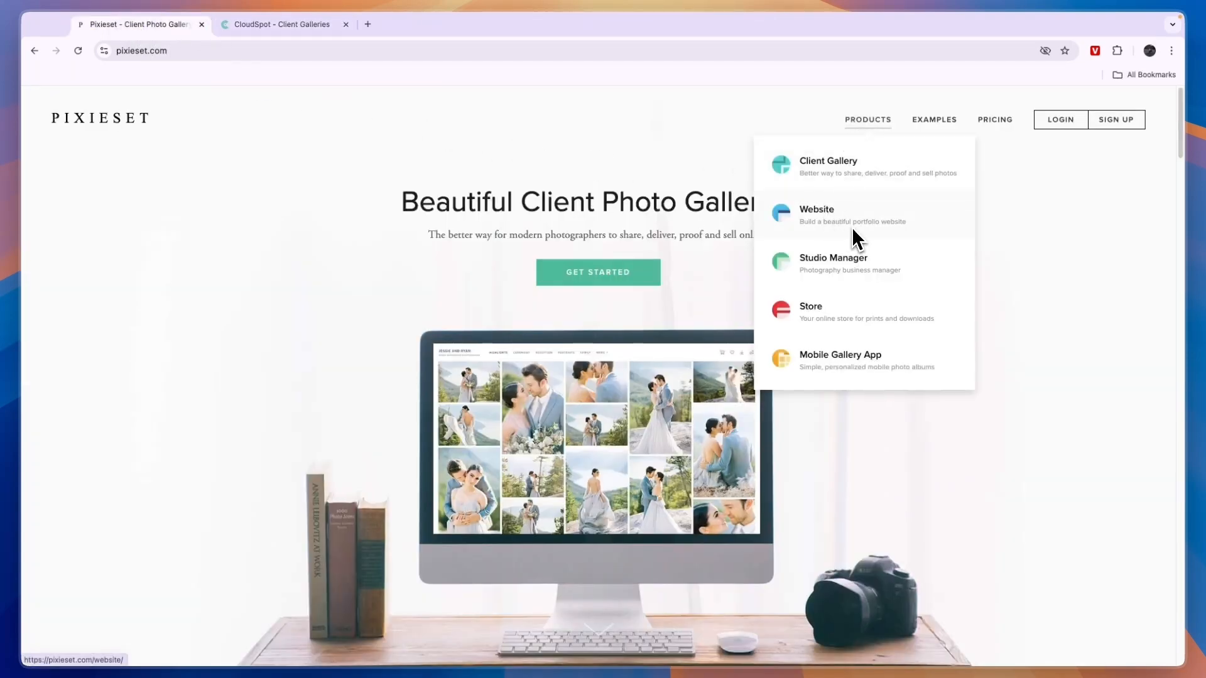
mouse_move(822, 269)
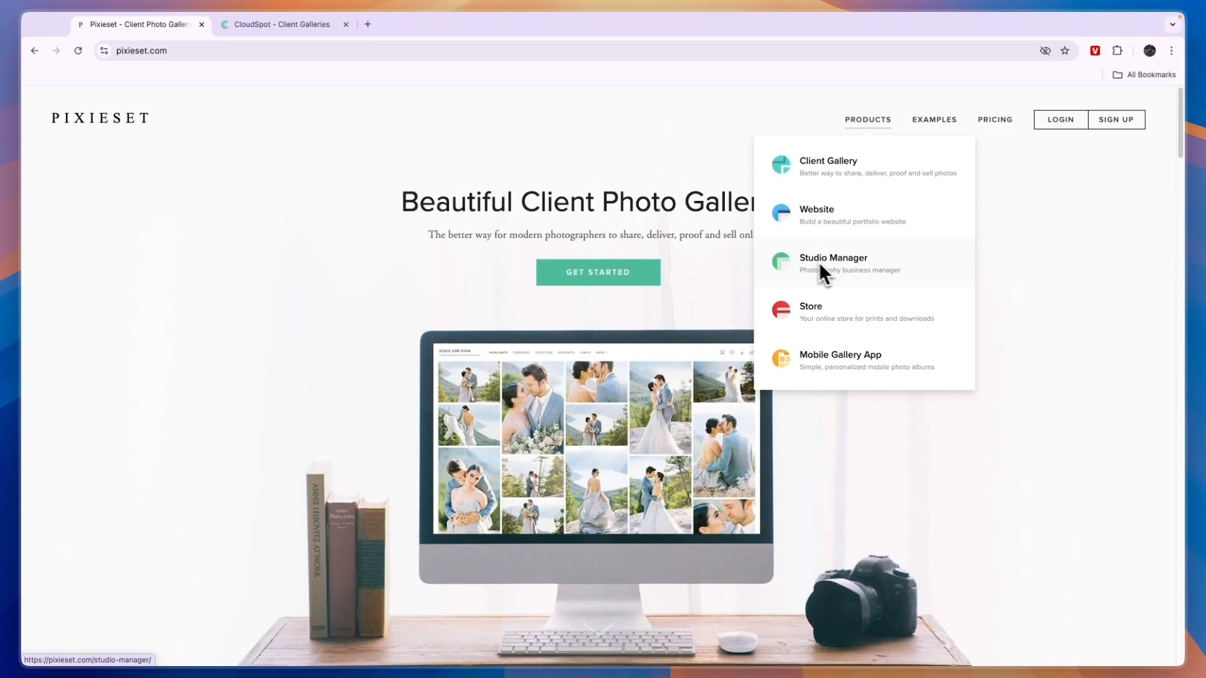
mouse_move(848, 288)
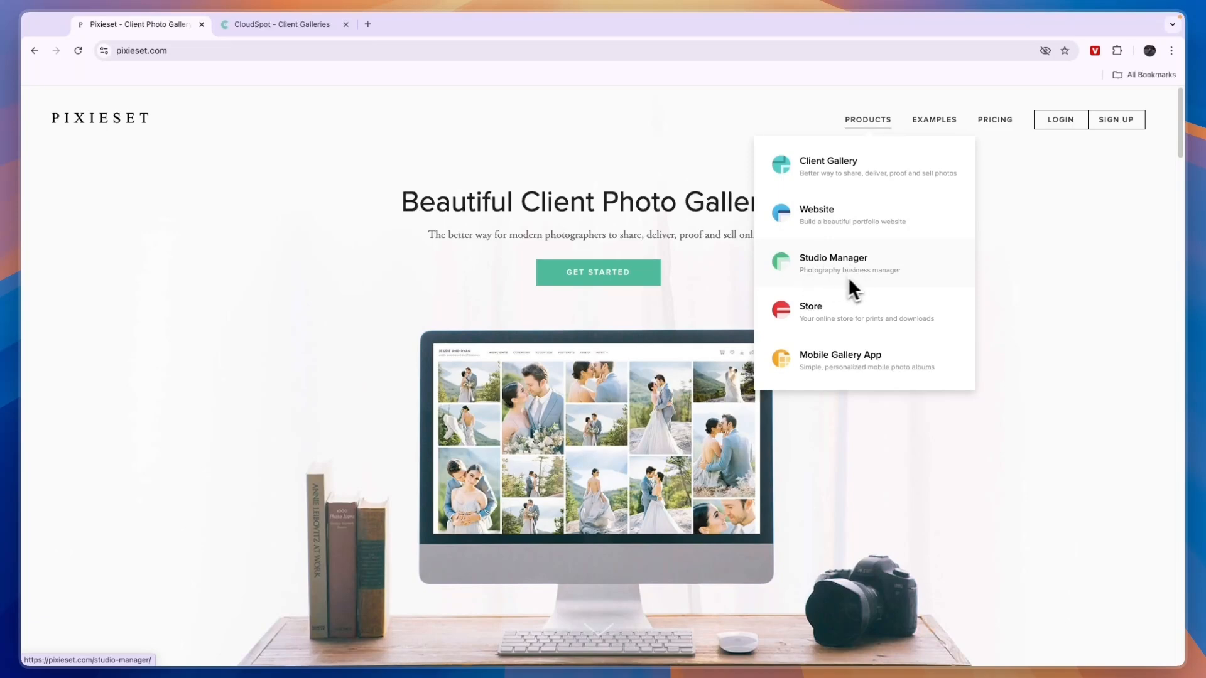
left_click(833, 257)
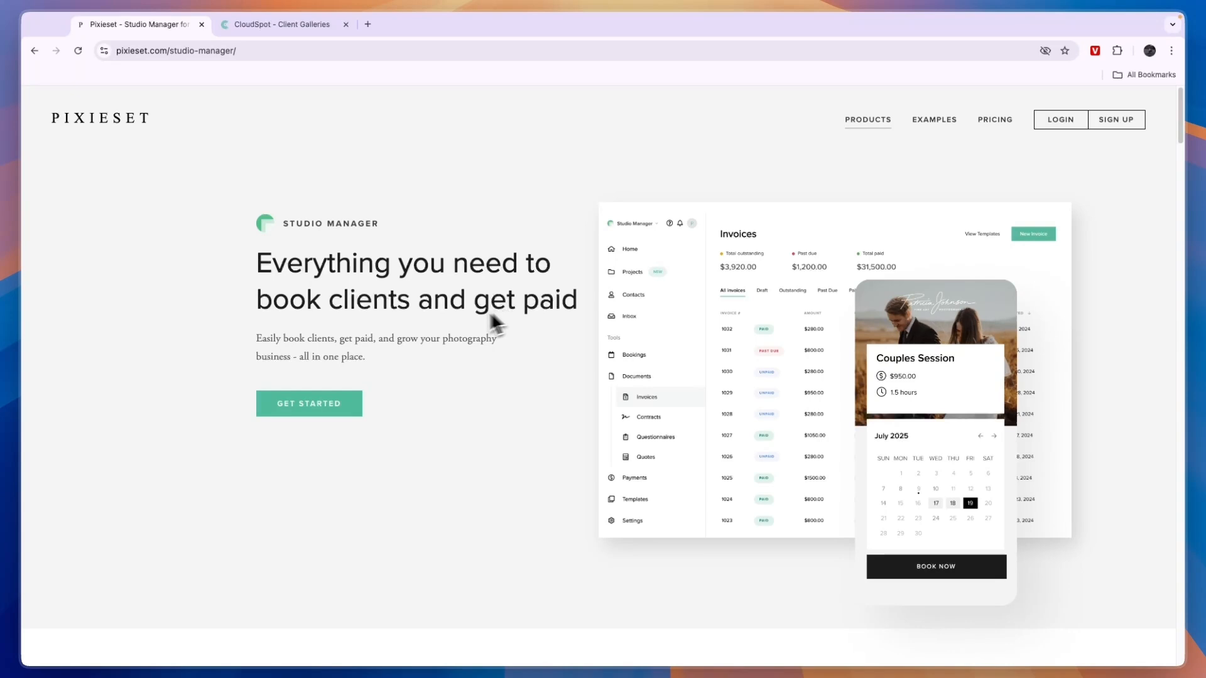
mouse_move(483, 323)
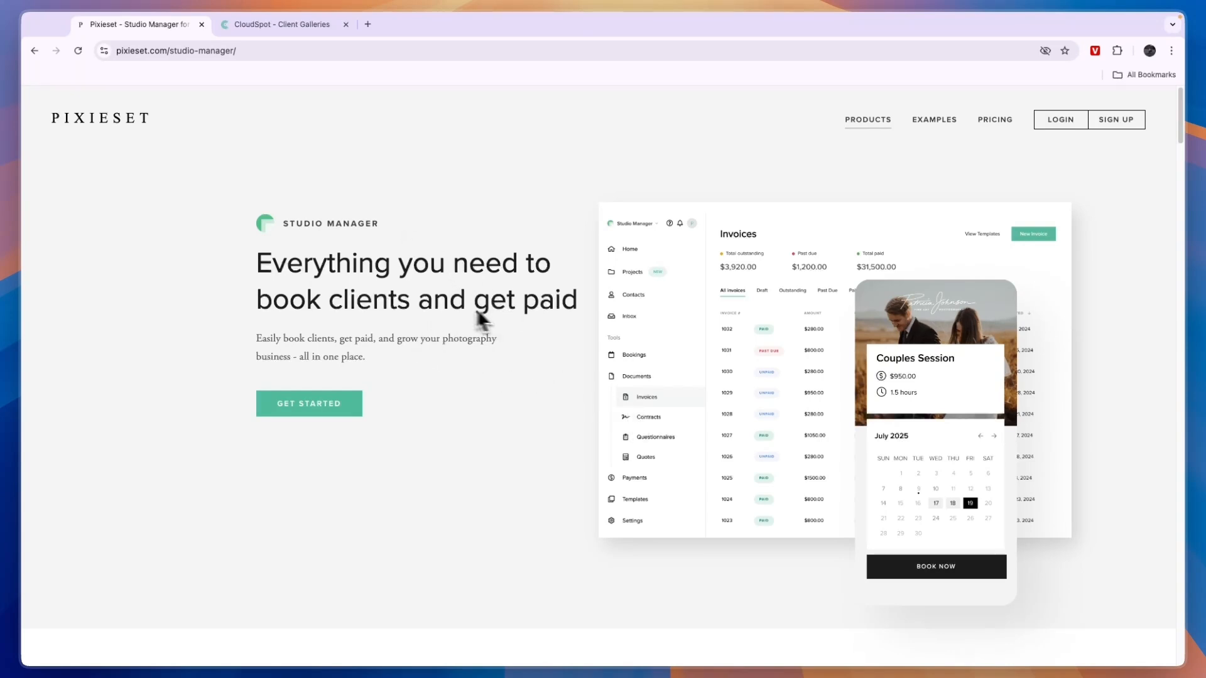
mouse_move(784, 312)
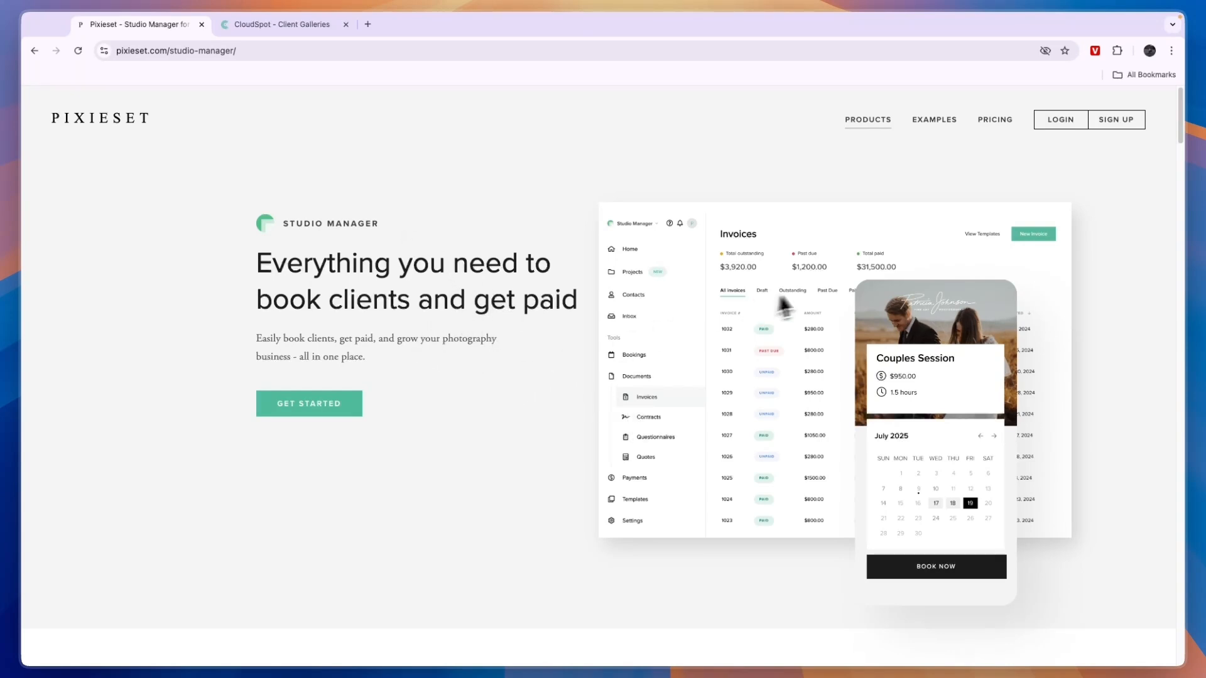
left_click(867, 119)
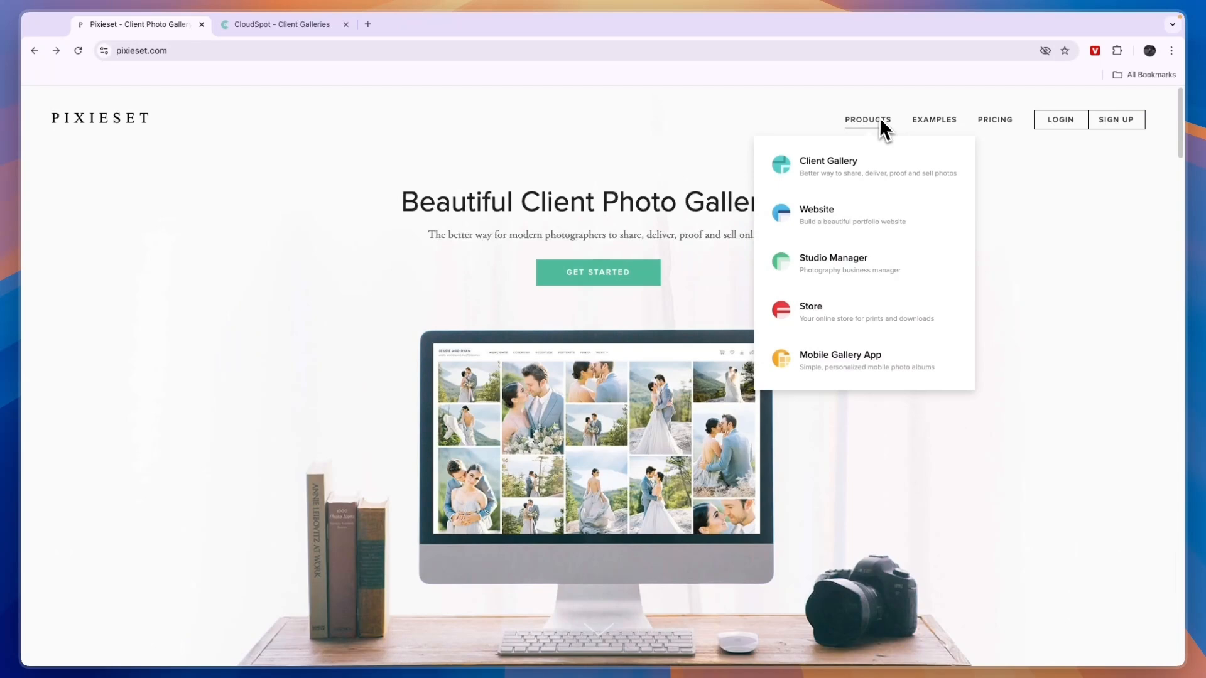
- Open Pixieset's Store page and view the Storefront, Sell Products and Gallery Integration previews
left_click(810, 306)
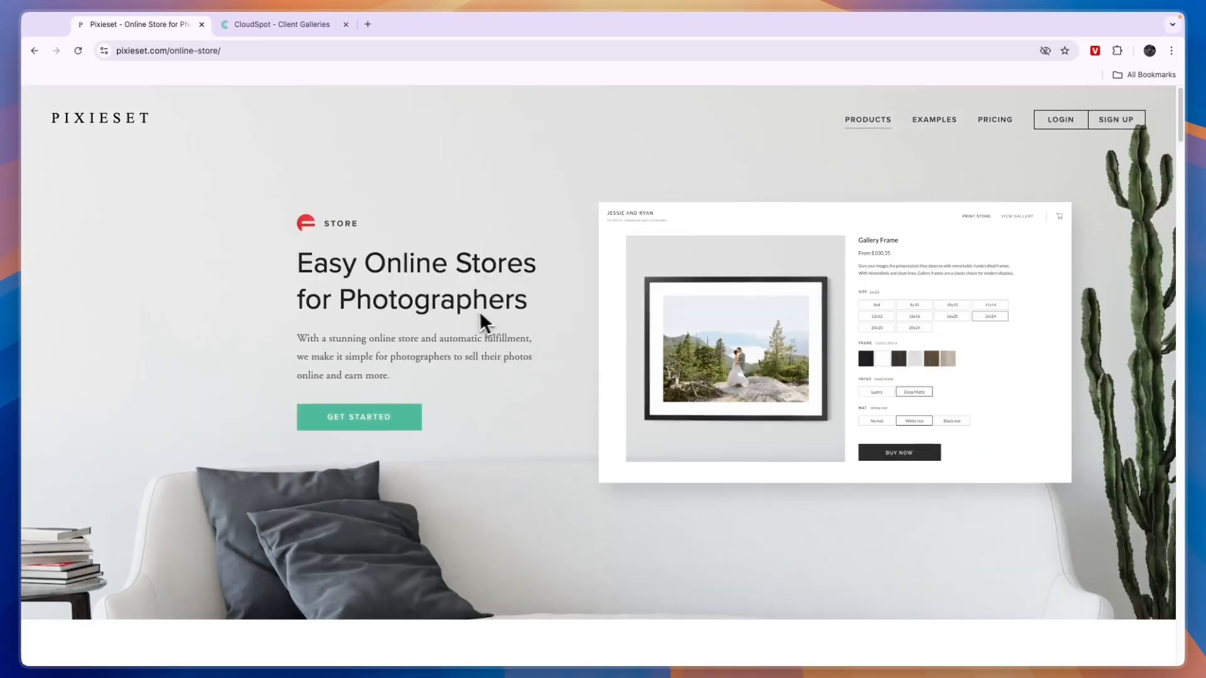
mouse_move(504, 314)
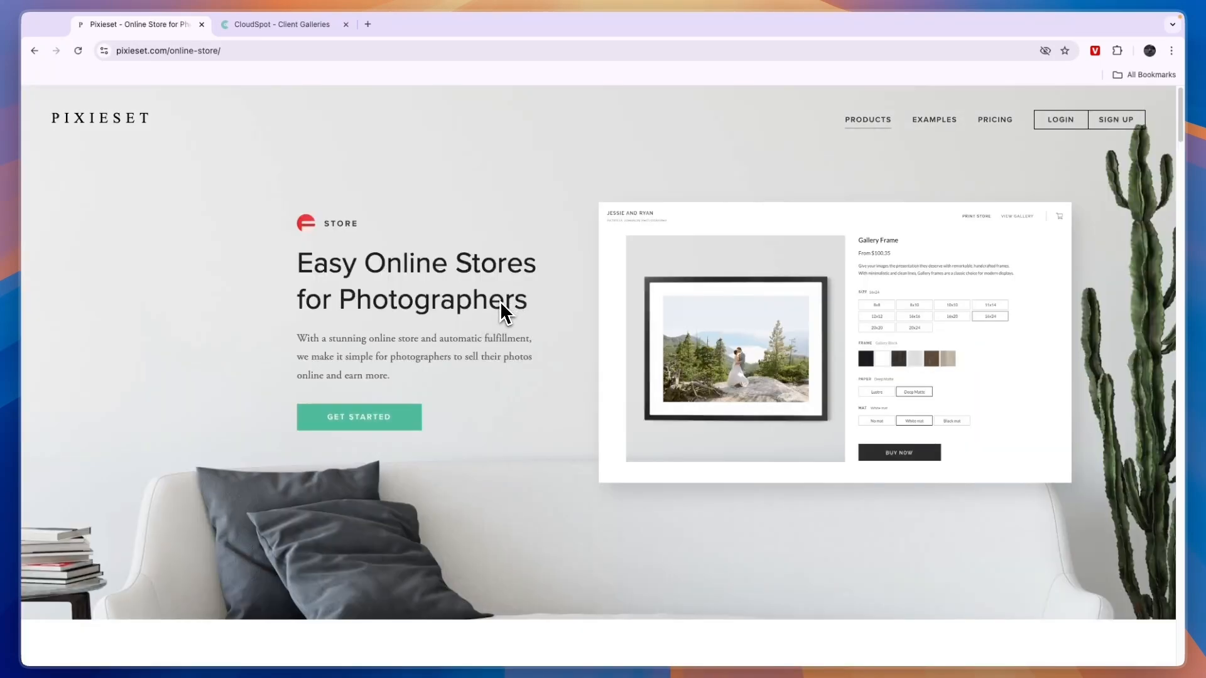
mouse_move(880, 363)
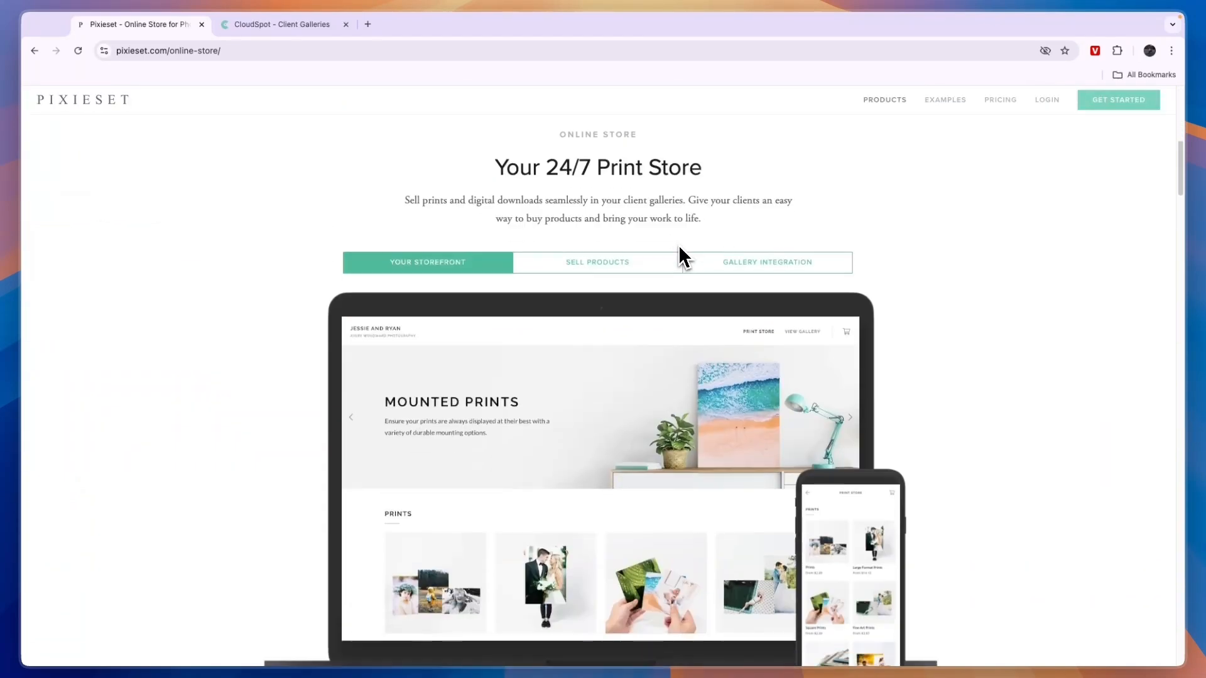
left_click(427, 261)
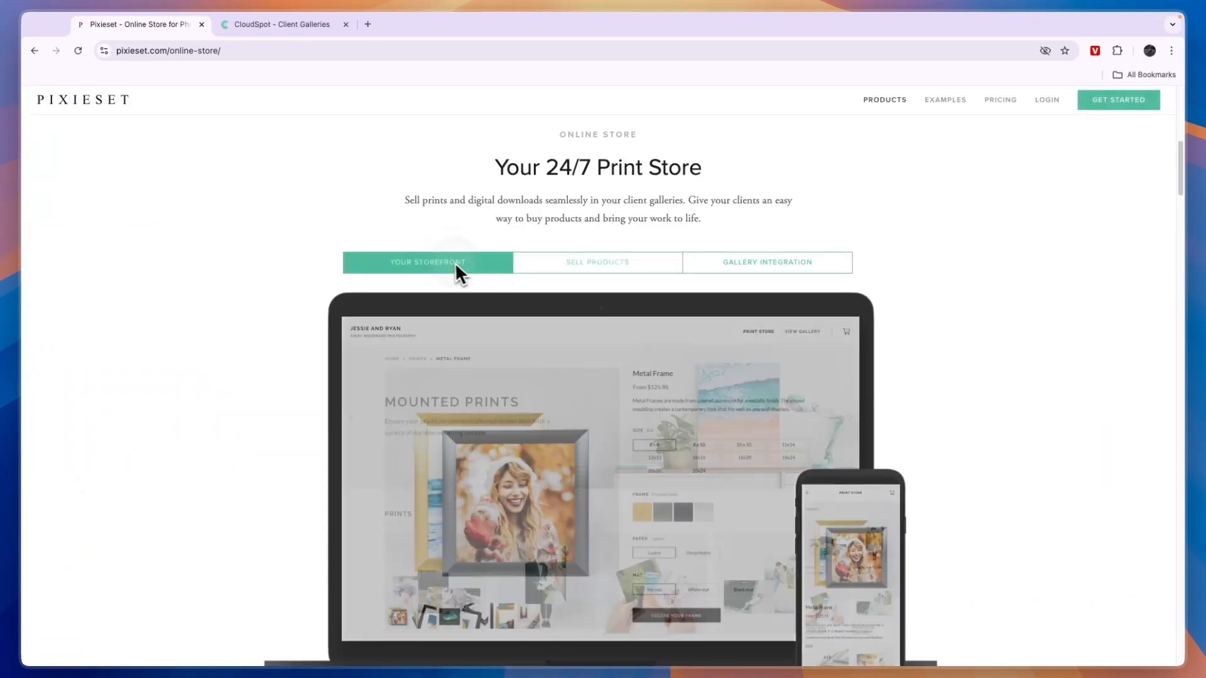
left_click(597, 261)
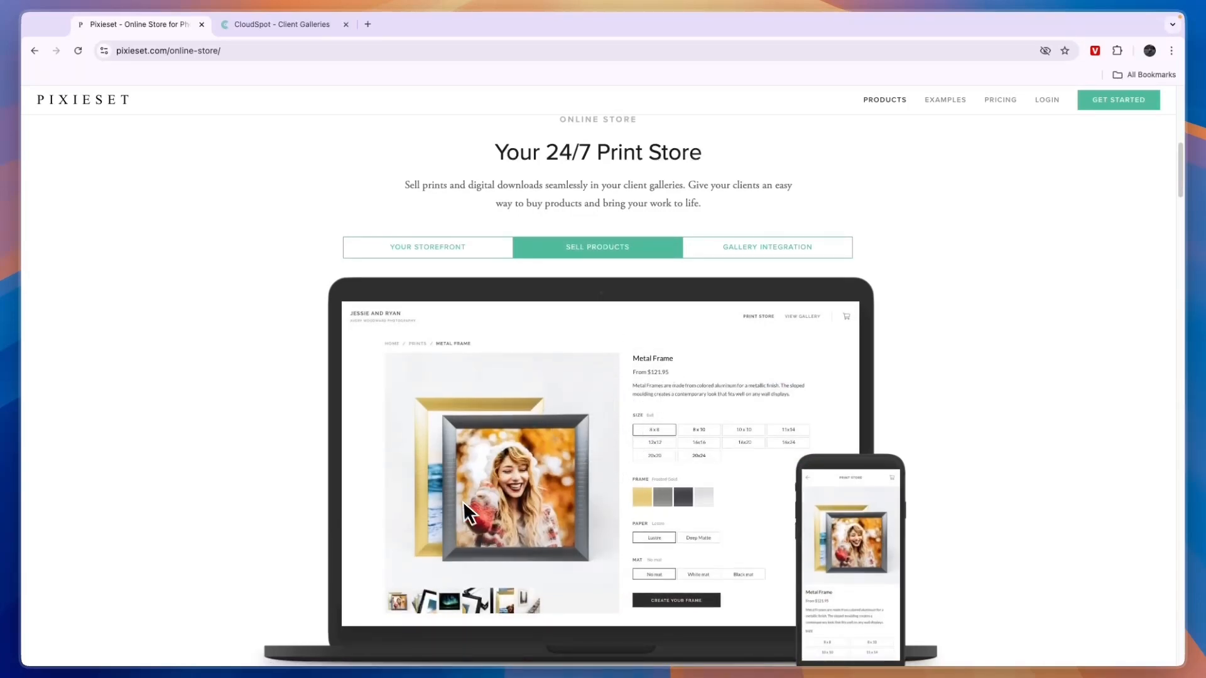
left_click(766, 243)
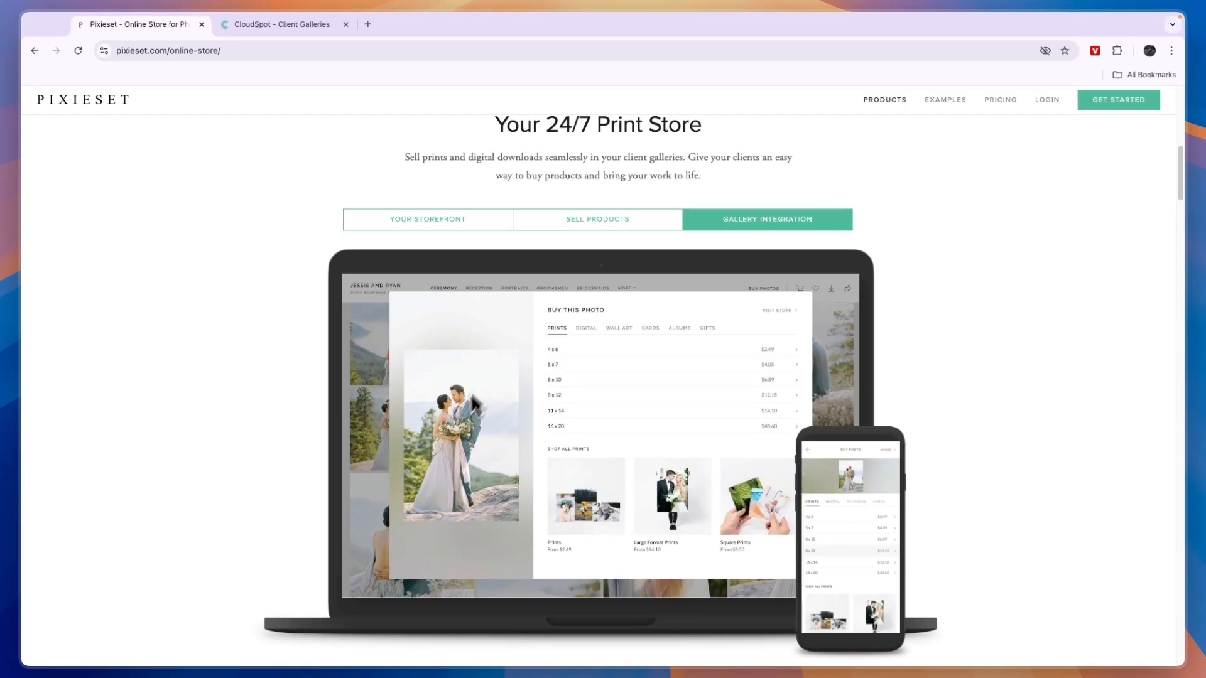
- Scroll through fulfillment, partners and commission-free pricing, then reopen the Products menu
scroll("down", 3)
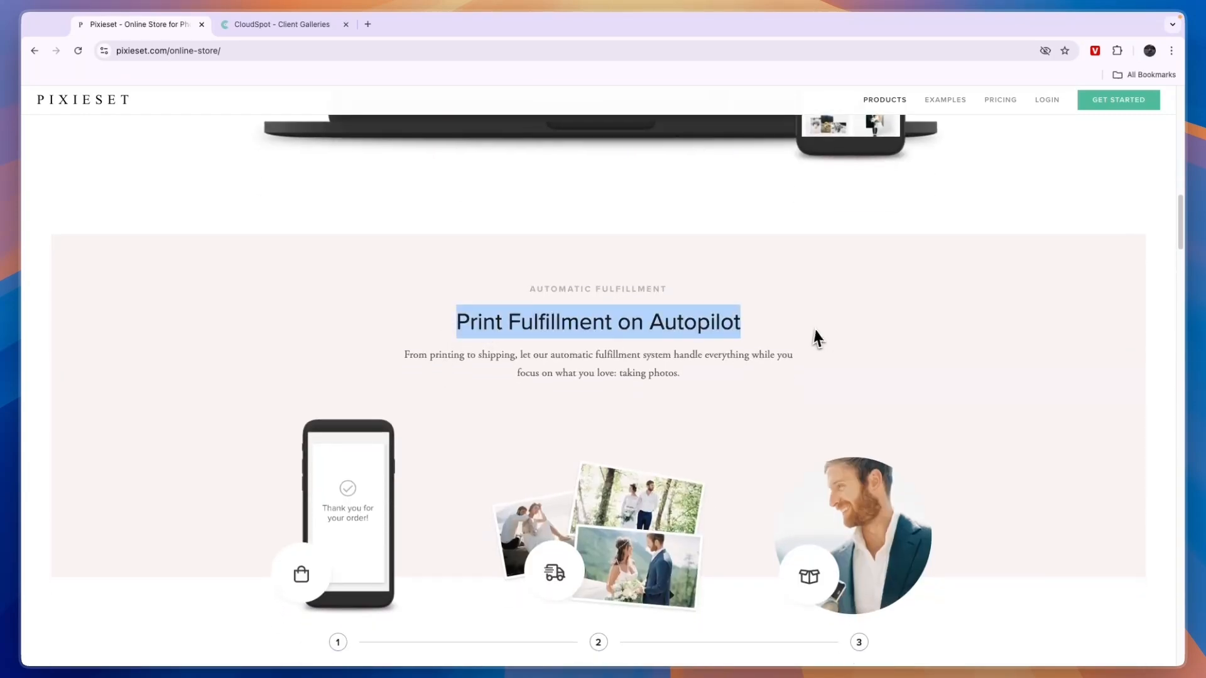
scroll("down", 3)
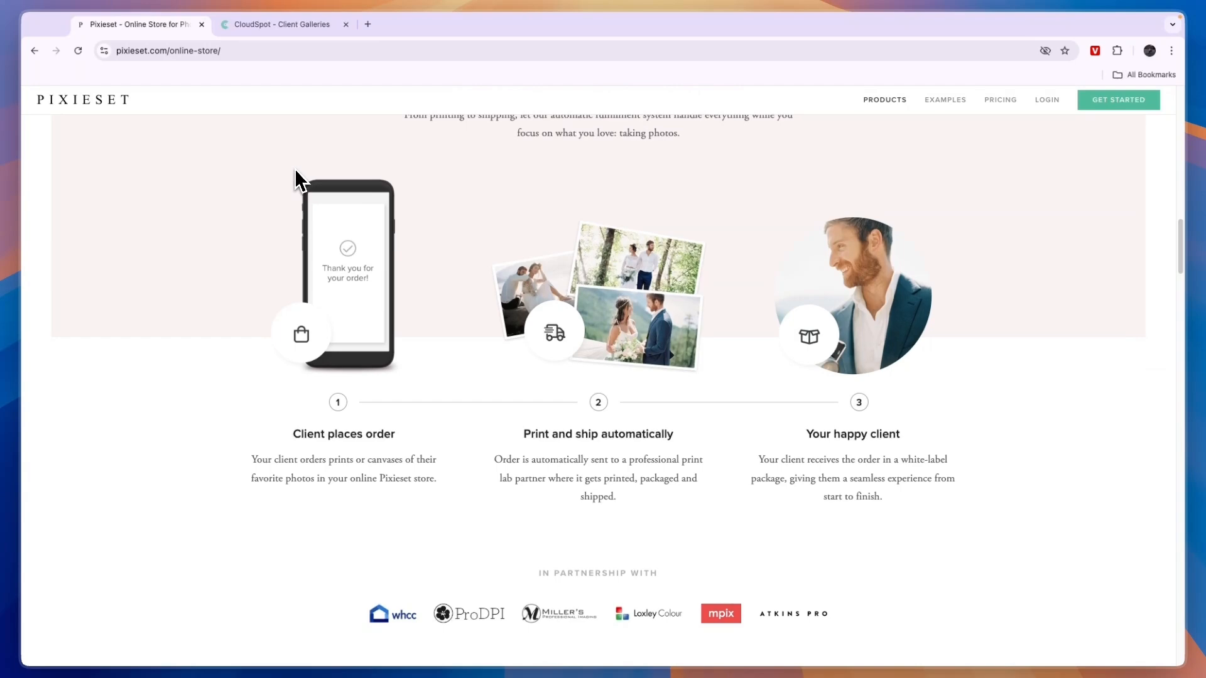
scroll("down", 3)
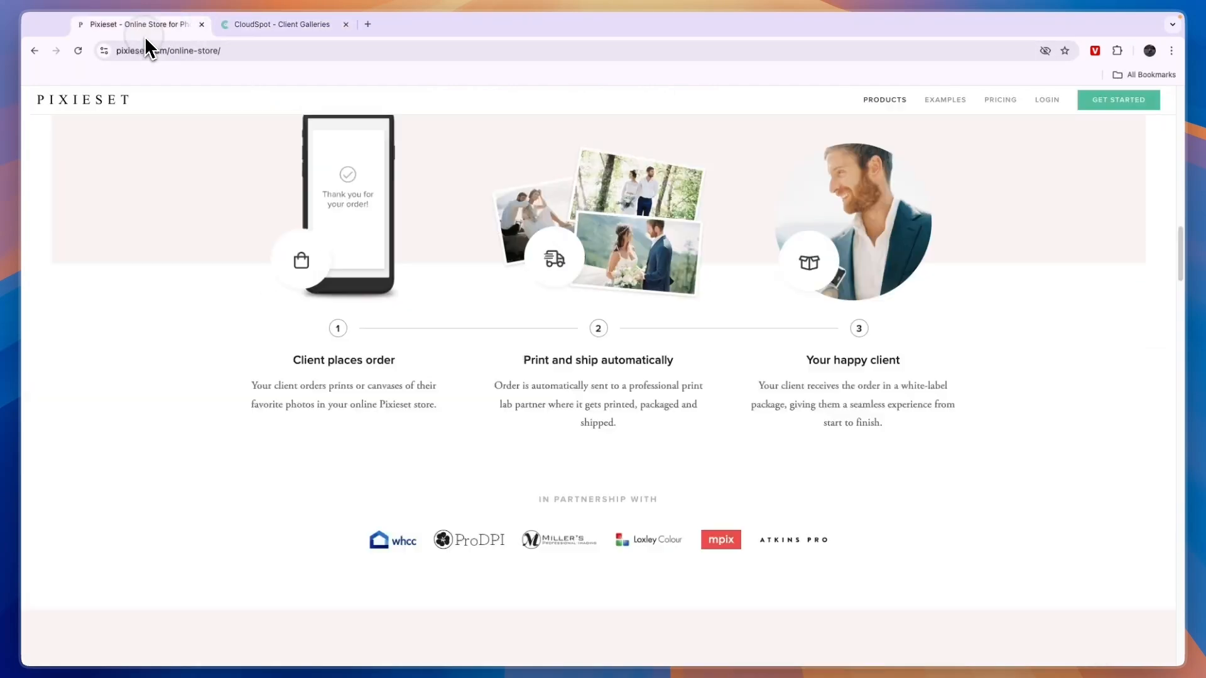
scroll("down", 3)
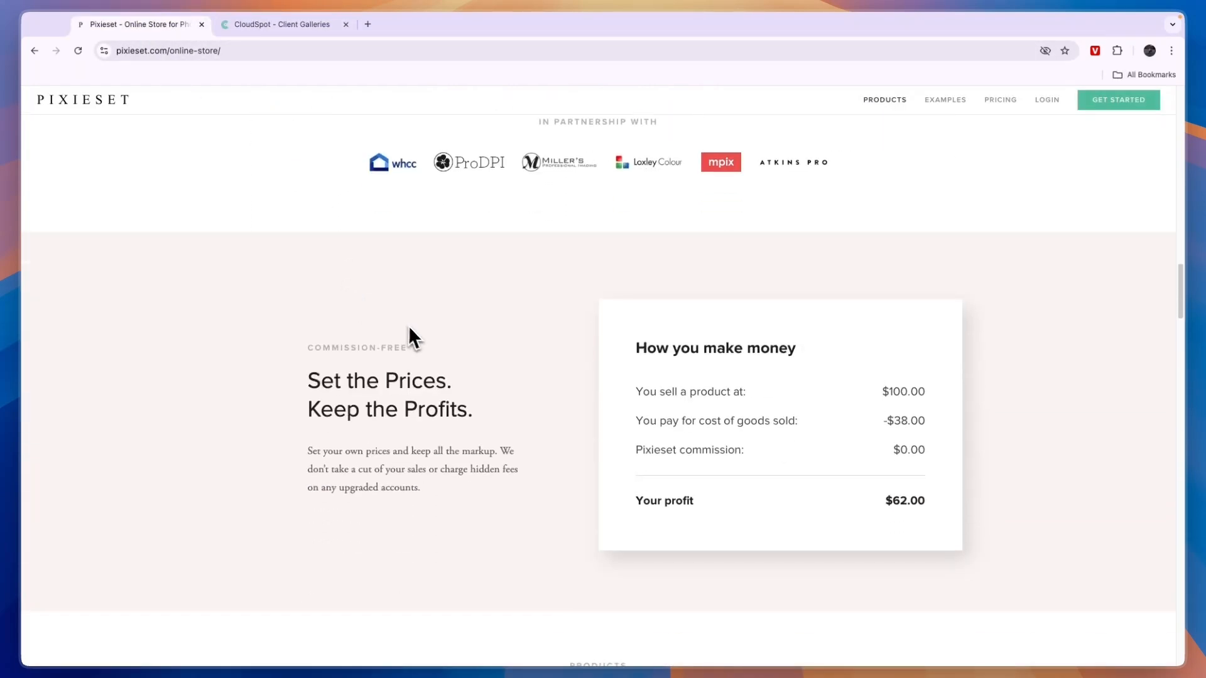
left_click(884, 99)
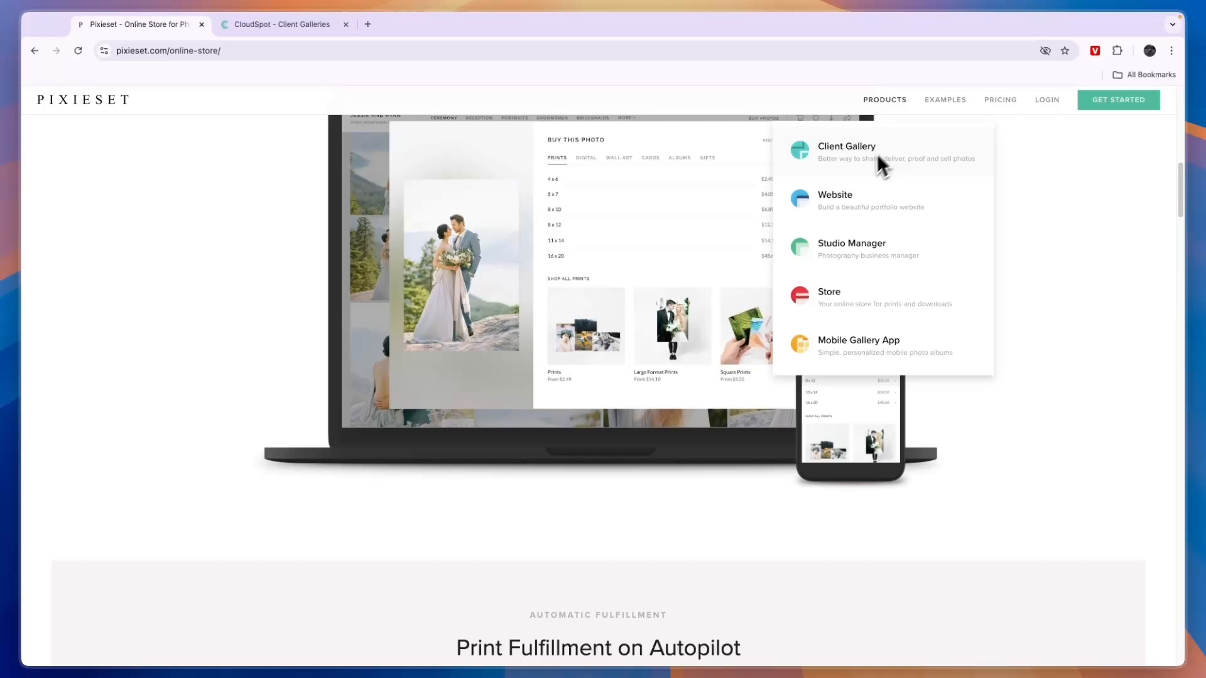
- View the Mobile Gallery App page, glance at CloudSpot, then open Pixieset's pricing page
left_click(858, 346)
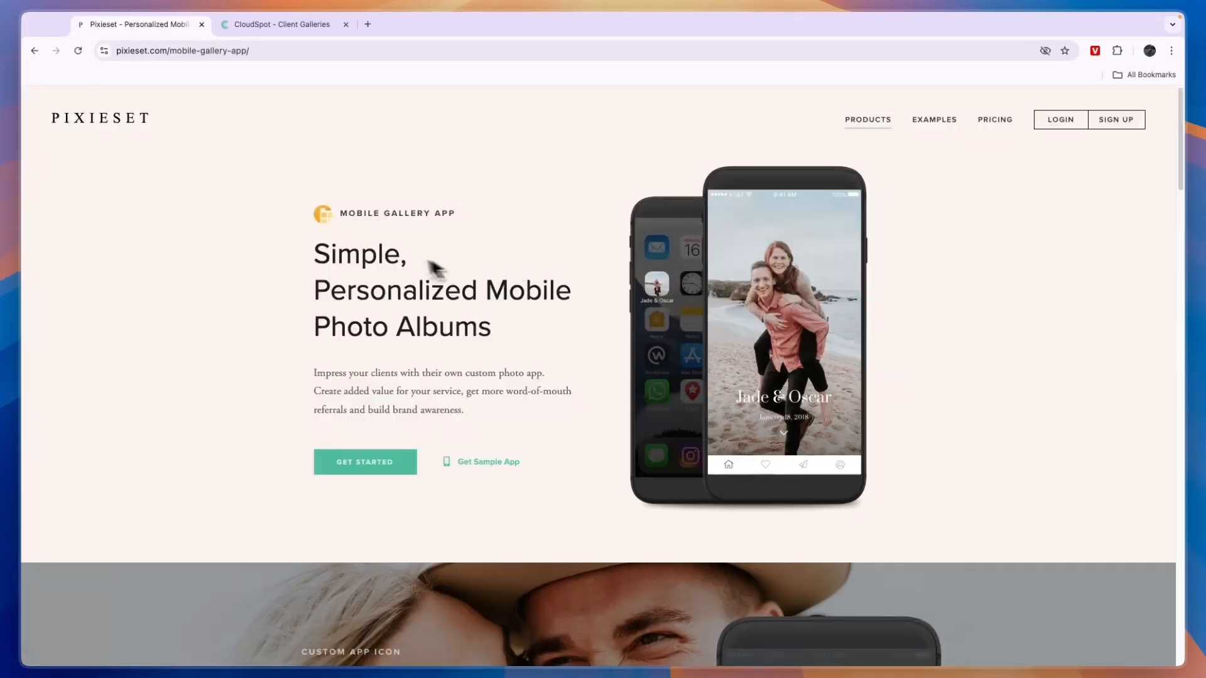
scroll("down", 3)
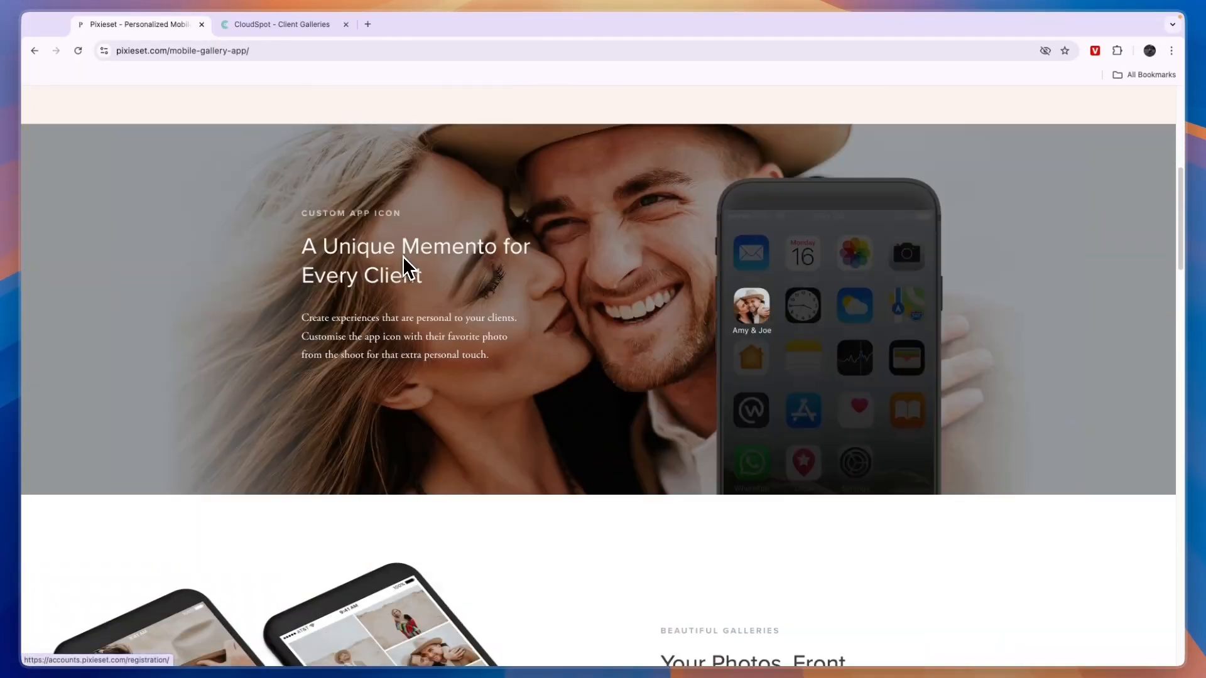
scroll("down", 3)
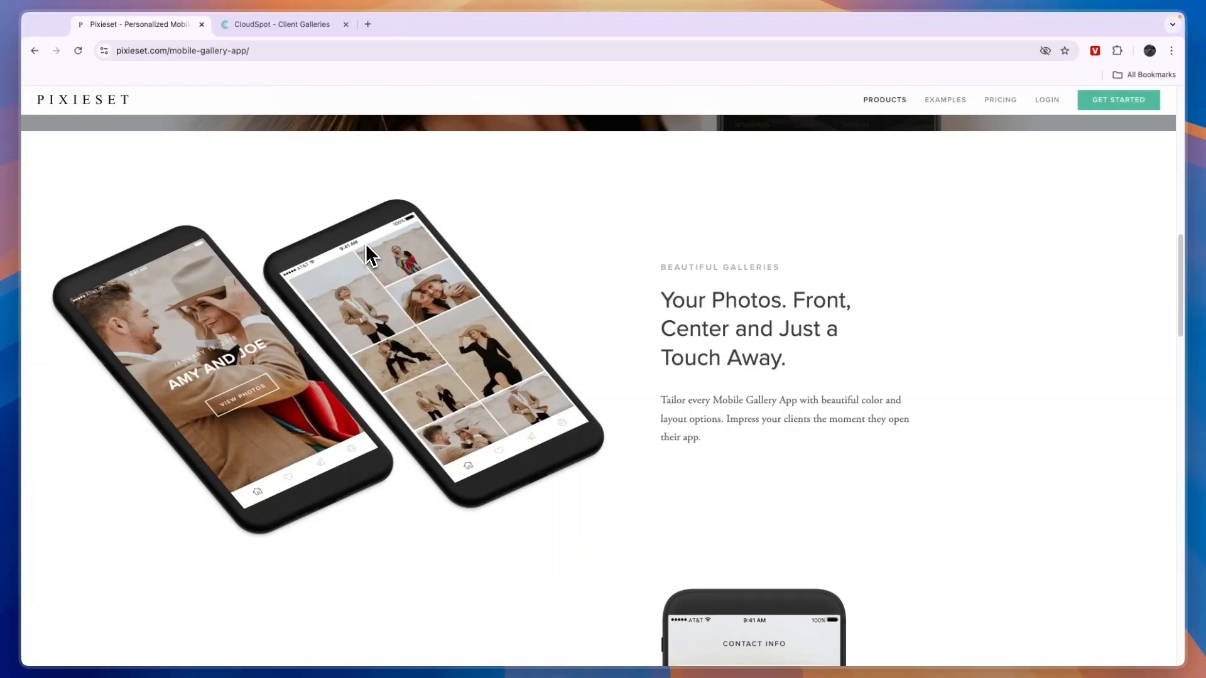
left_click(282, 24)
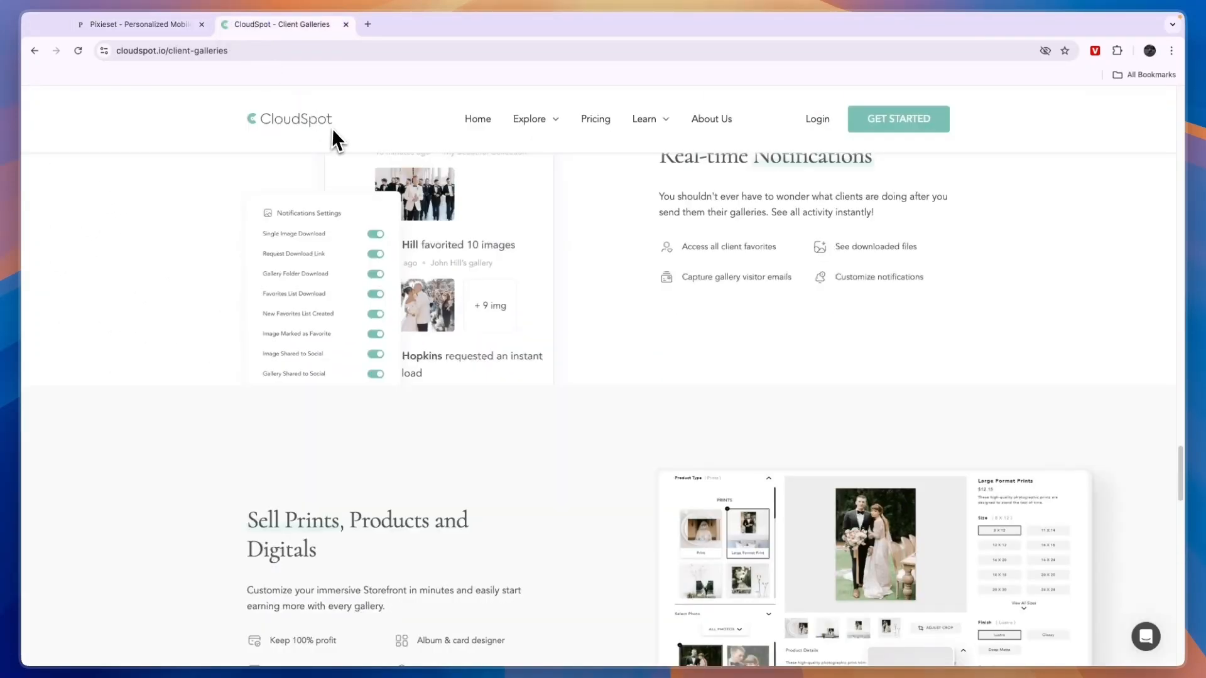
left_click(138, 24)
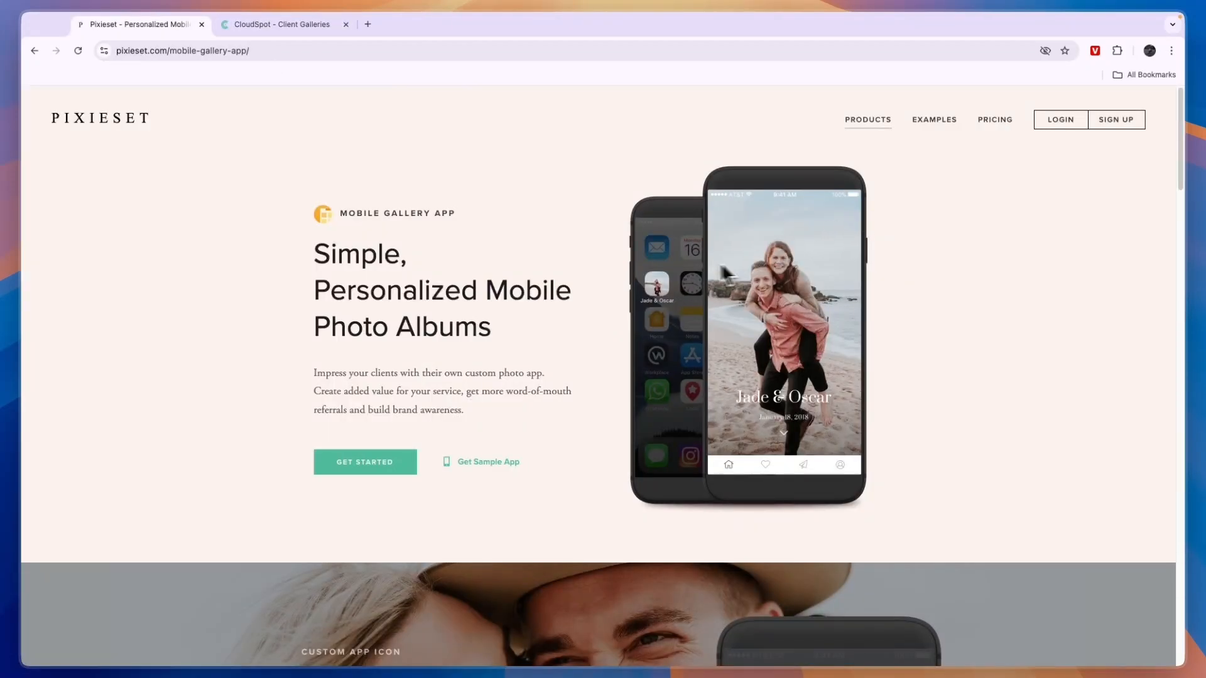
left_click(993, 119)
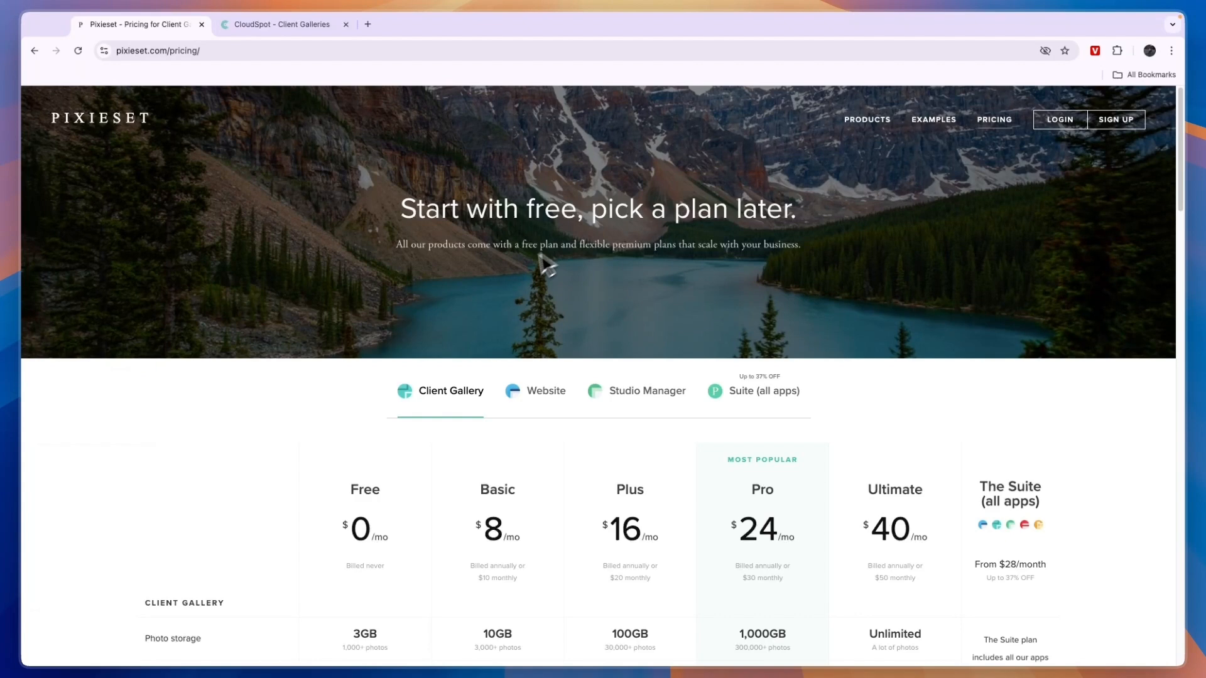
- Scroll the Client Gallery plan features and switch to the Suite (all apps) pricing
scroll("down", 3)
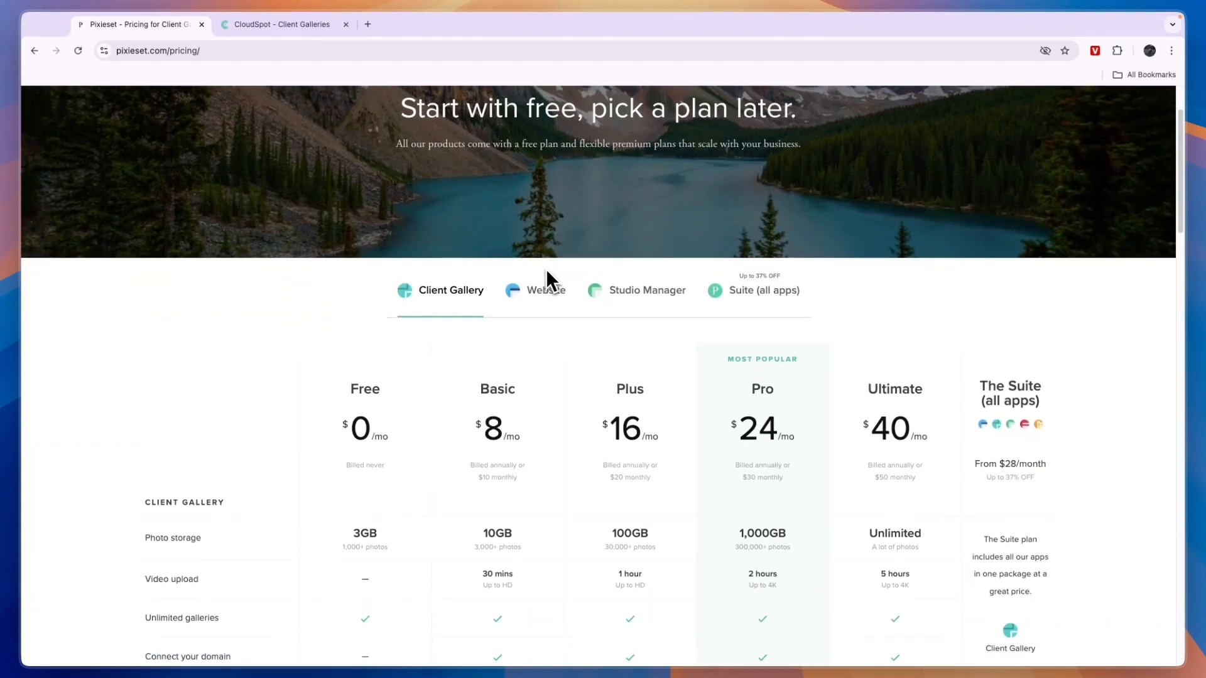
scroll("down", 3)
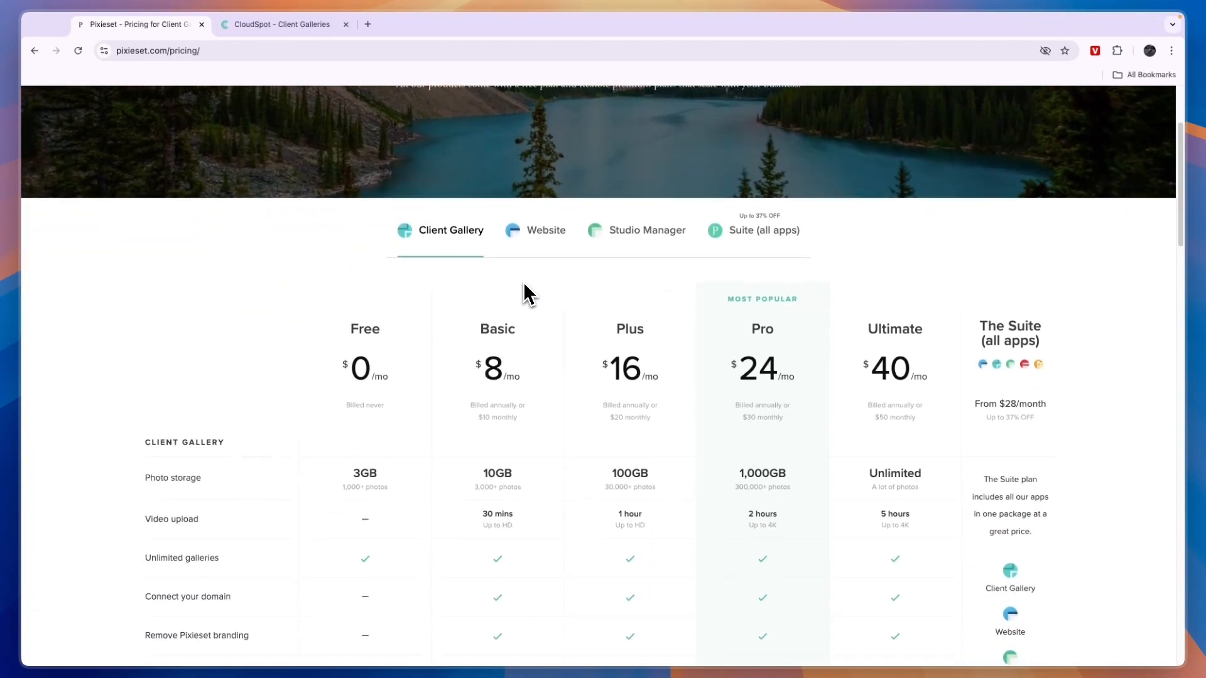
scroll("down", 3)
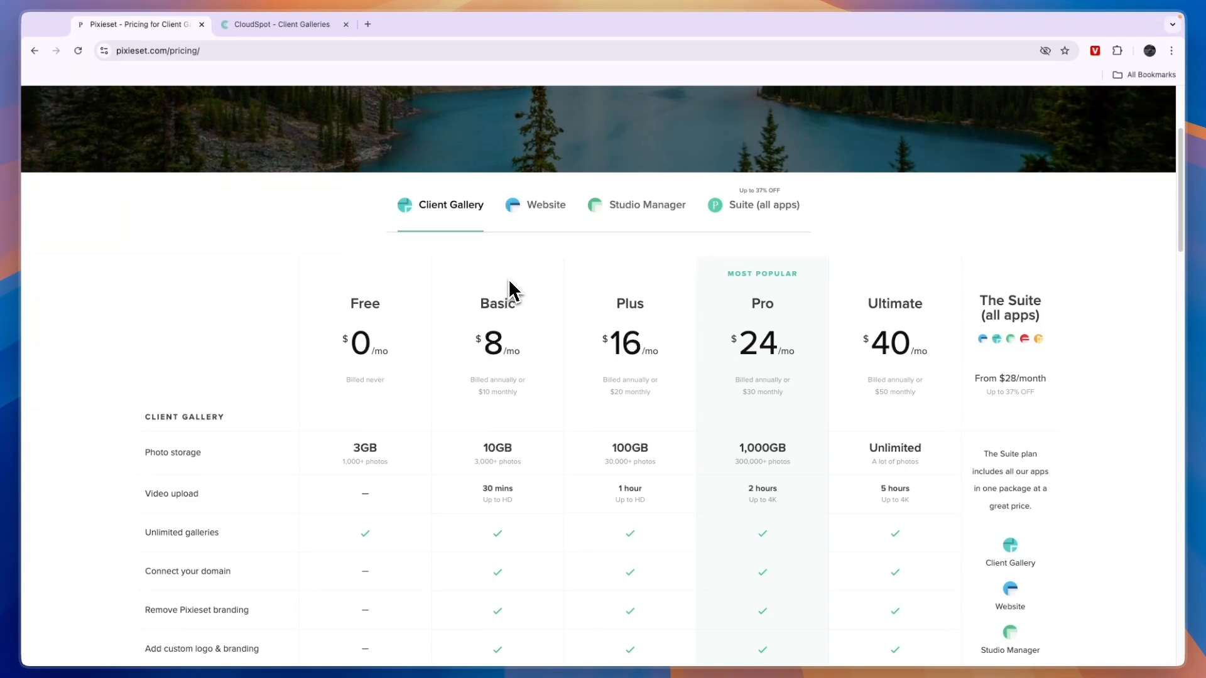
left_click(764, 205)
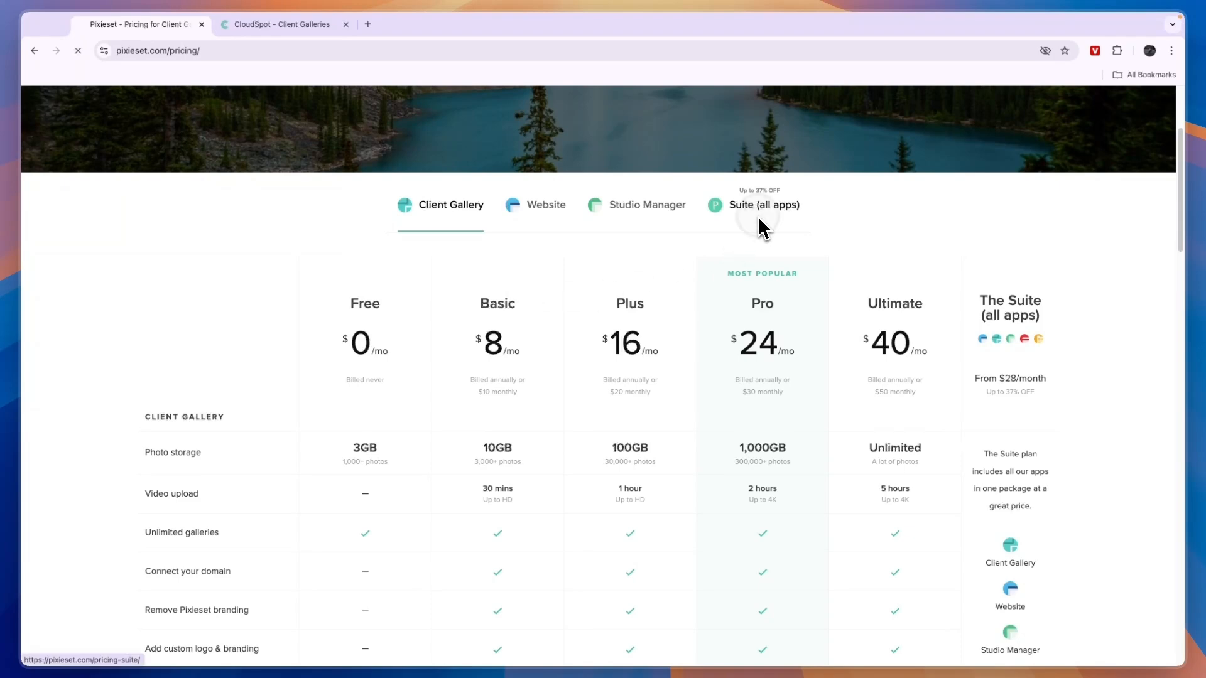
- Scroll the Suite pricing table, highlighting Starter's 100 GB storage and the Remove Pixieset badge feature
left_click(763, 205)
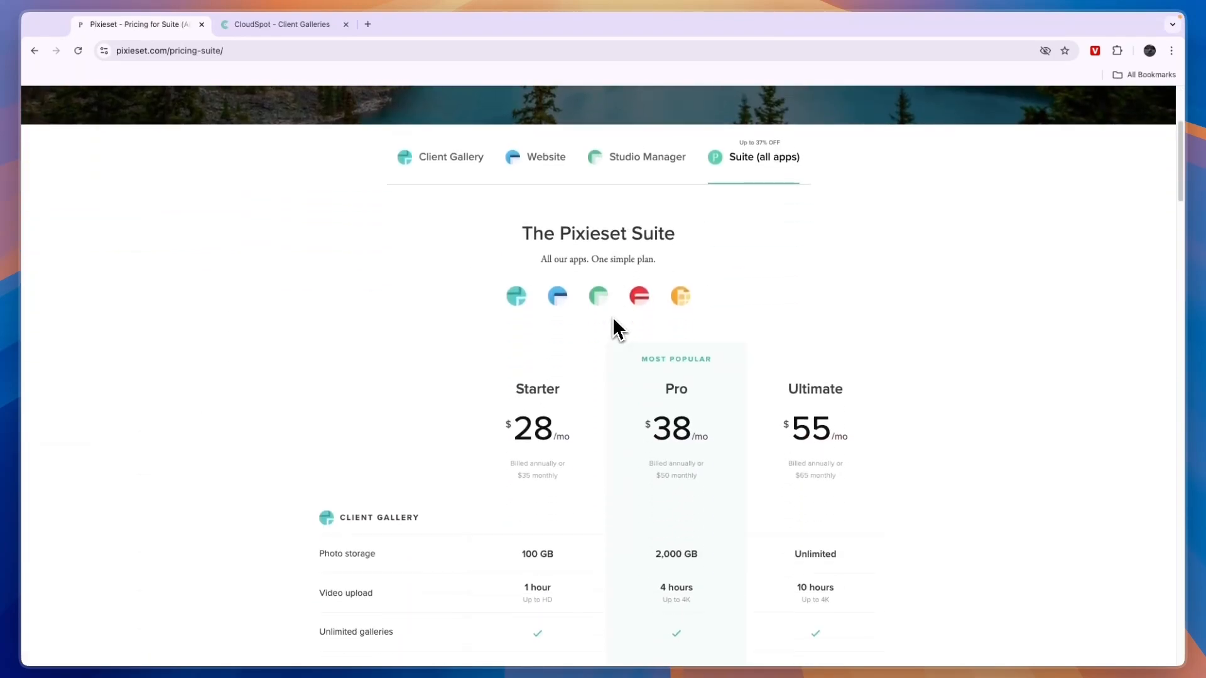
scroll("down", 3)
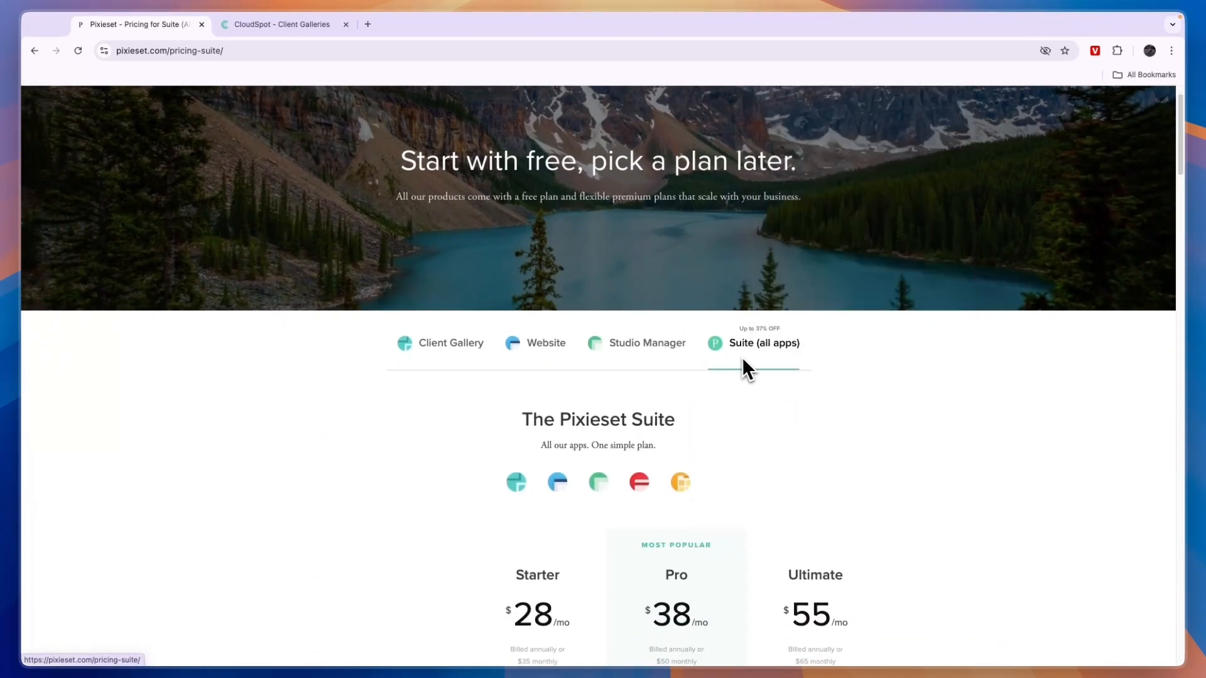
scroll("down", 3)
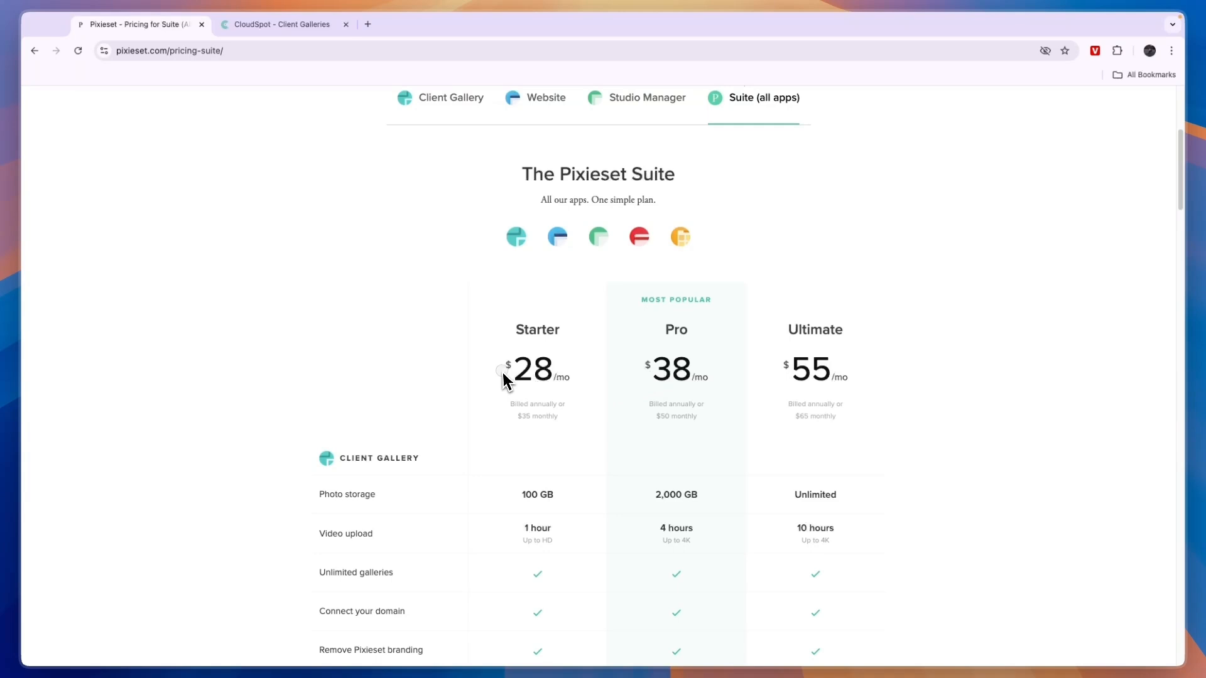
scroll("down", 3)
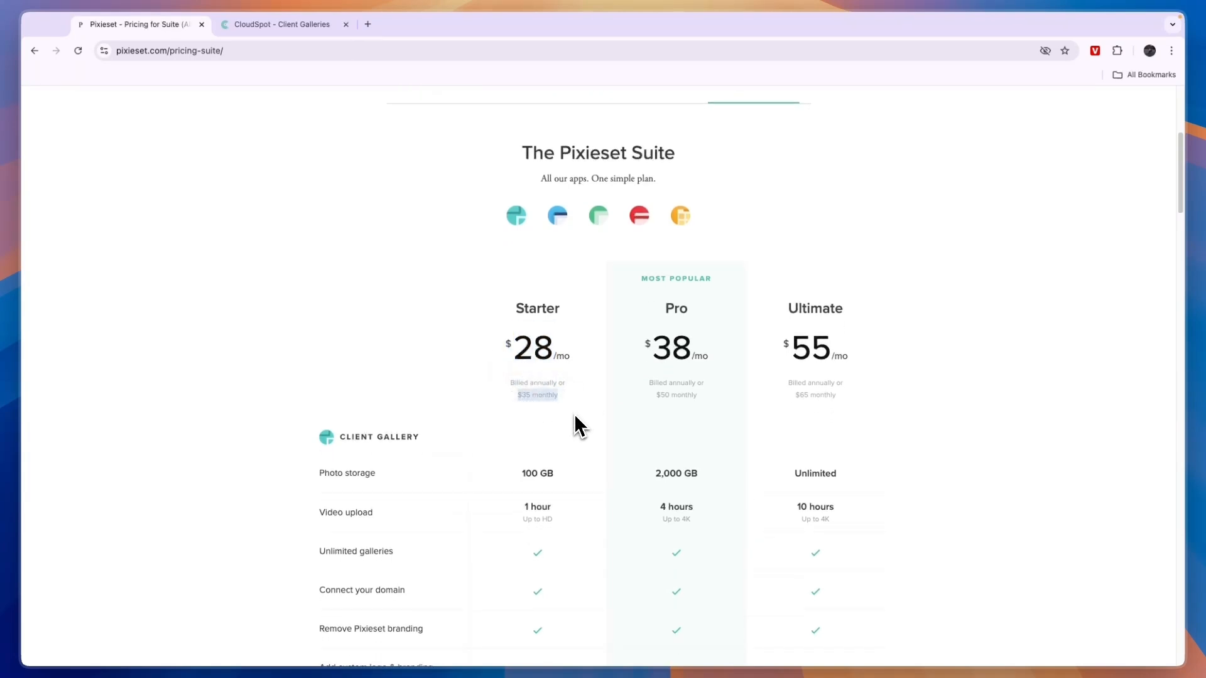
scroll("down", 3)
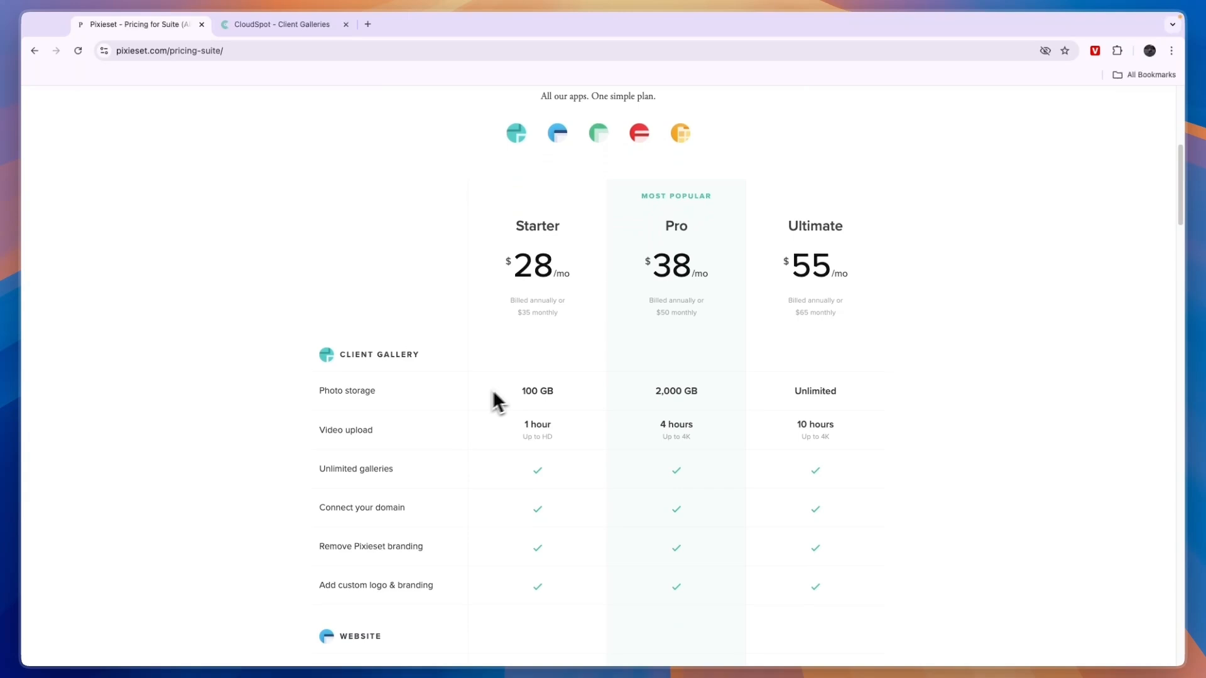
double_click(536, 390)
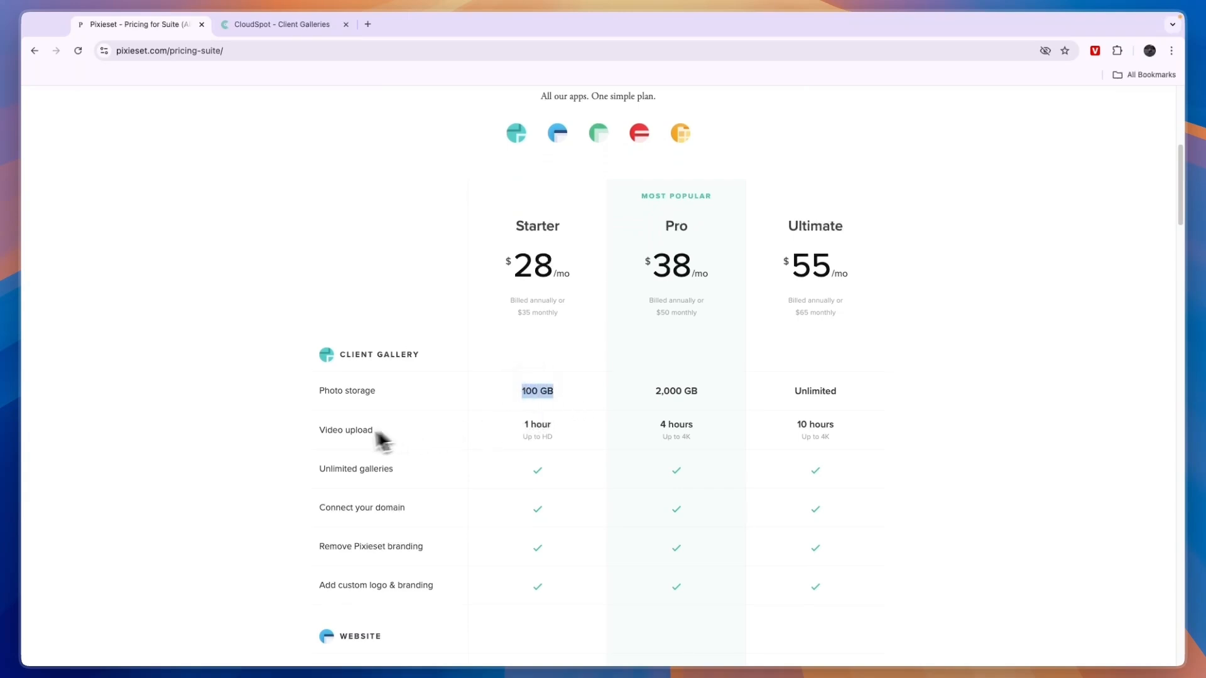
scroll("down", 3)
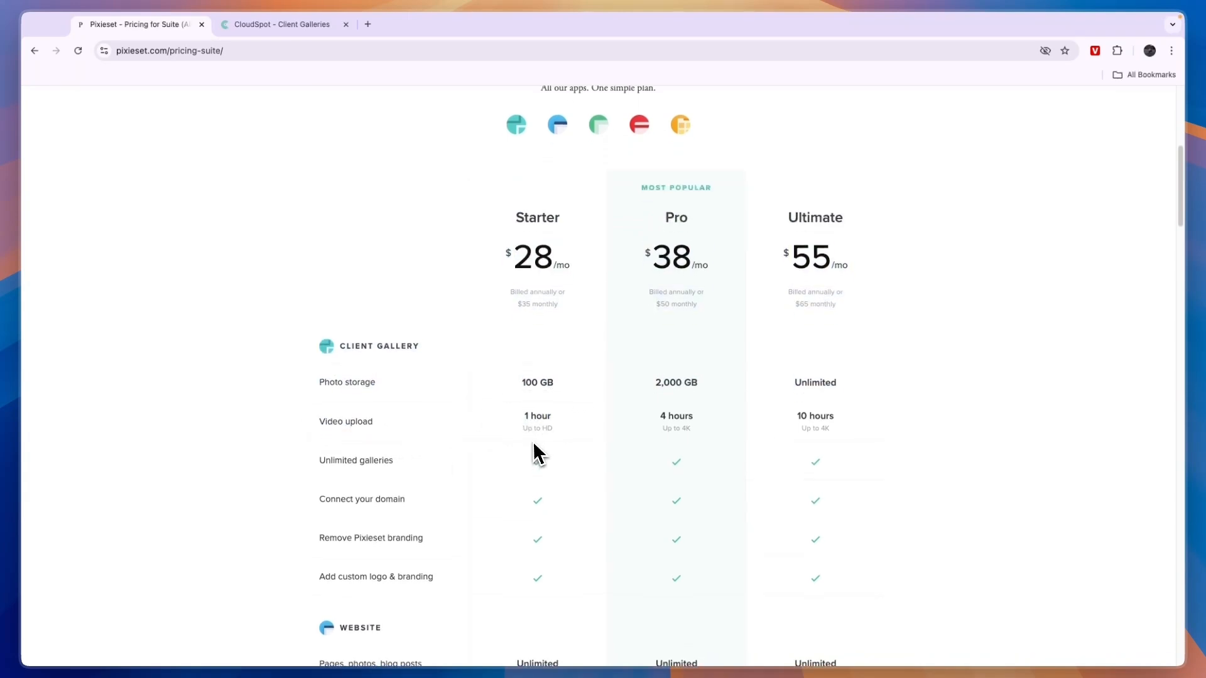
scroll("down", 3)
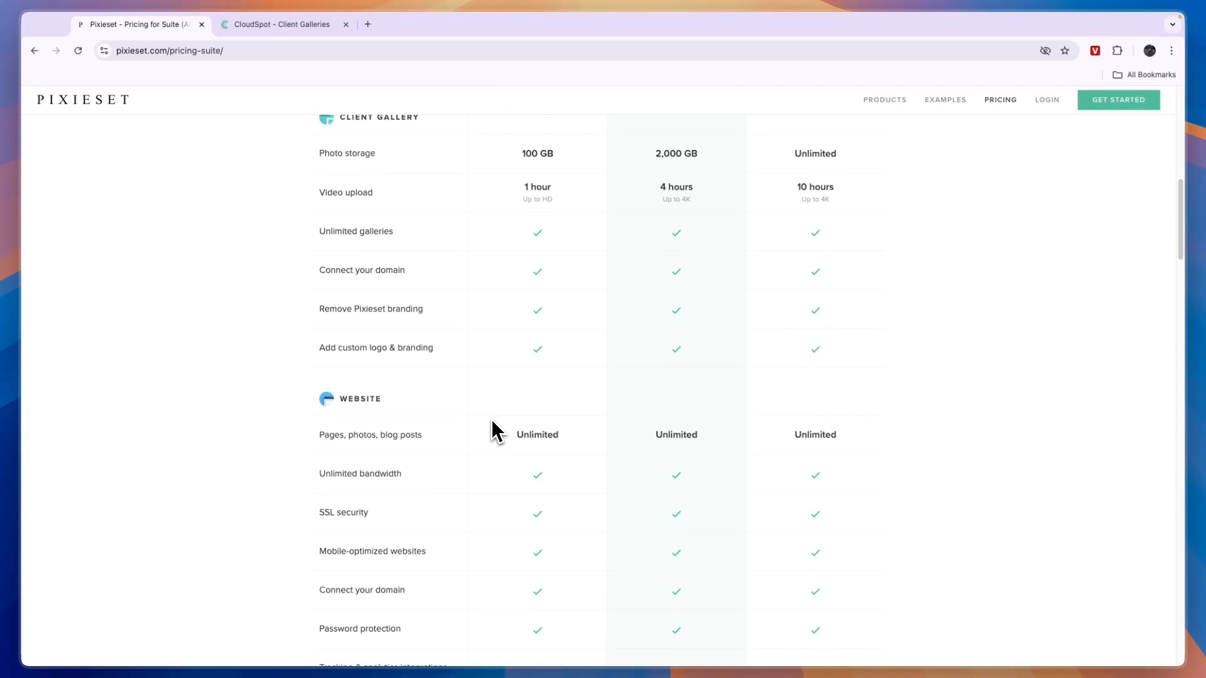
scroll("down", 3)
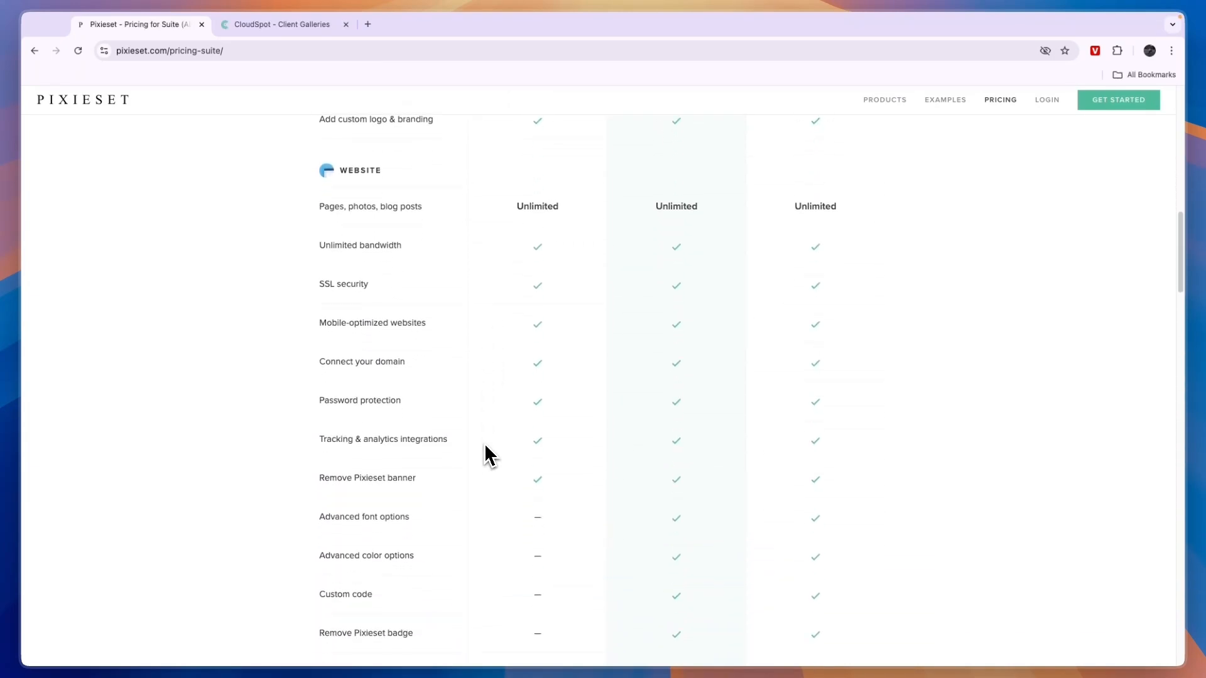
scroll("down", 3)
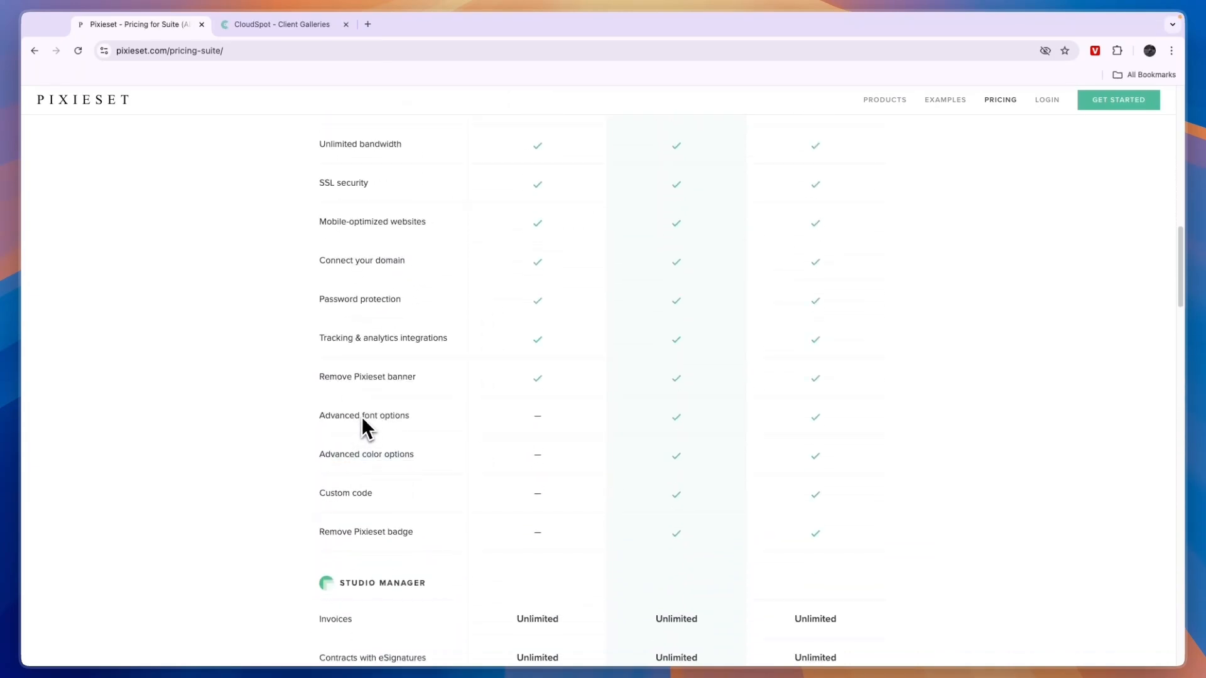
scroll("down", 3)
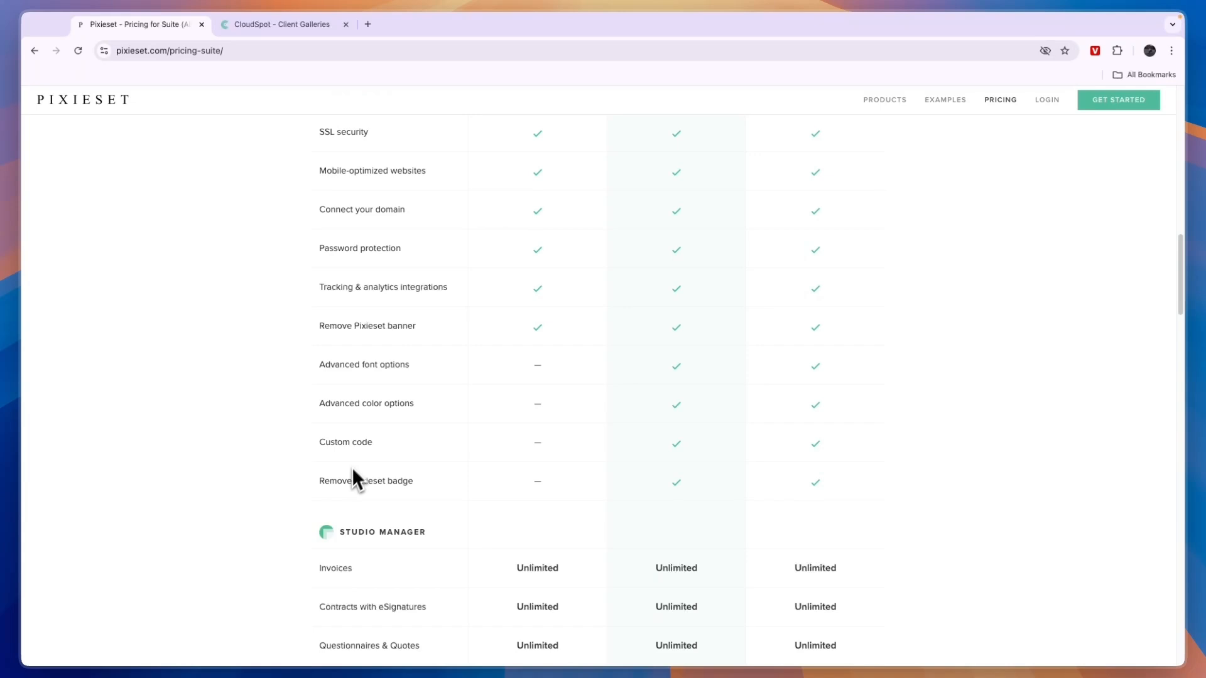
double_click(365, 481)
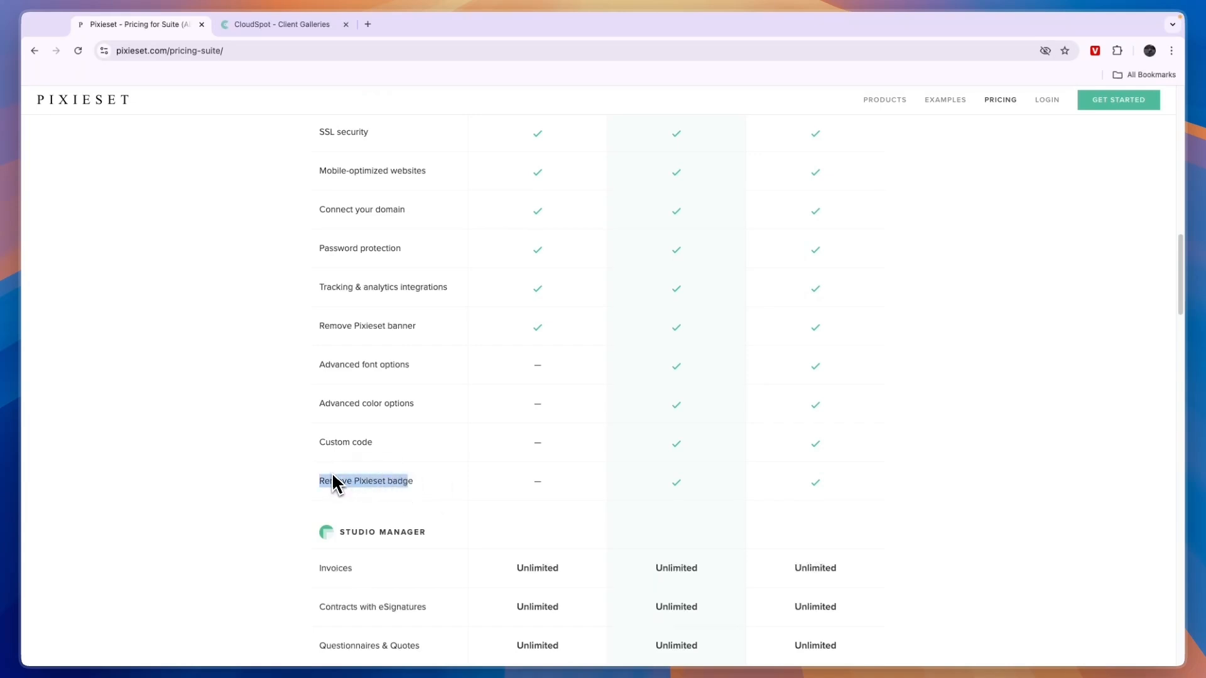
- Highlight the Pro plan's Up to 4K note and Ultimate plan, then open Studio Manager pricing
scroll("down", 3)
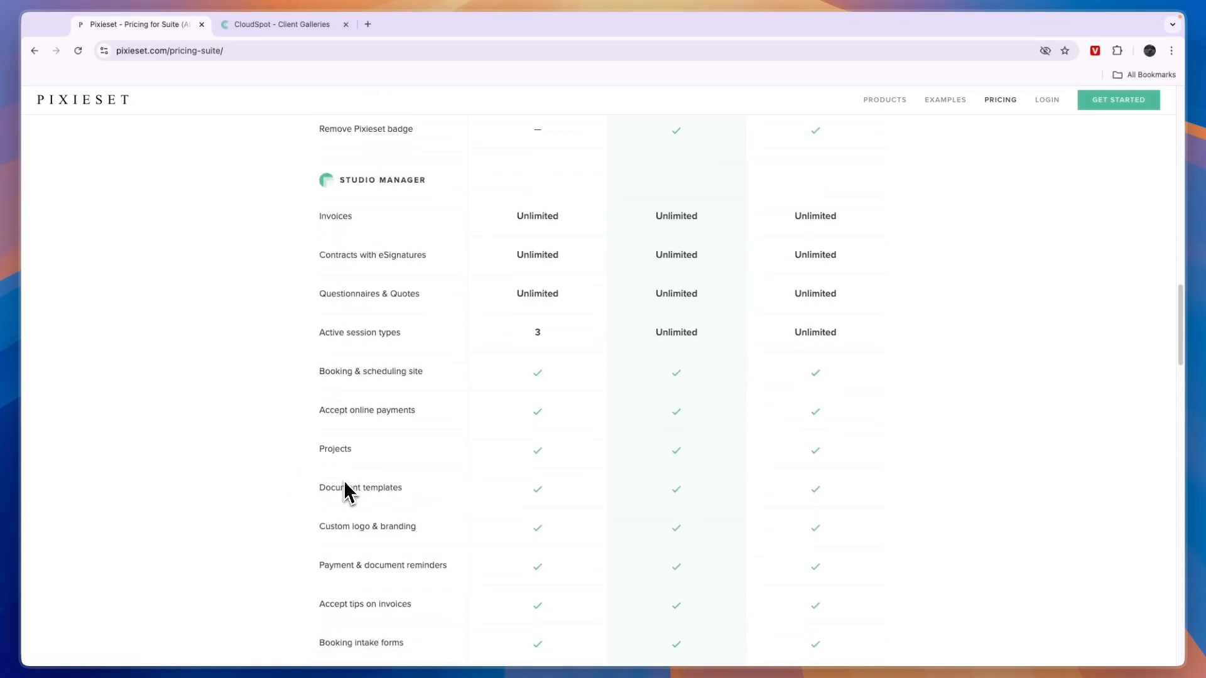
scroll("down", 3)
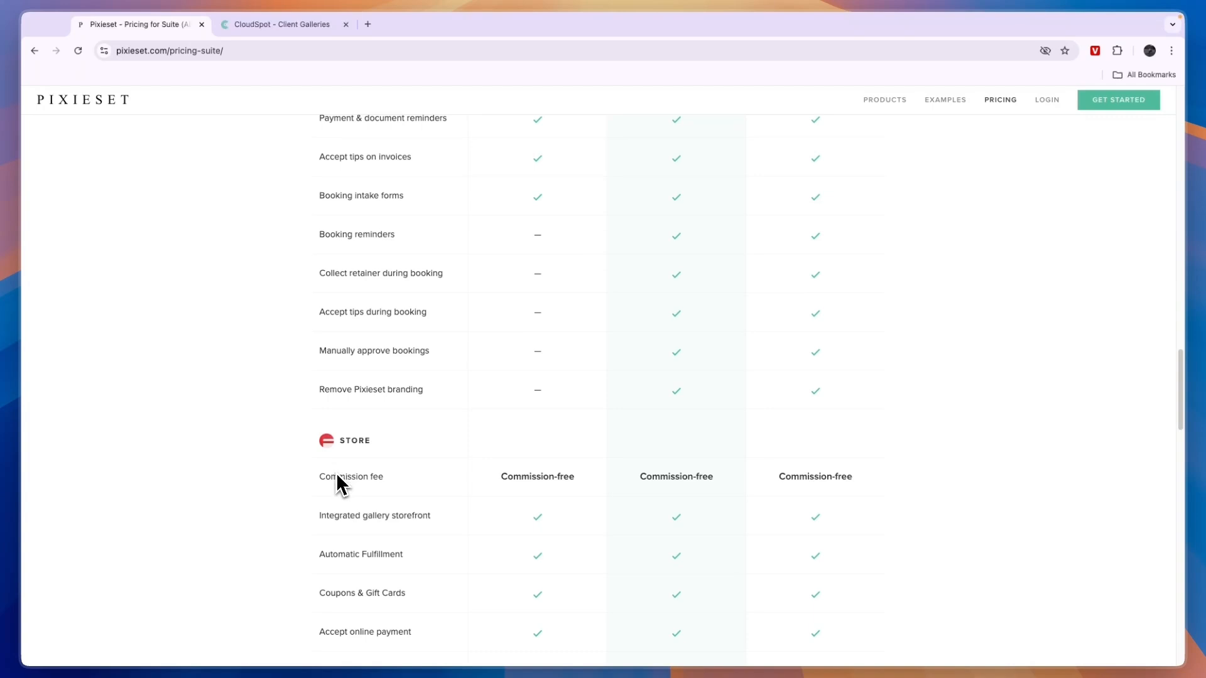
scroll("up", 3)
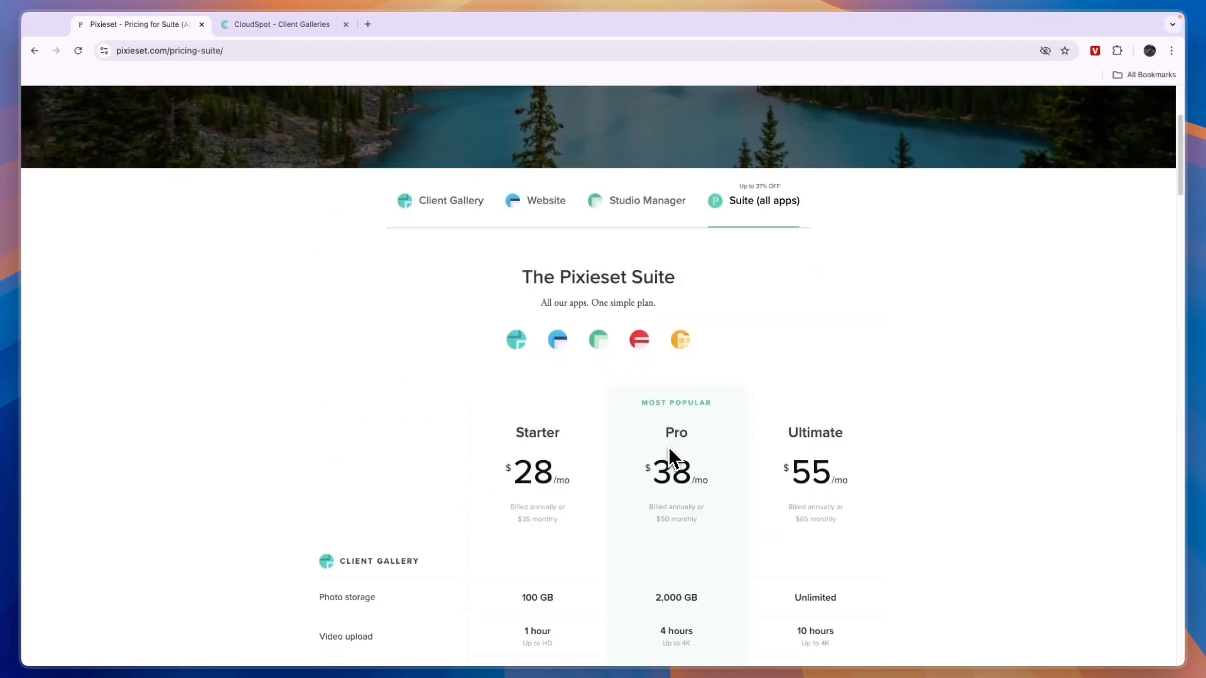
scroll("down", 3)
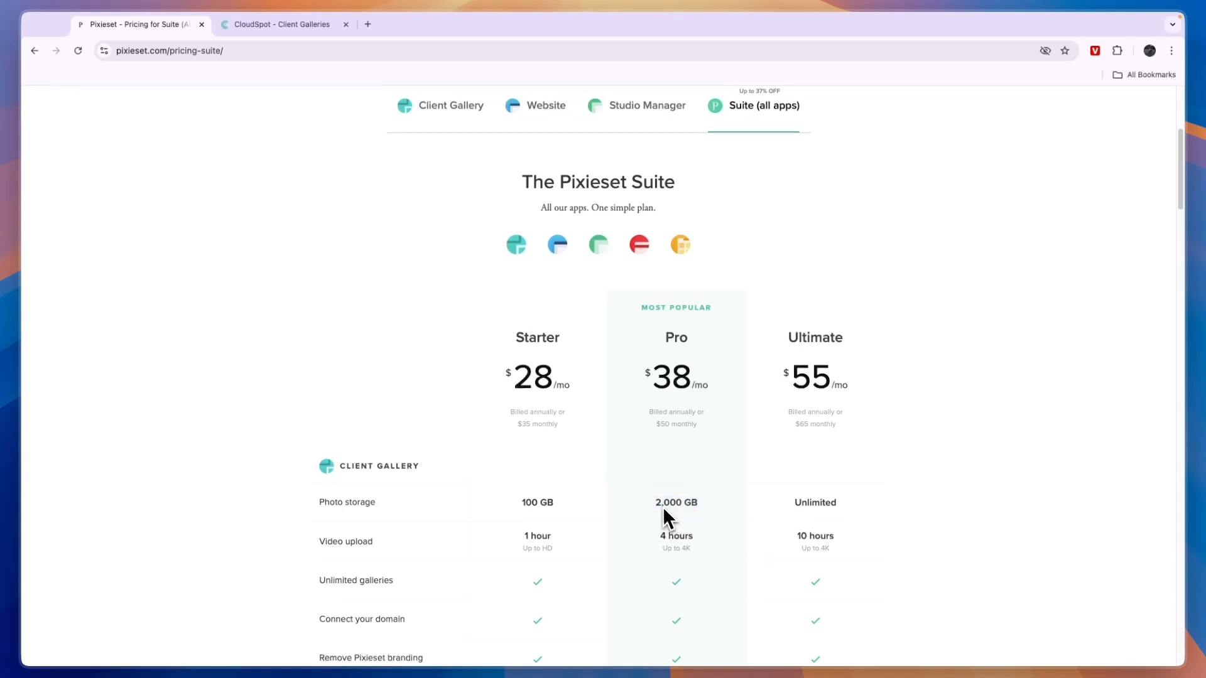
mouse_move(665, 546)
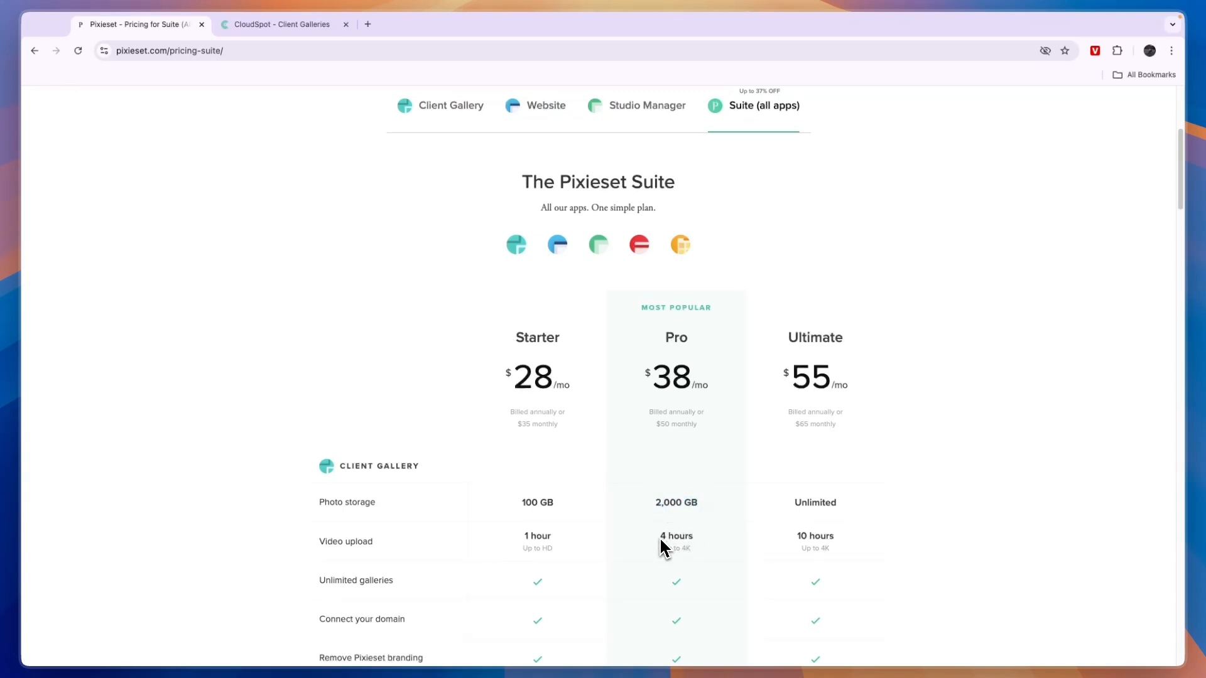
double_click(675, 535)
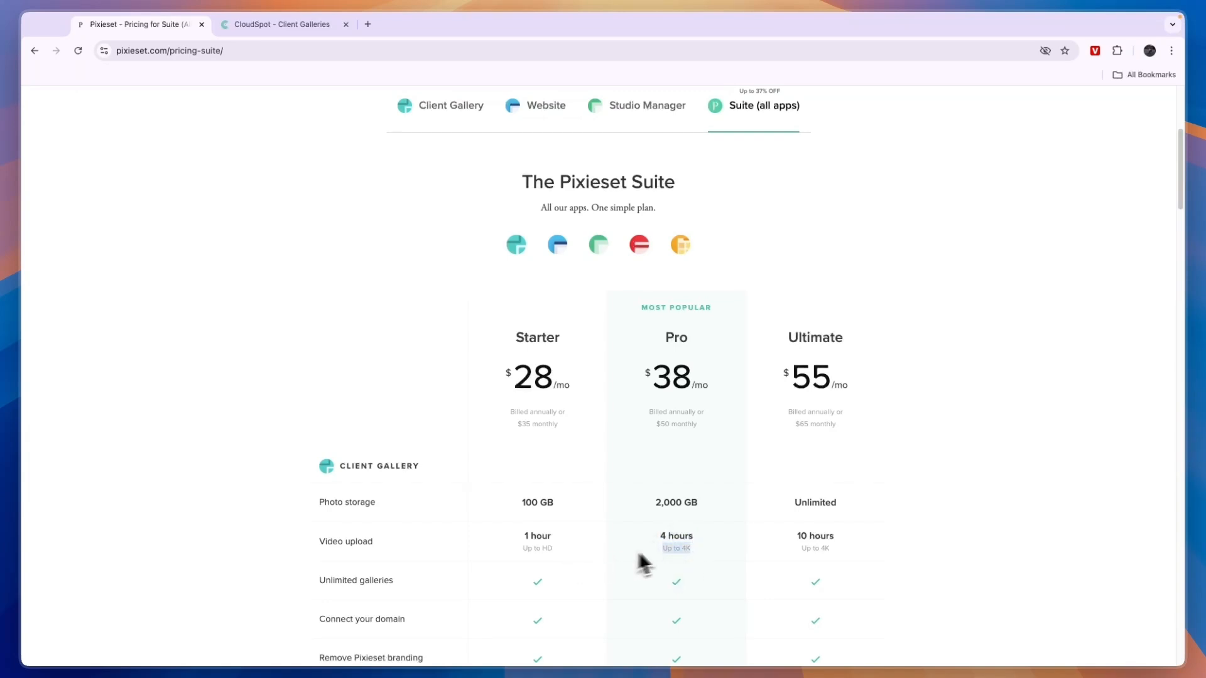
double_click(815, 503)
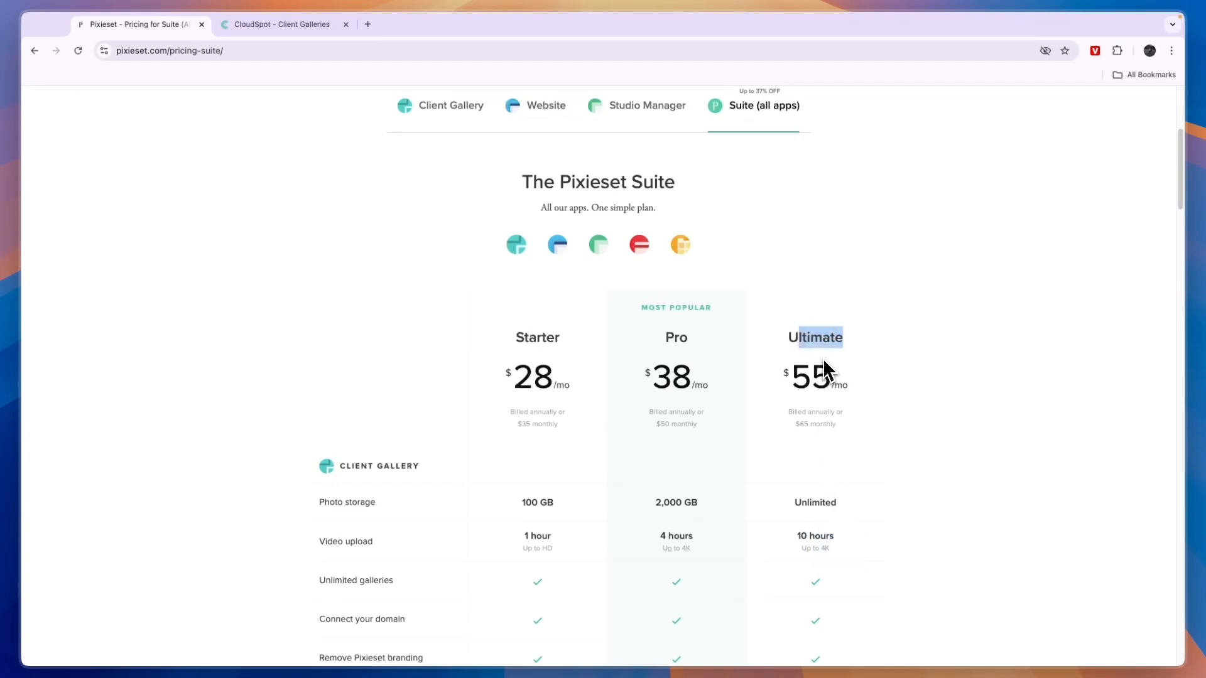
left_click(646, 105)
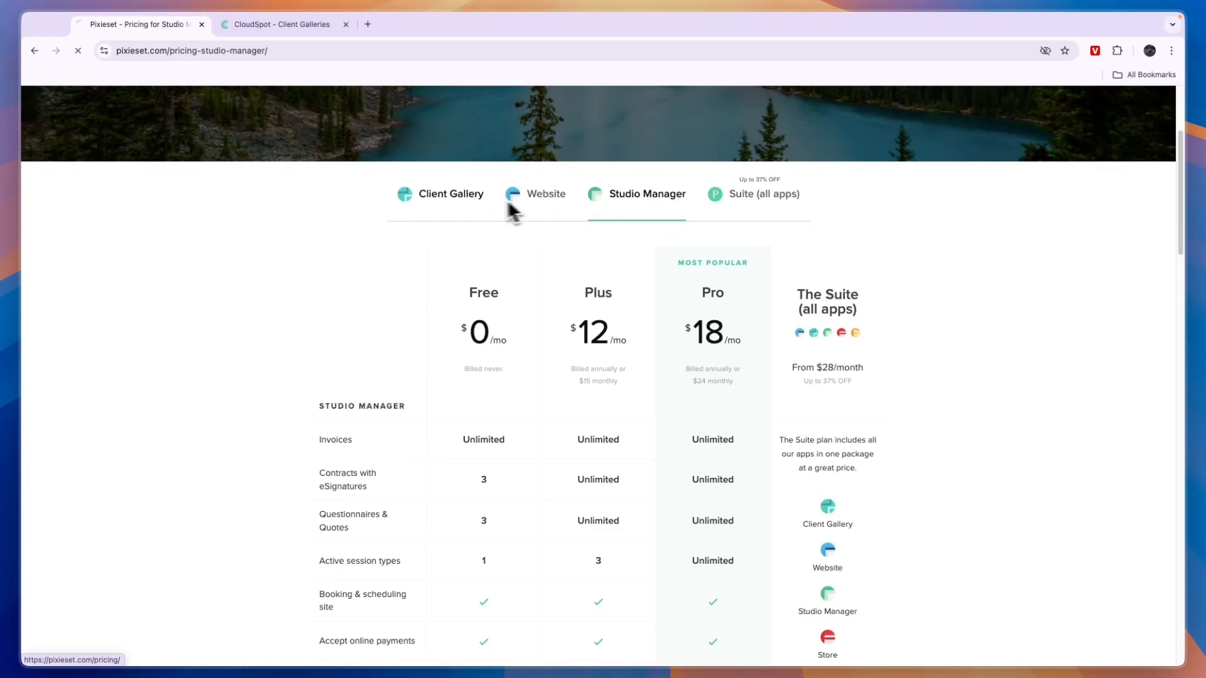
- Revisit Pixieset's Website and Client Gallery pricing, then switch to CloudSpot's pricing page
left_click(546, 193)
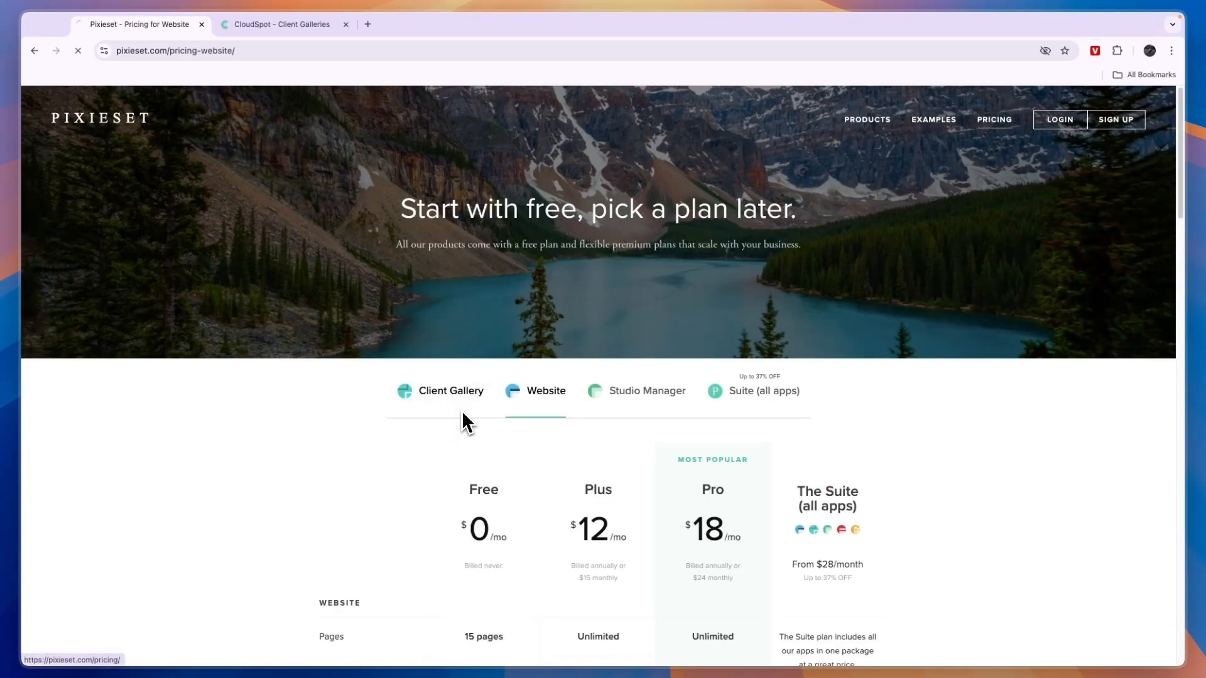
left_click(451, 391)
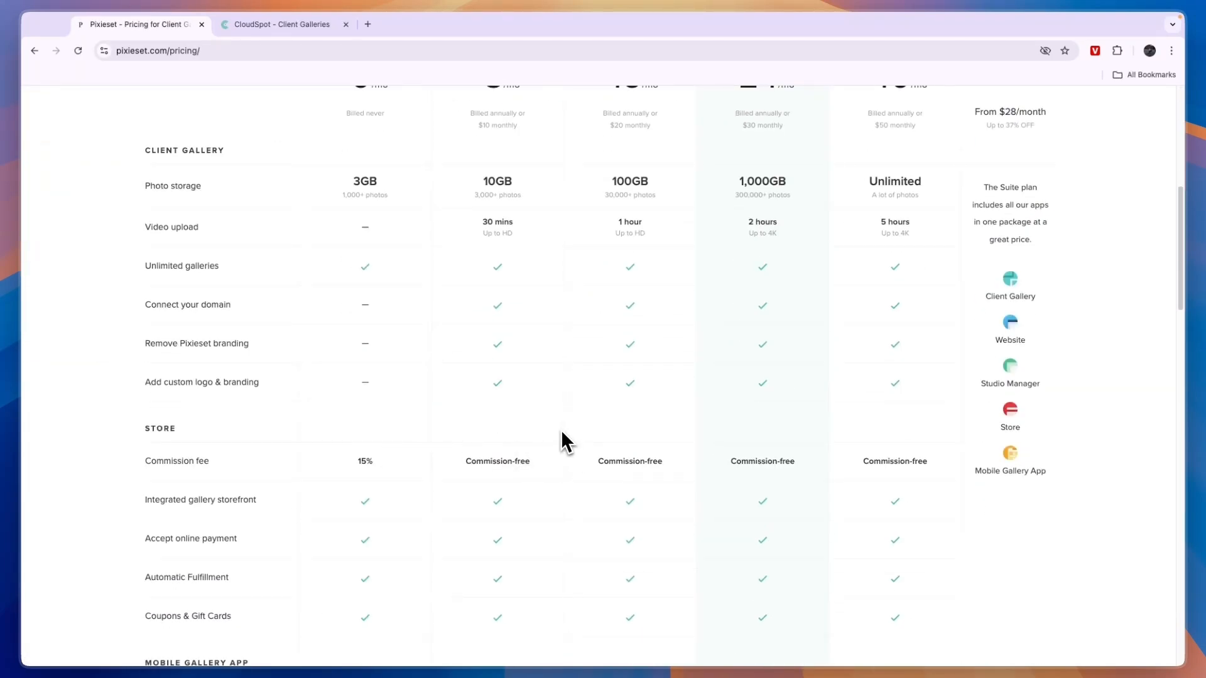
scroll("up", 3)
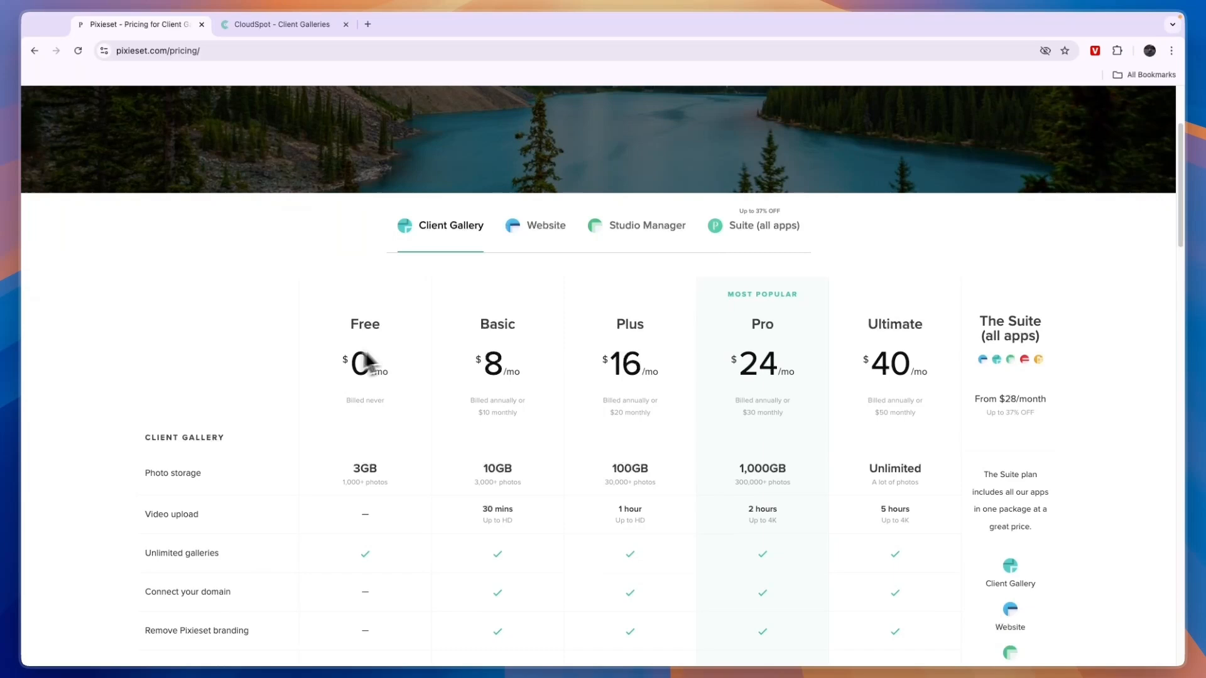
mouse_move(346, 300)
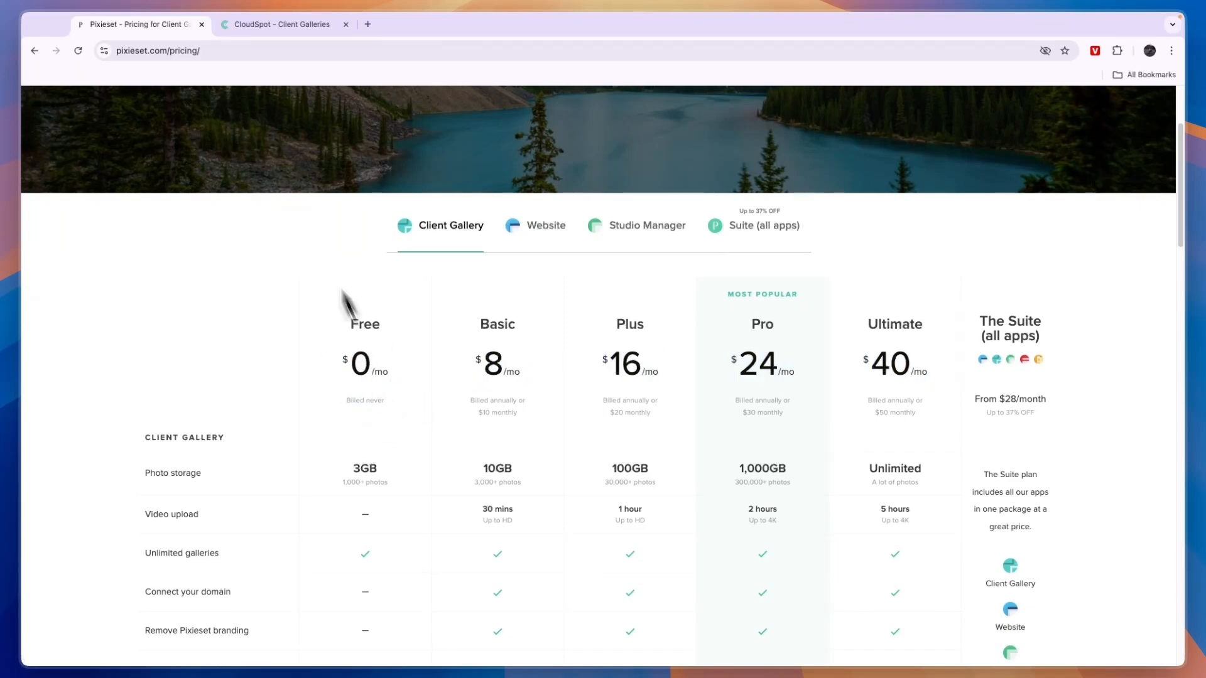
left_click(283, 24)
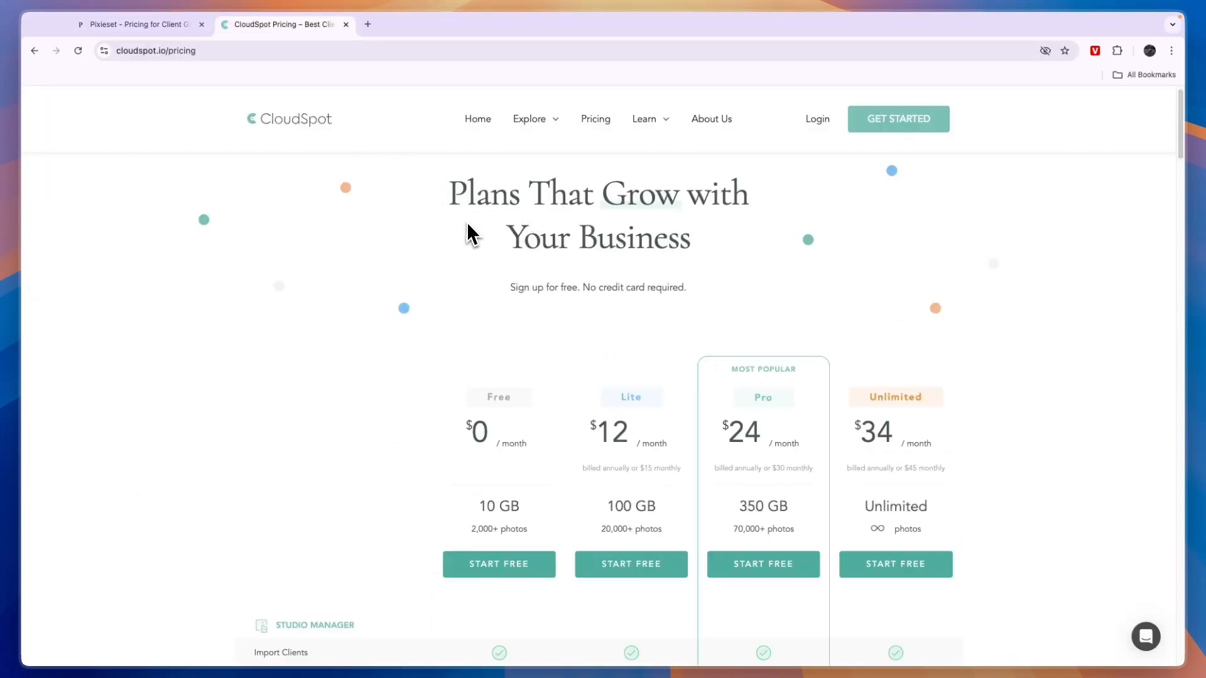
- Compare against Pixieset pricing, highlighting CloudSpot's Free plan 10 GB storage and Lite monthly price
scroll("down", 3)
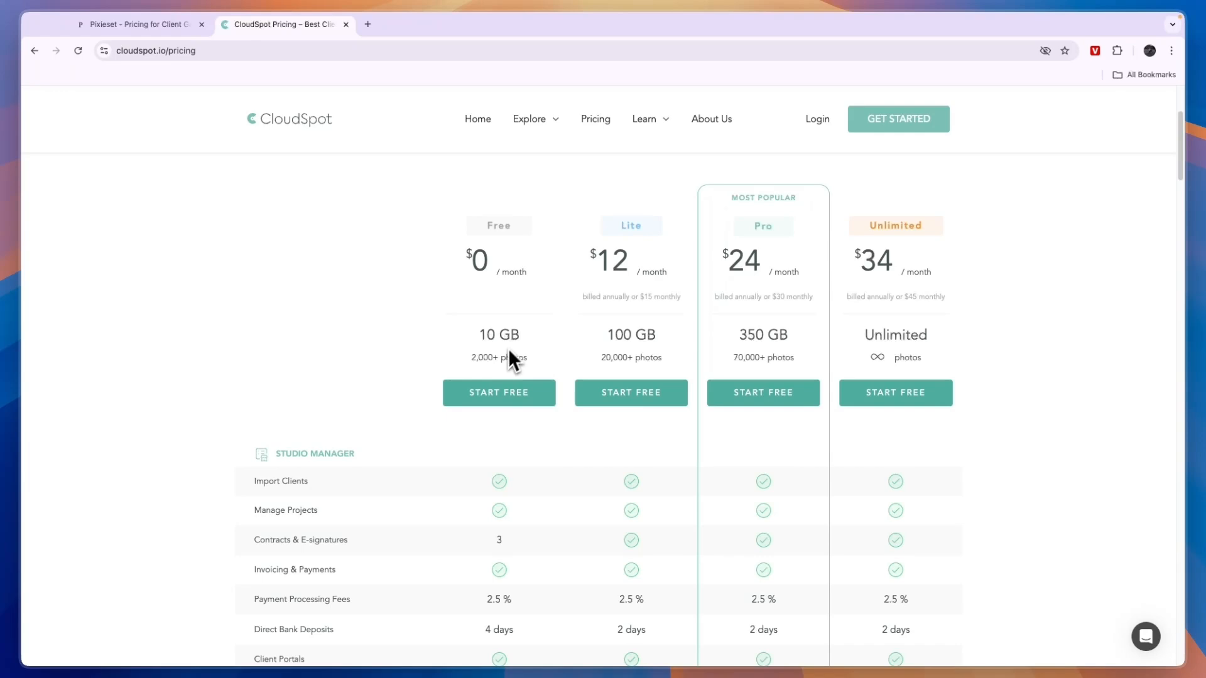
double_click(498, 334)
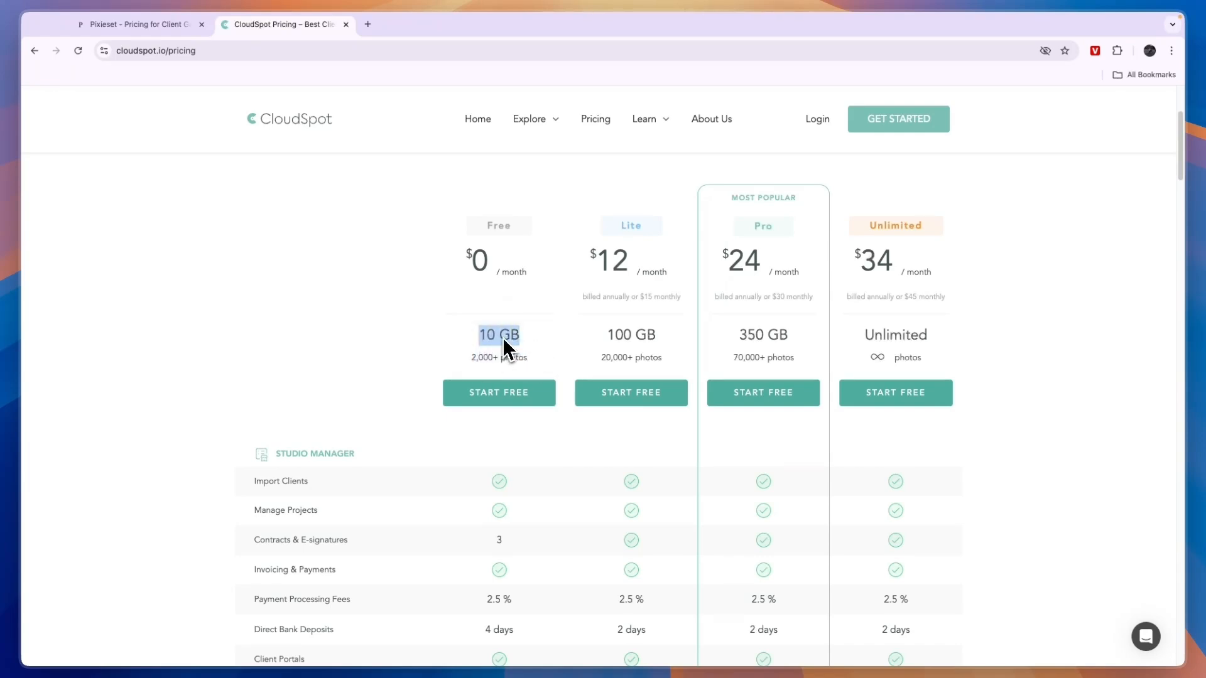
left_click(138, 24)
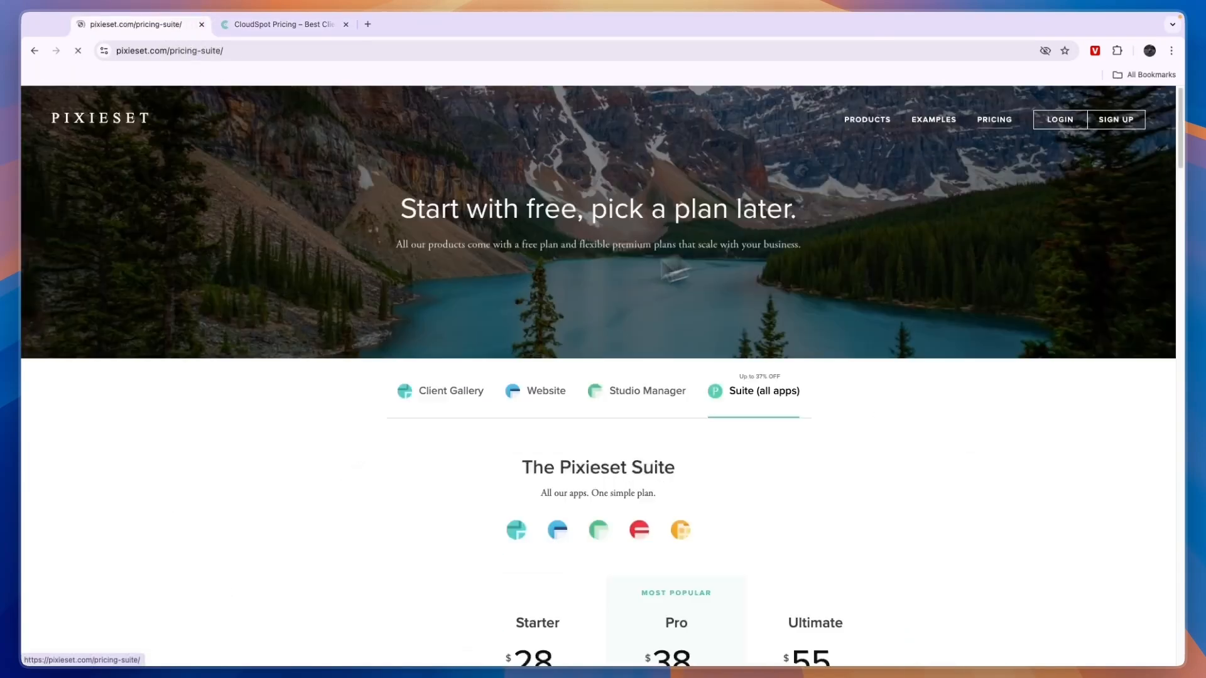
scroll("down", 3)
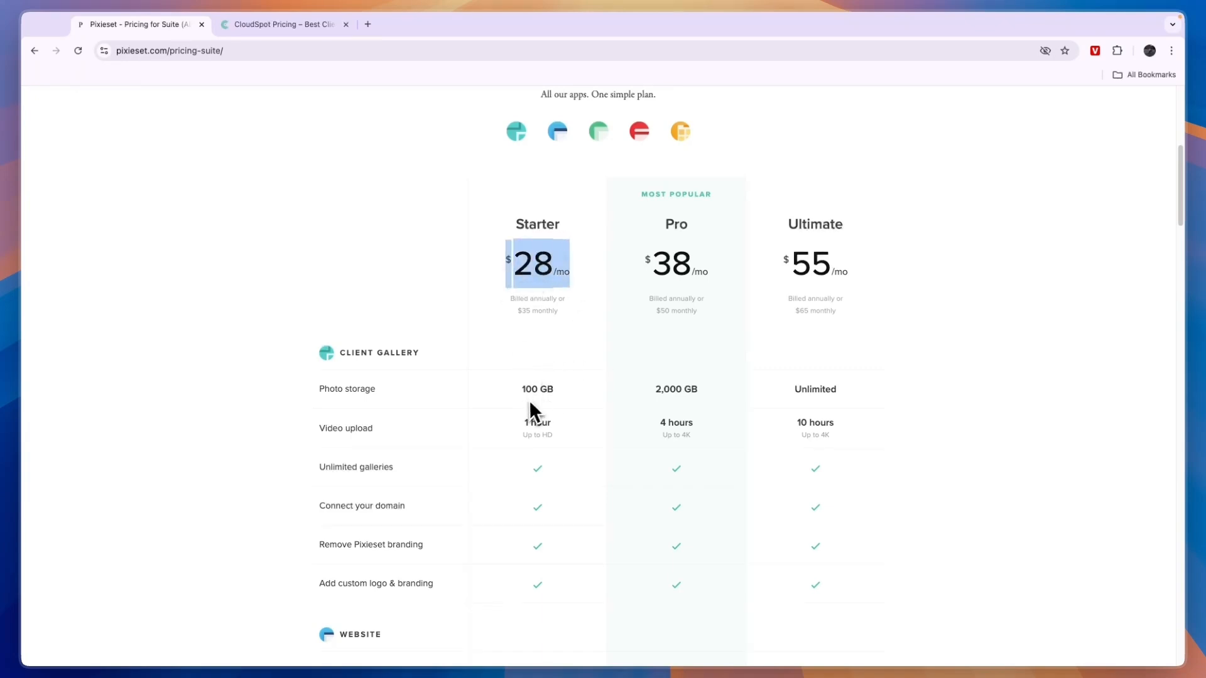
left_click(283, 23)
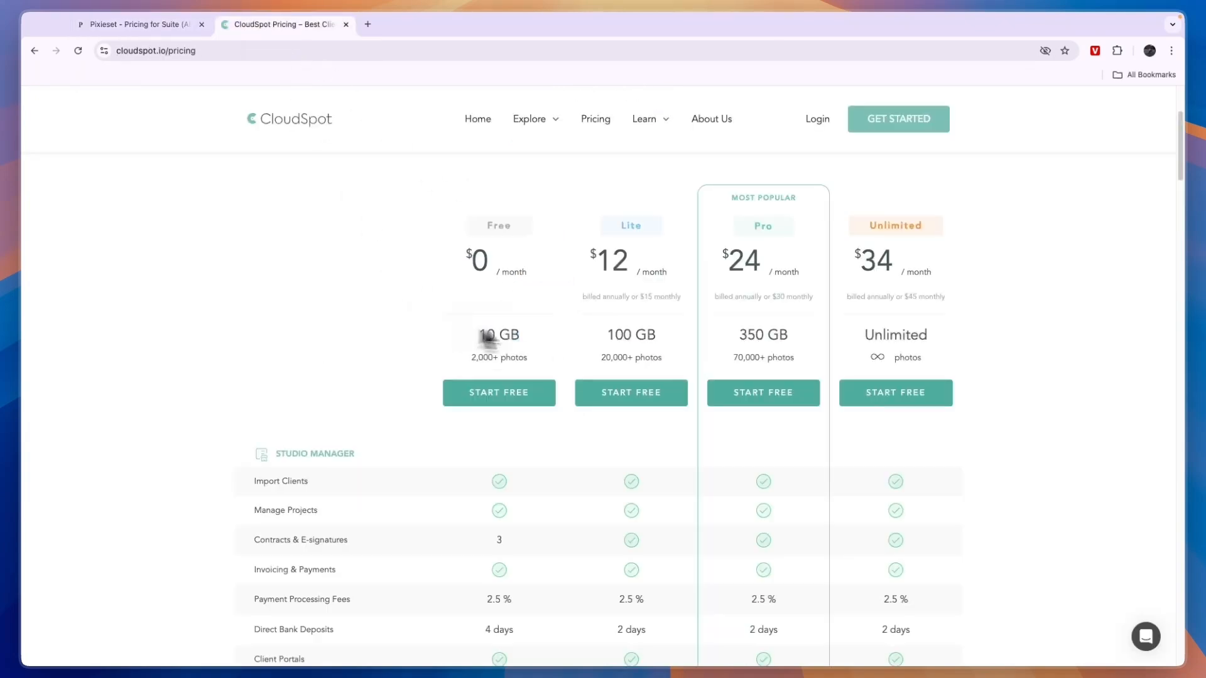
double_click(613, 260)
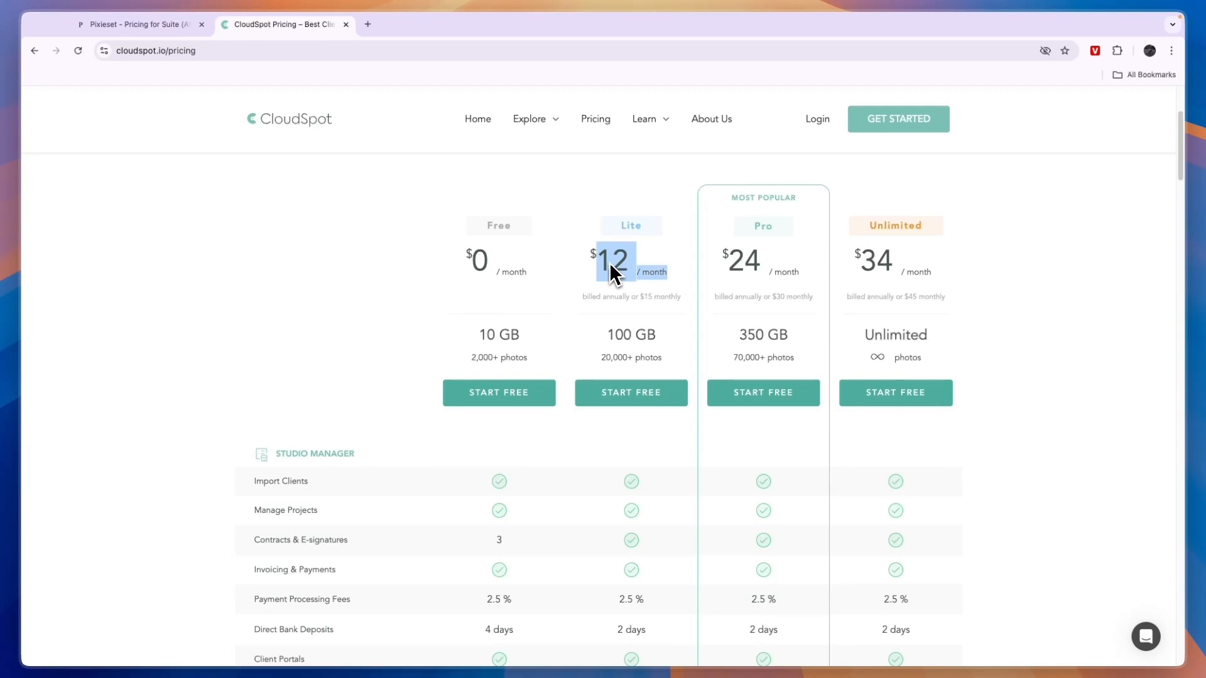
scroll("down", 3)
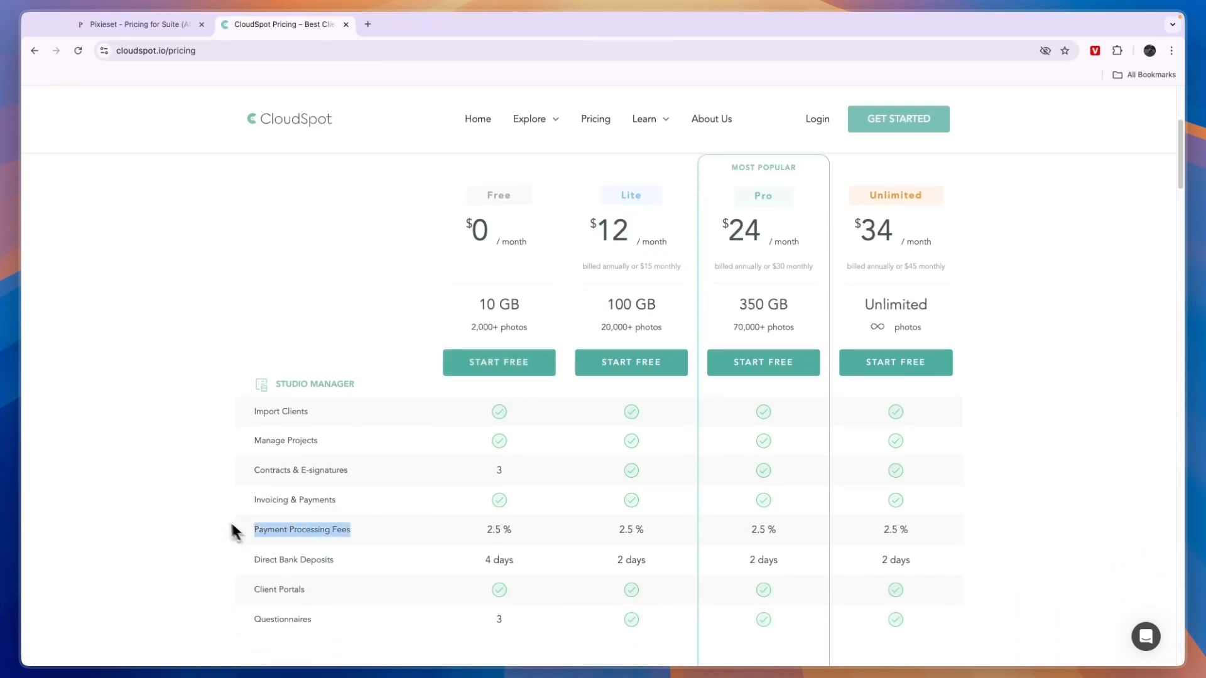
double_click(630, 529)
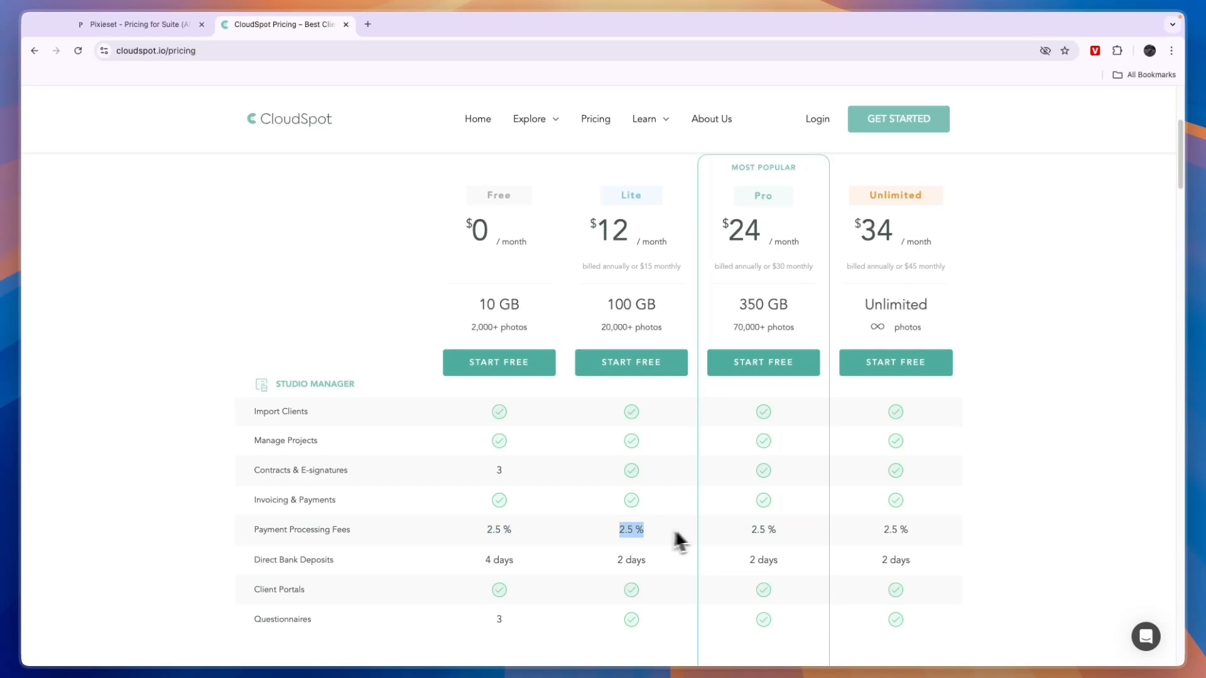
scroll("down", 3)
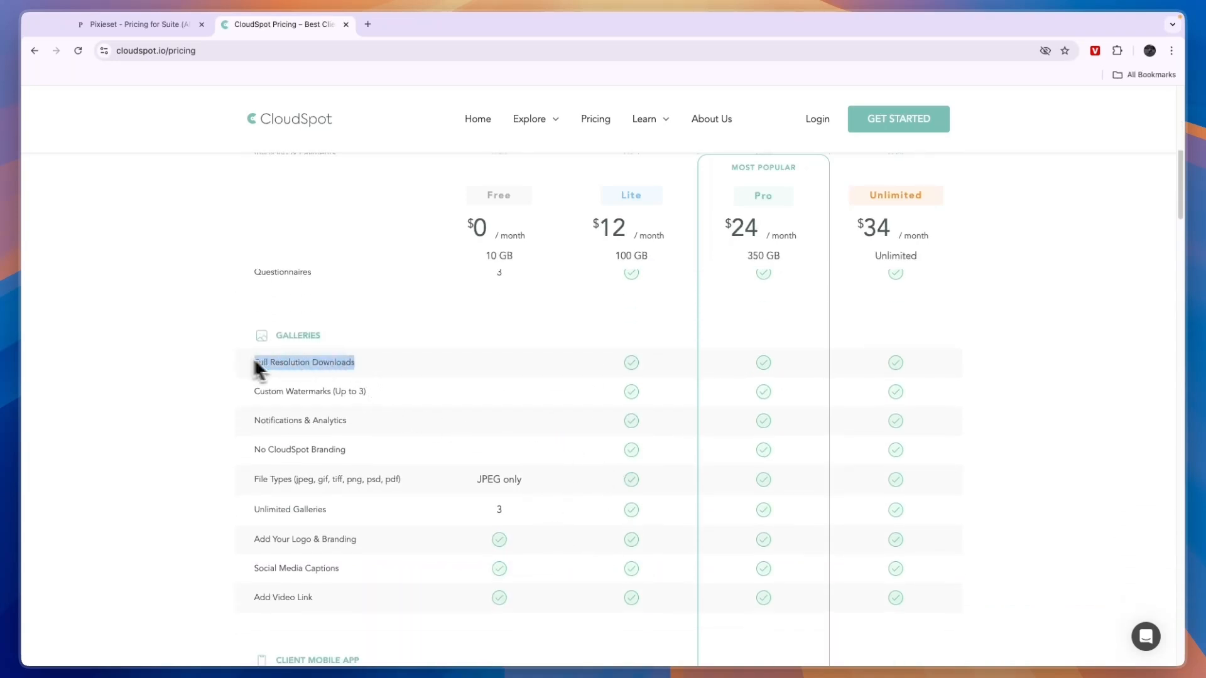
mouse_move(394, 405)
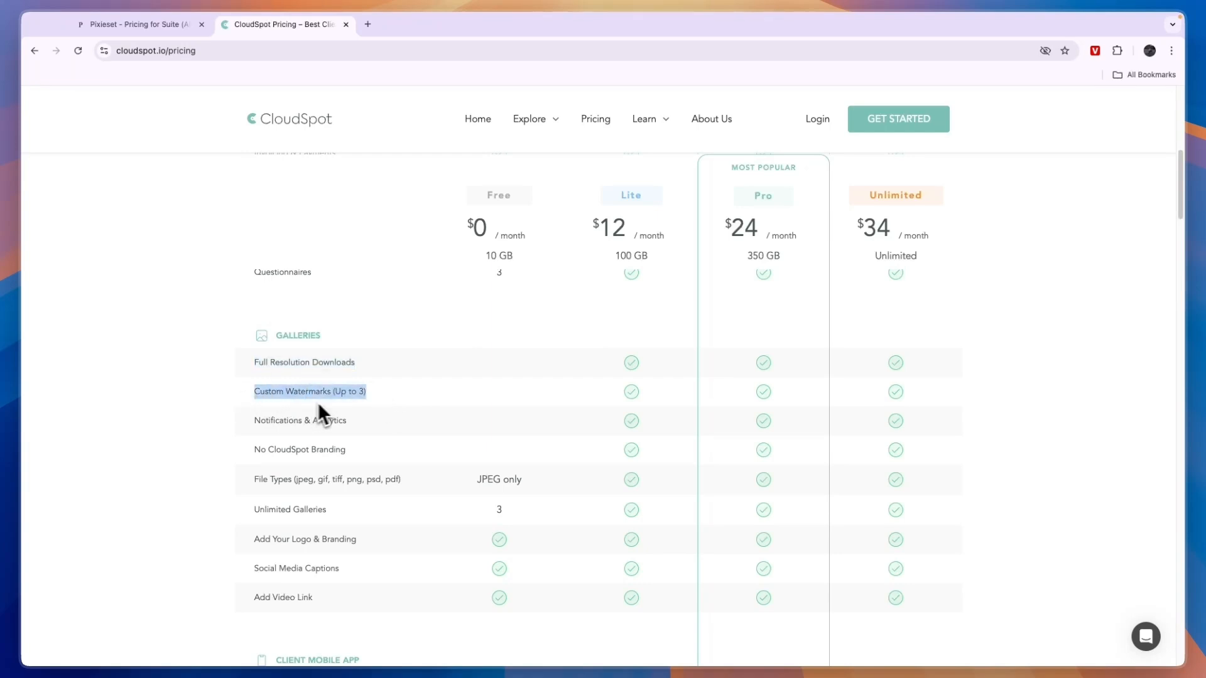
scroll("down", 3)
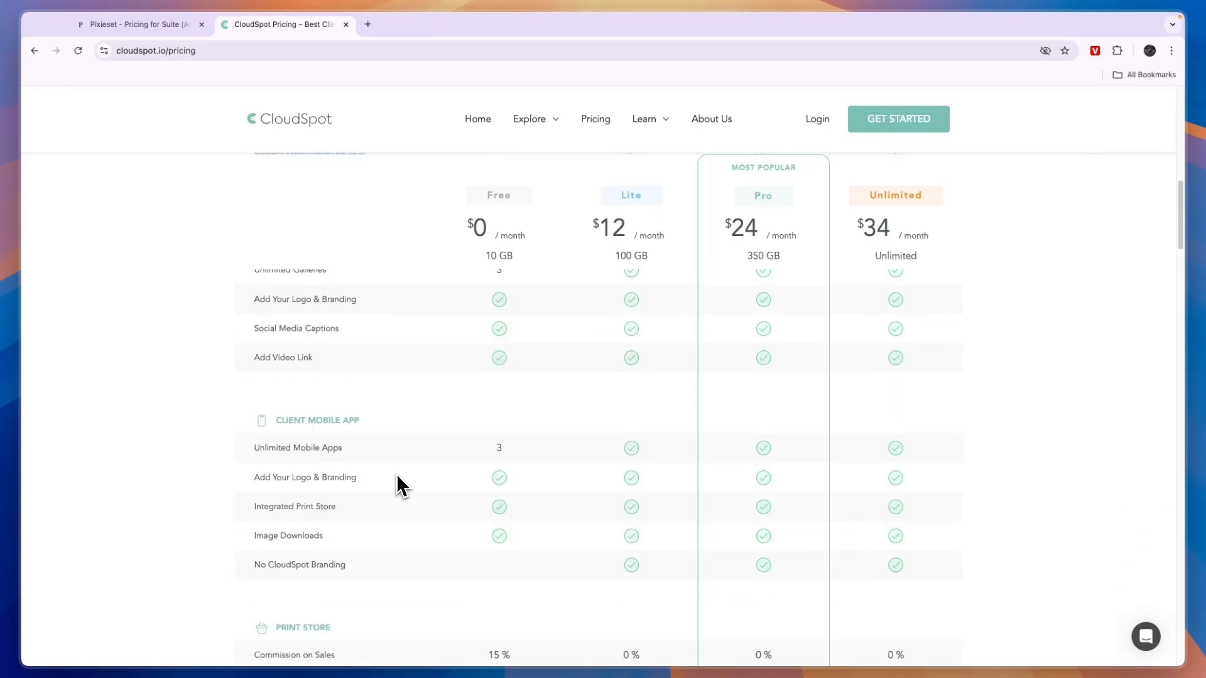
scroll("down", 3)
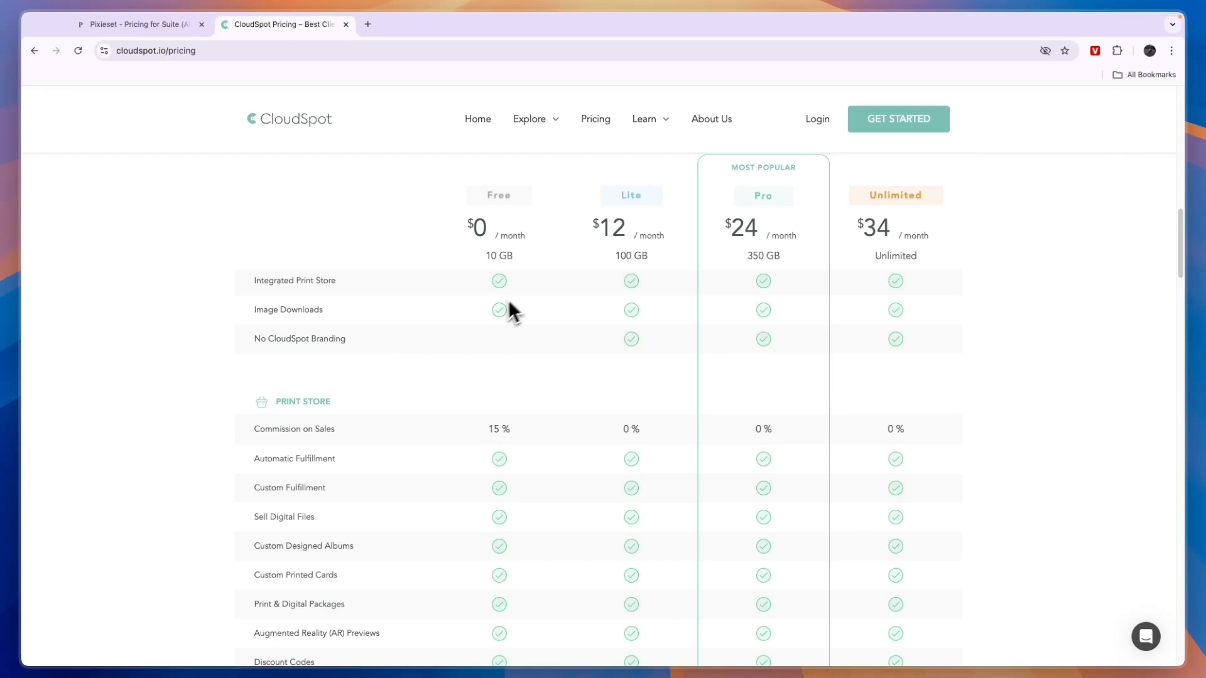
scroll("down", 3)
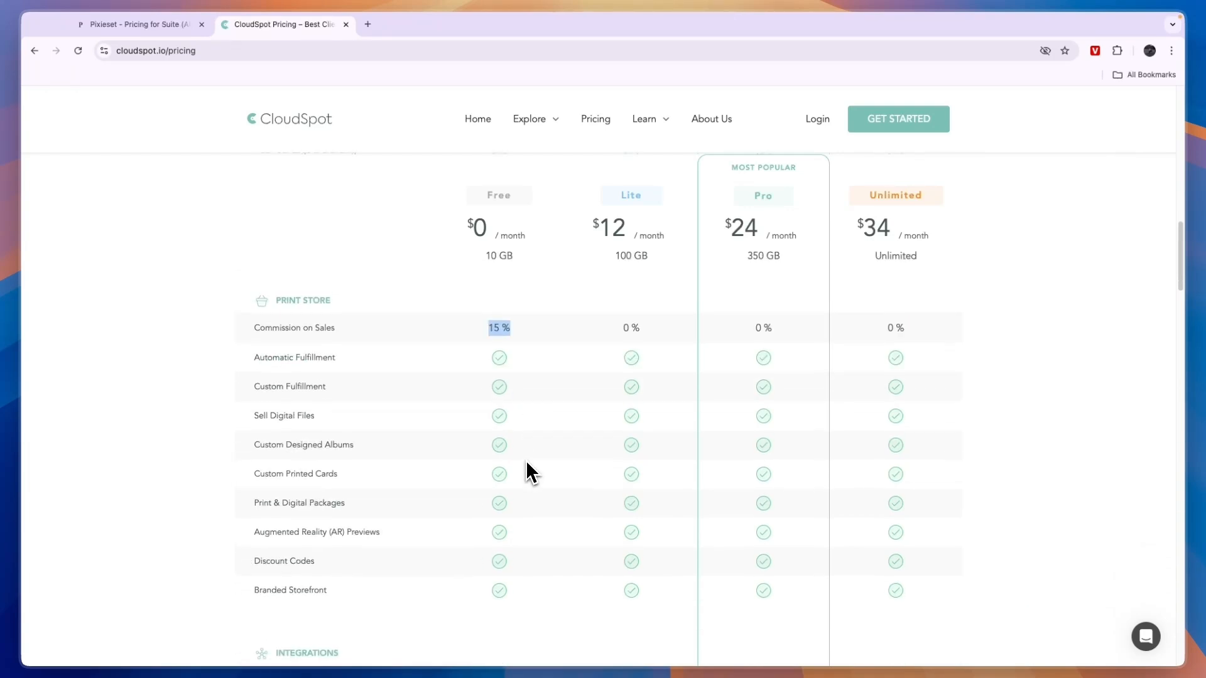
scroll("down", 3)
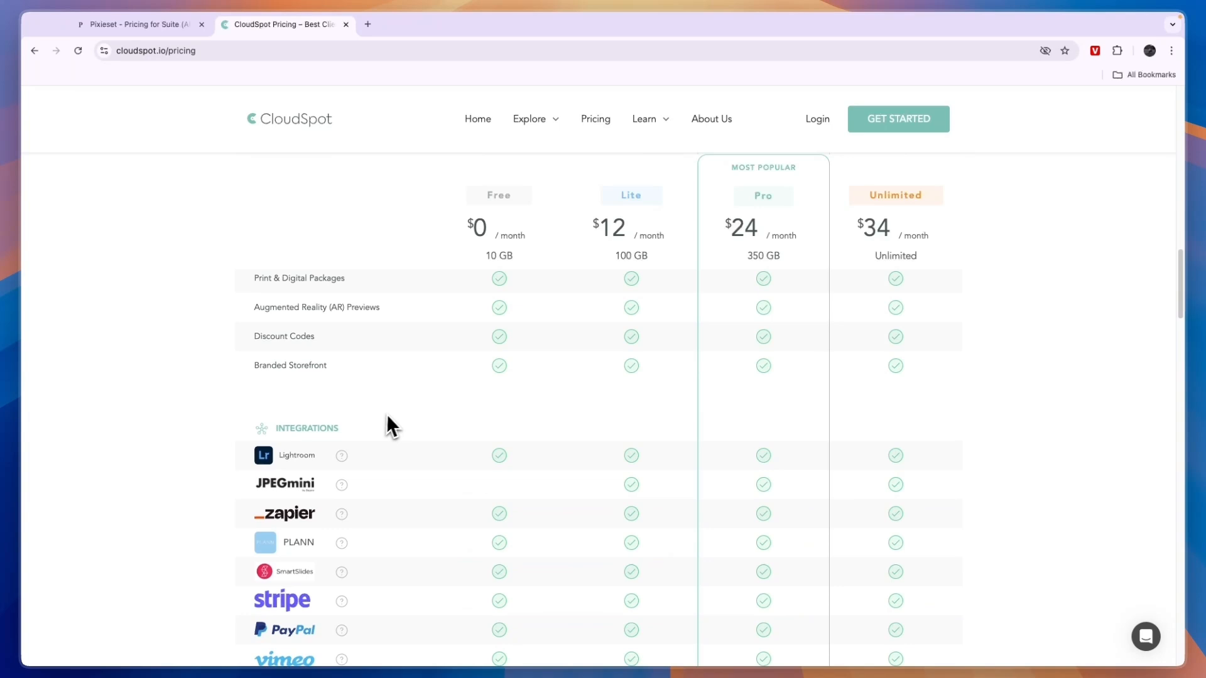
scroll("up", 3)
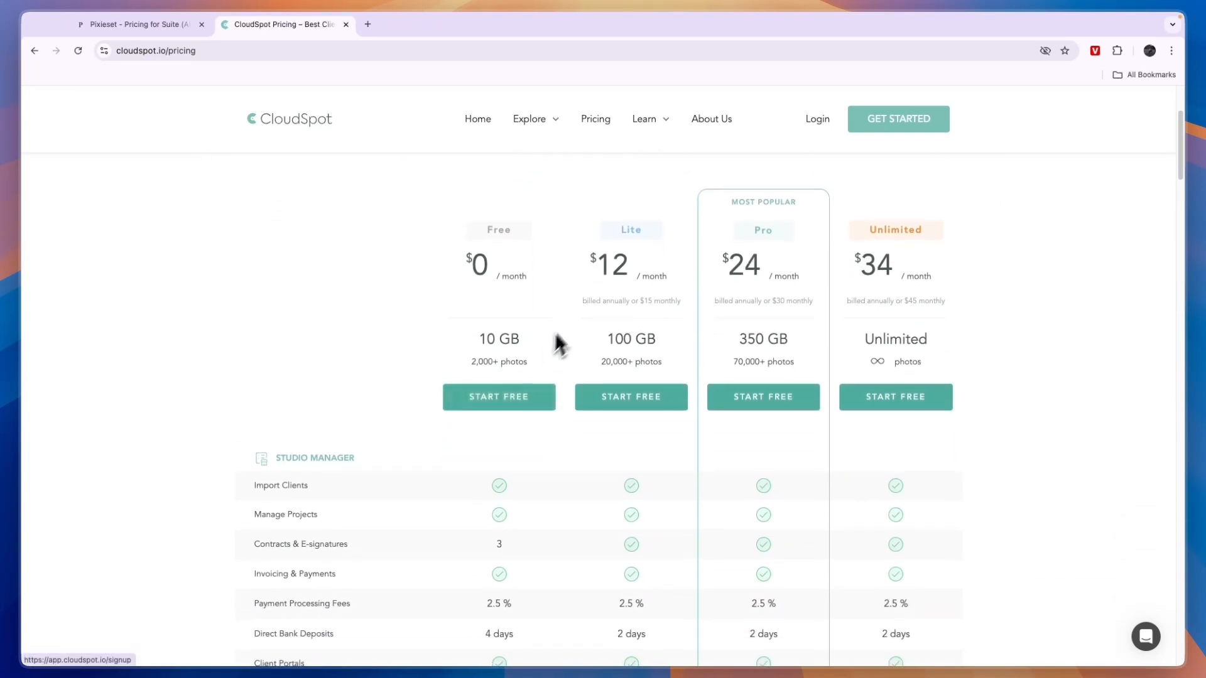
double_click(610, 265)
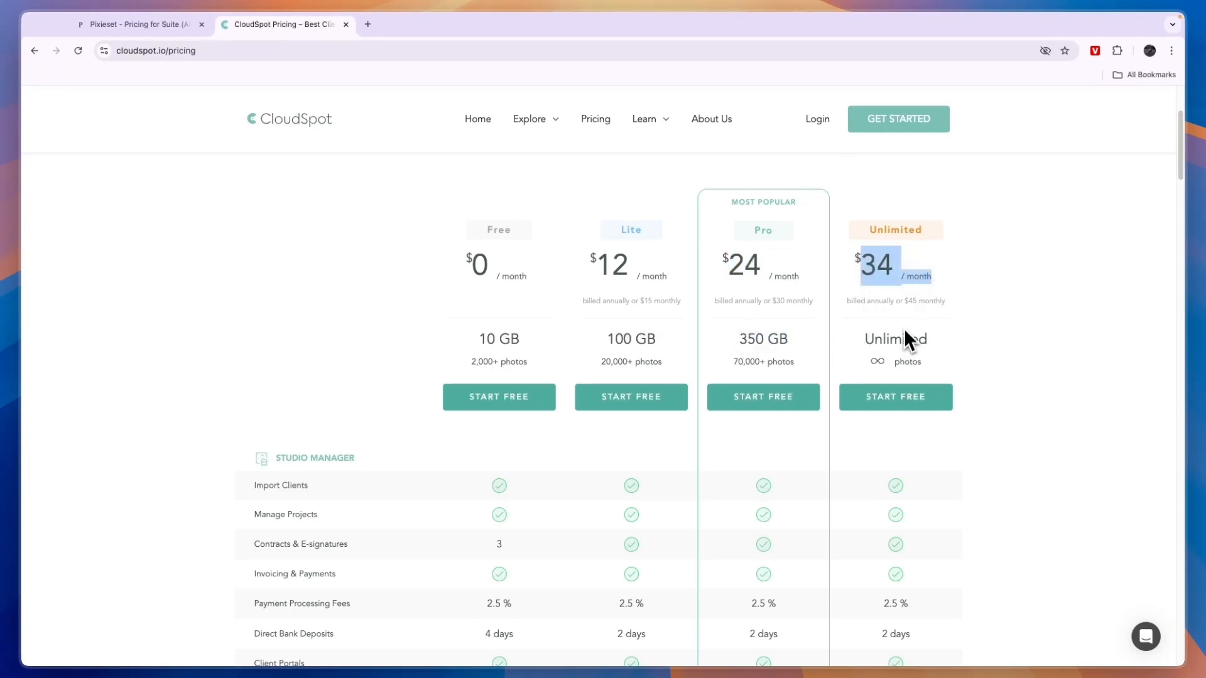
double_click(895, 339)
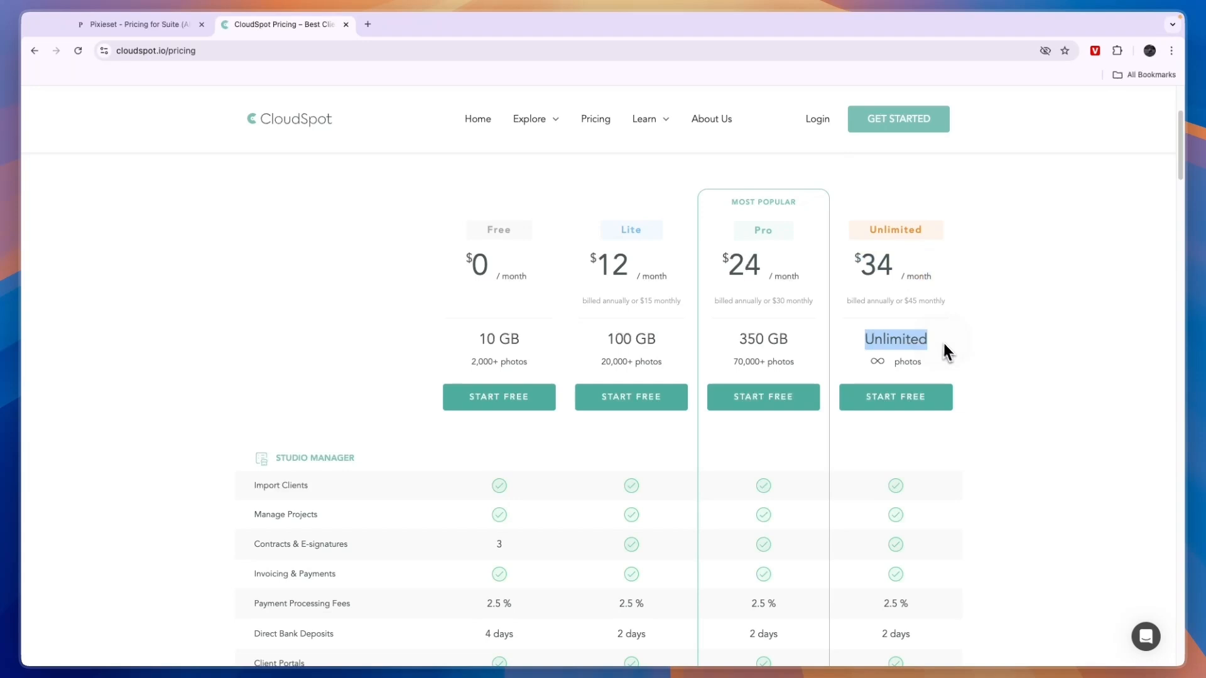
scroll("down", 3)
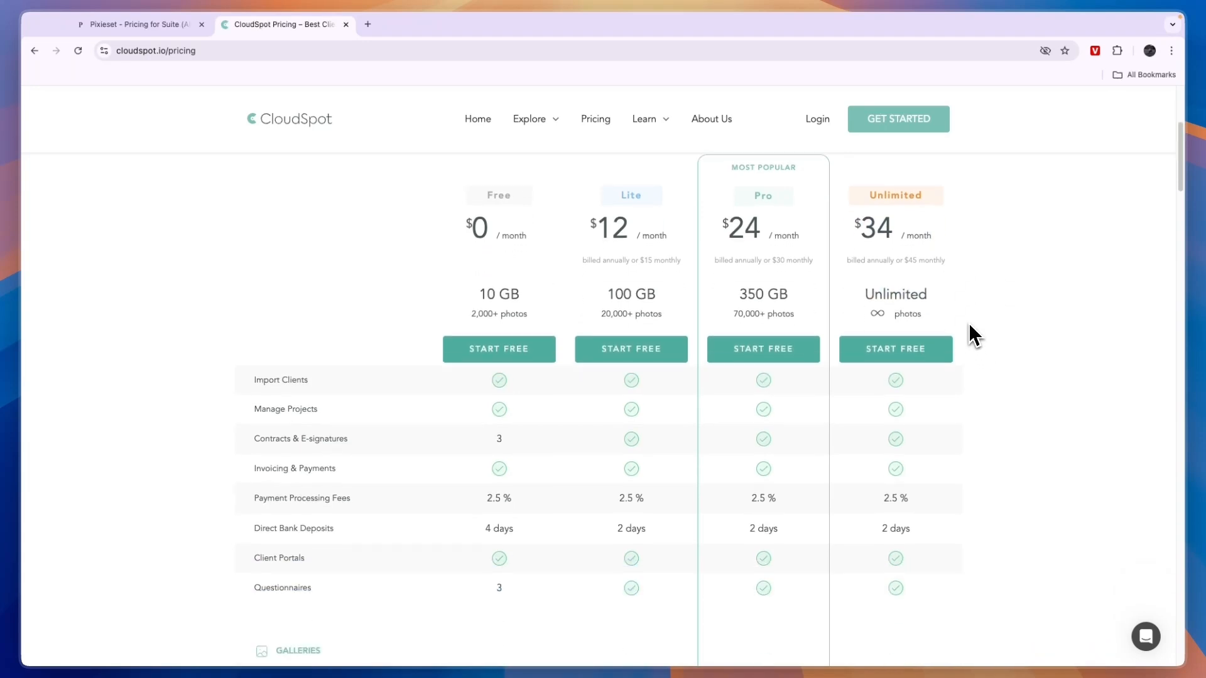
scroll("down", 3)
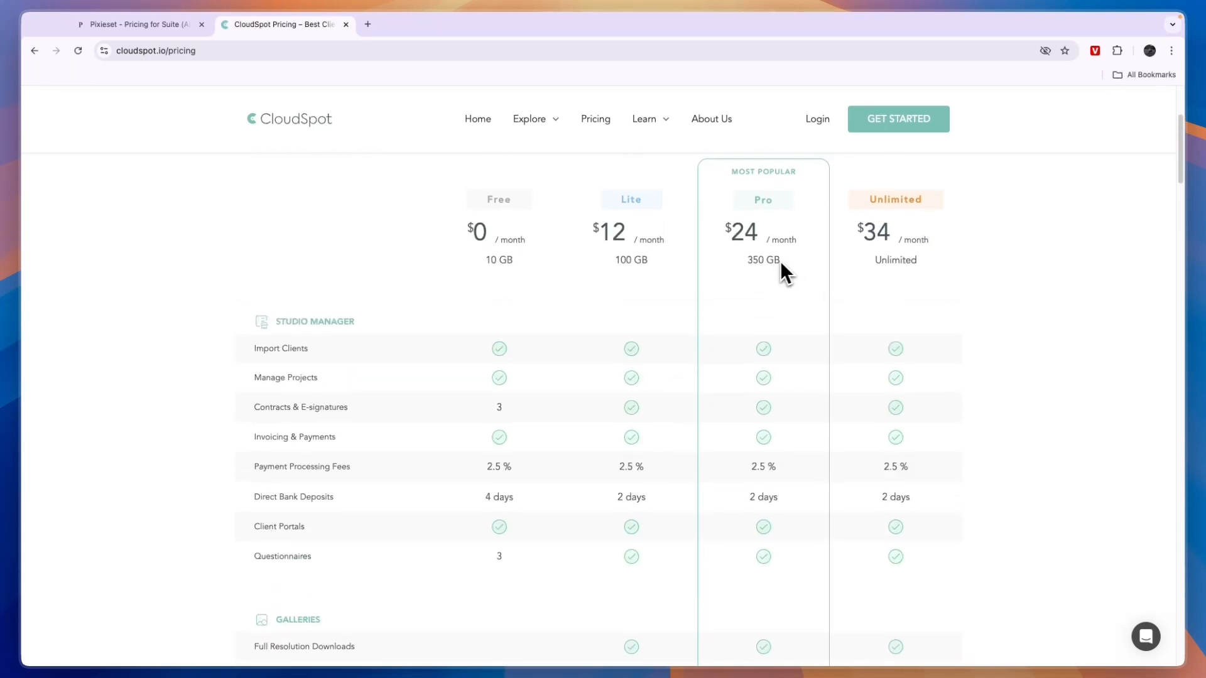
scroll("up", 3)
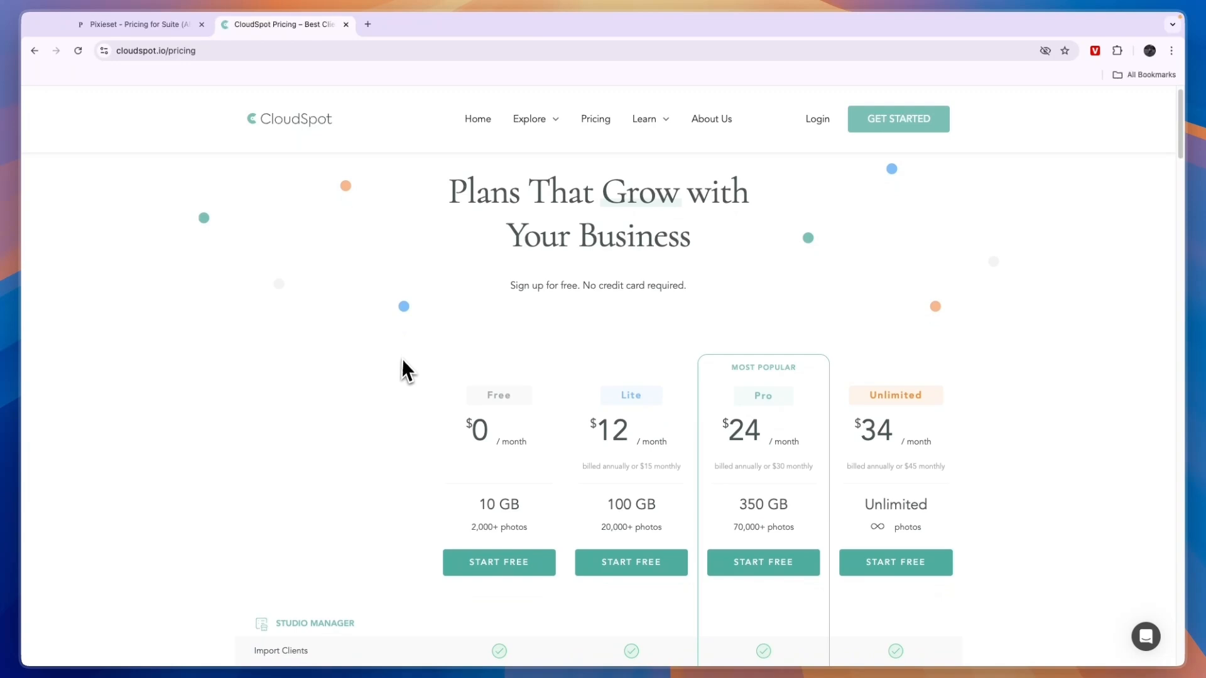
left_click(138, 24)
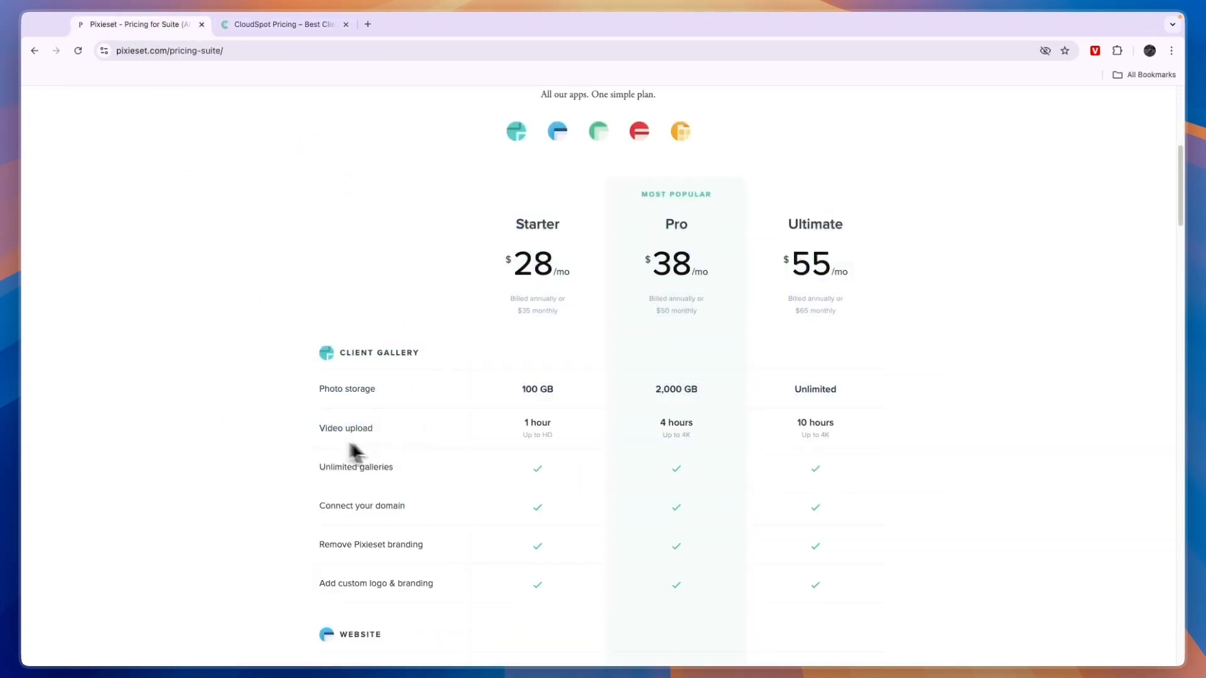
mouse_move(708, 246)
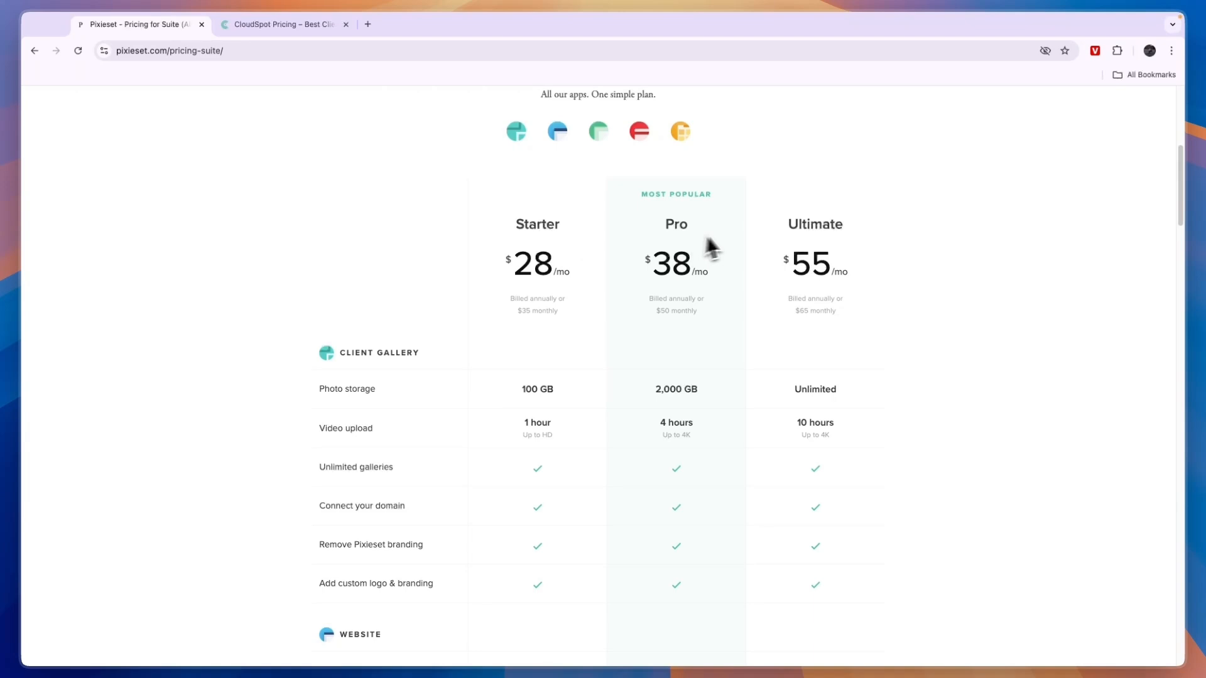
- View Pixieset's Website plans (Free to $18), then return to CloudSpot's four-plan pricing page
left_click(283, 24)
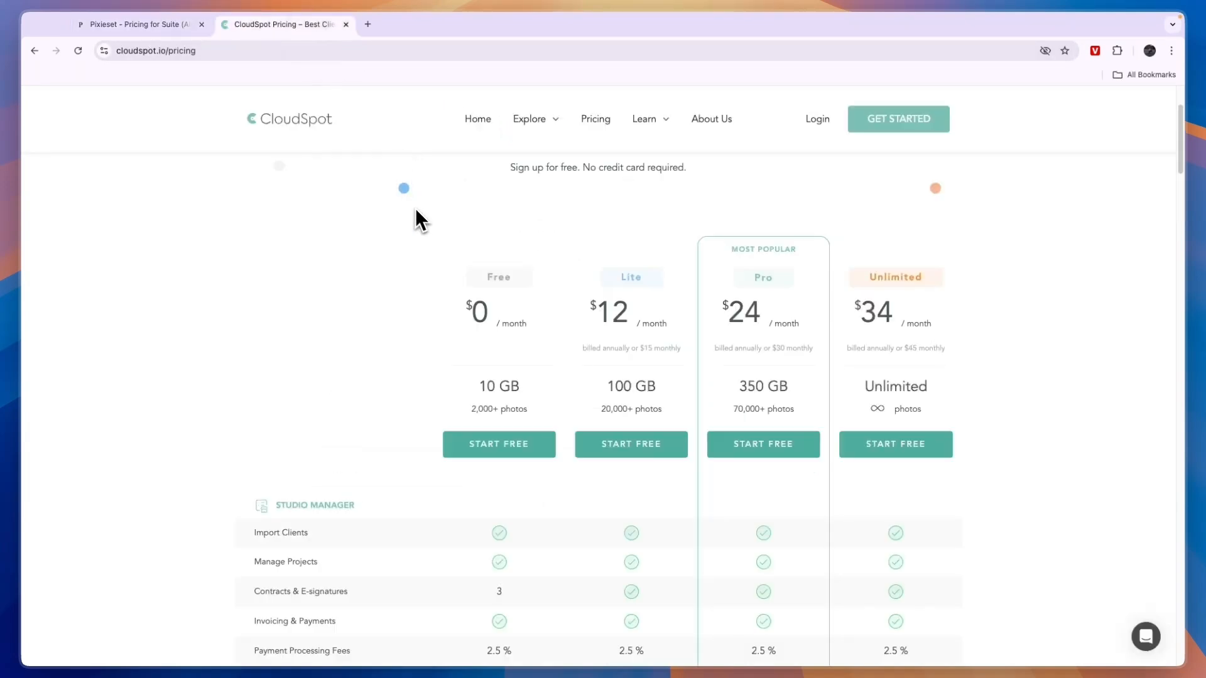
left_click(138, 24)
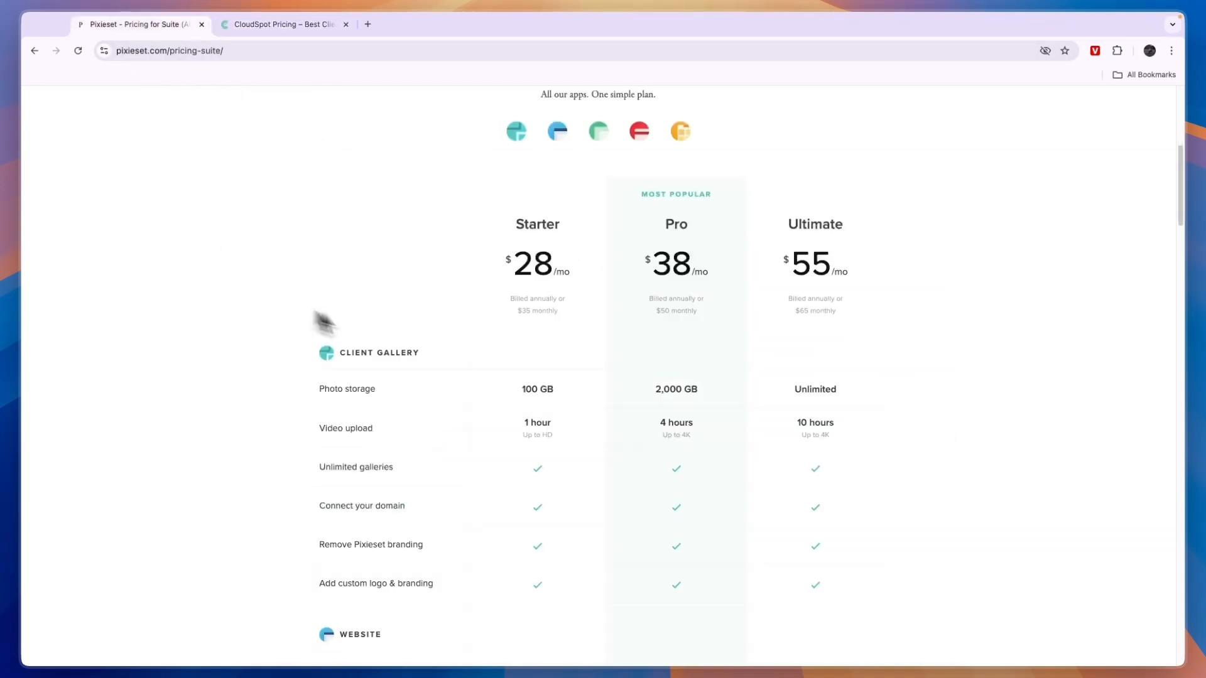
scroll("up", 3)
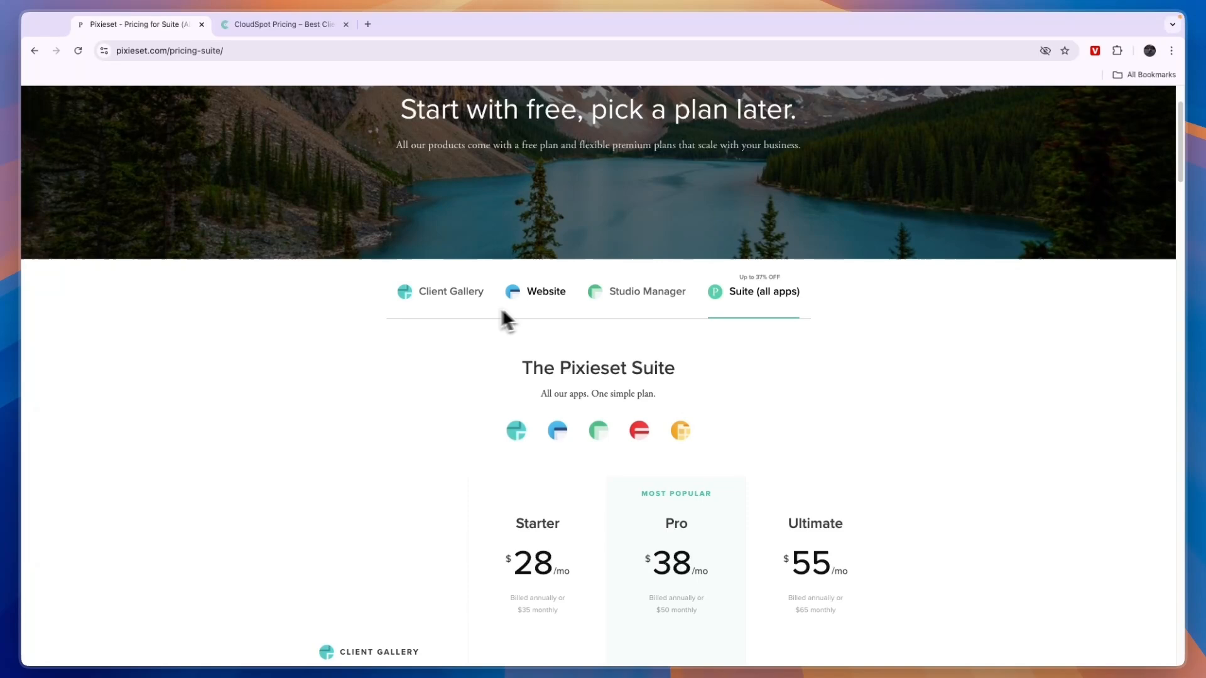
left_click(545, 291)
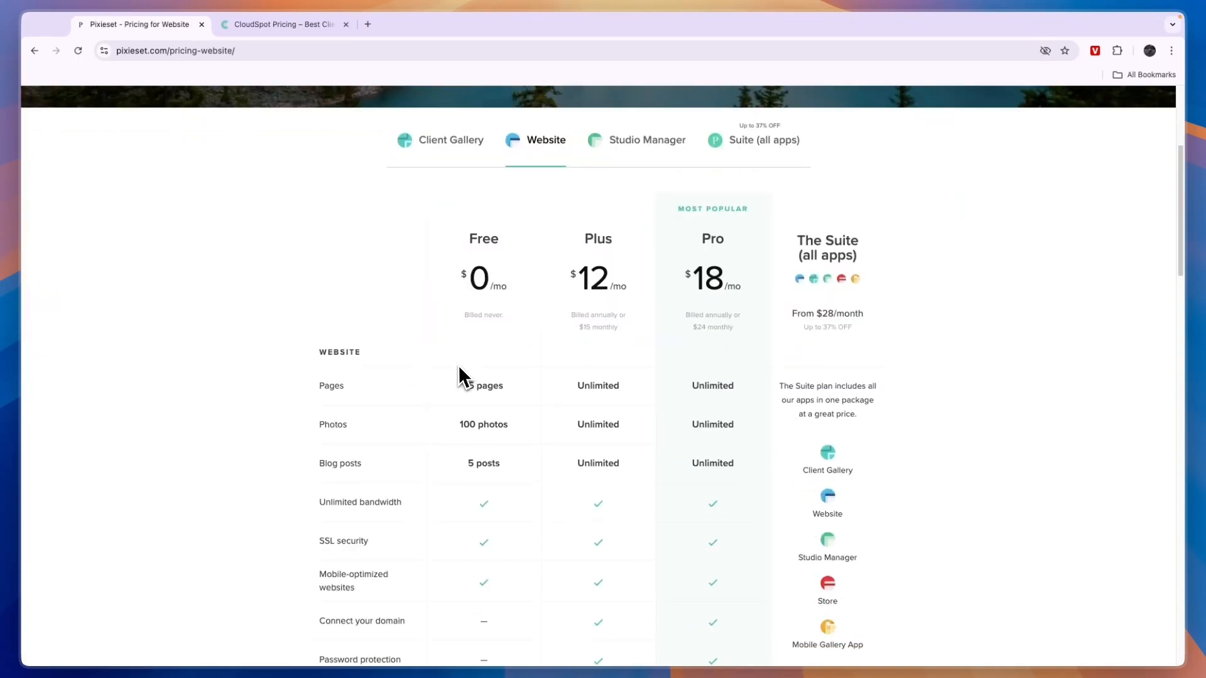
scroll("up", 3)
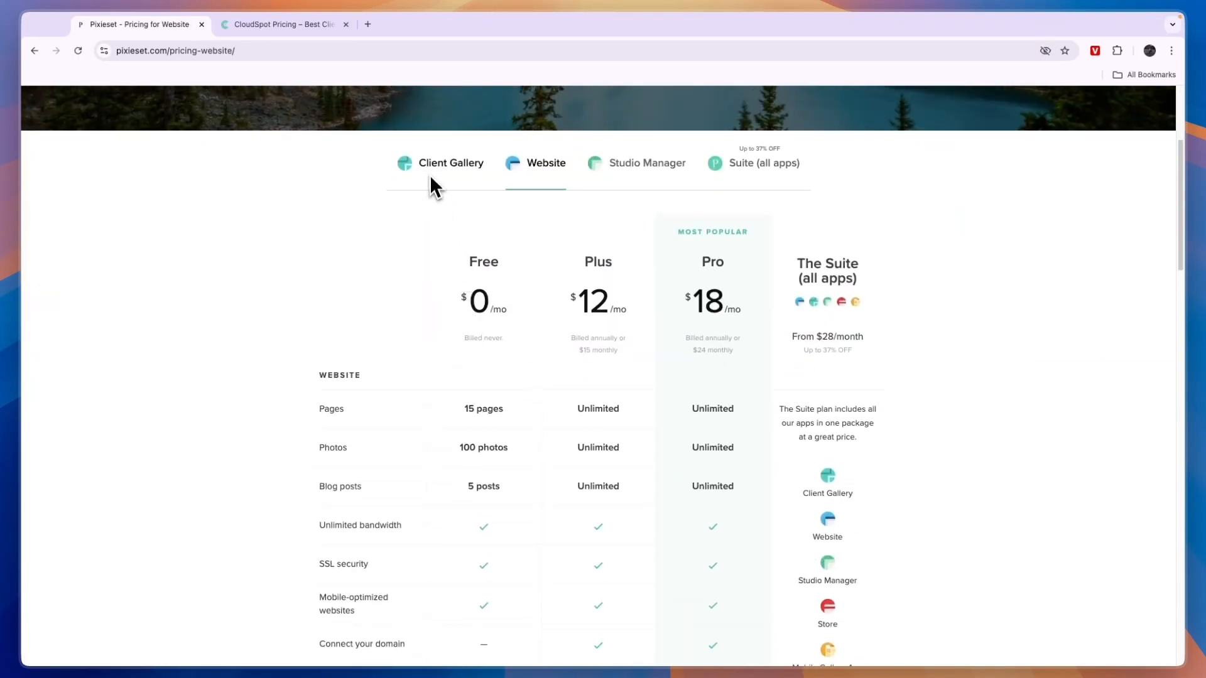
left_click(283, 24)
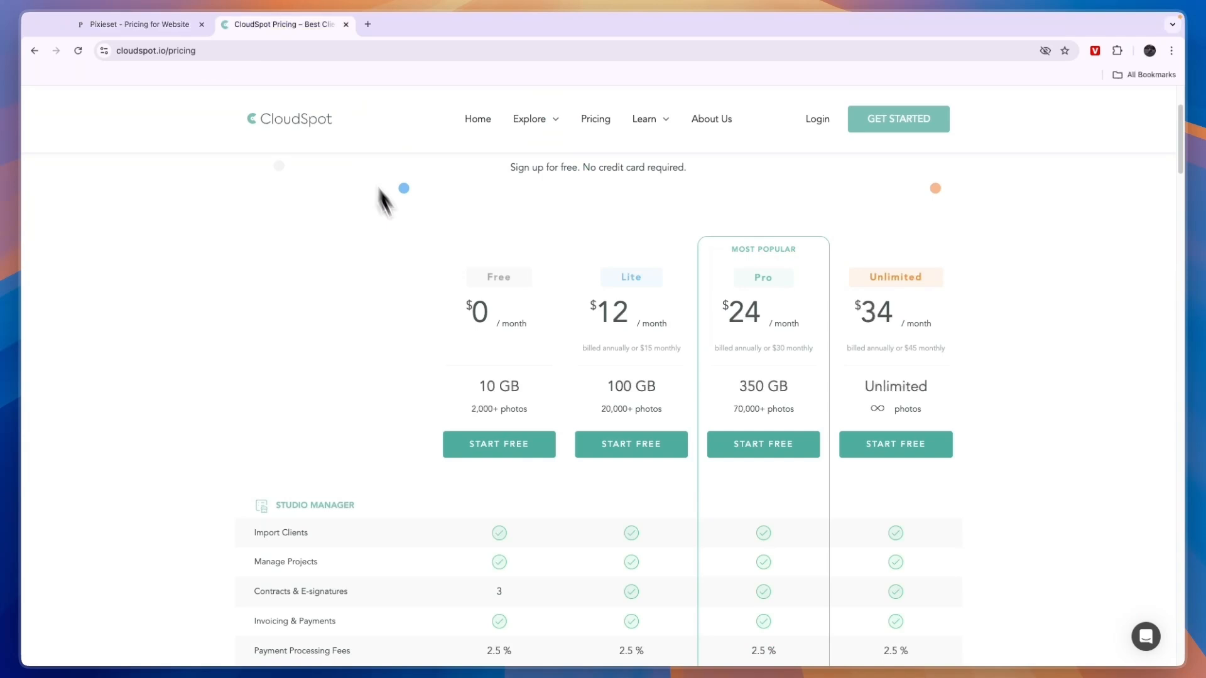
mouse_move(273, 161)
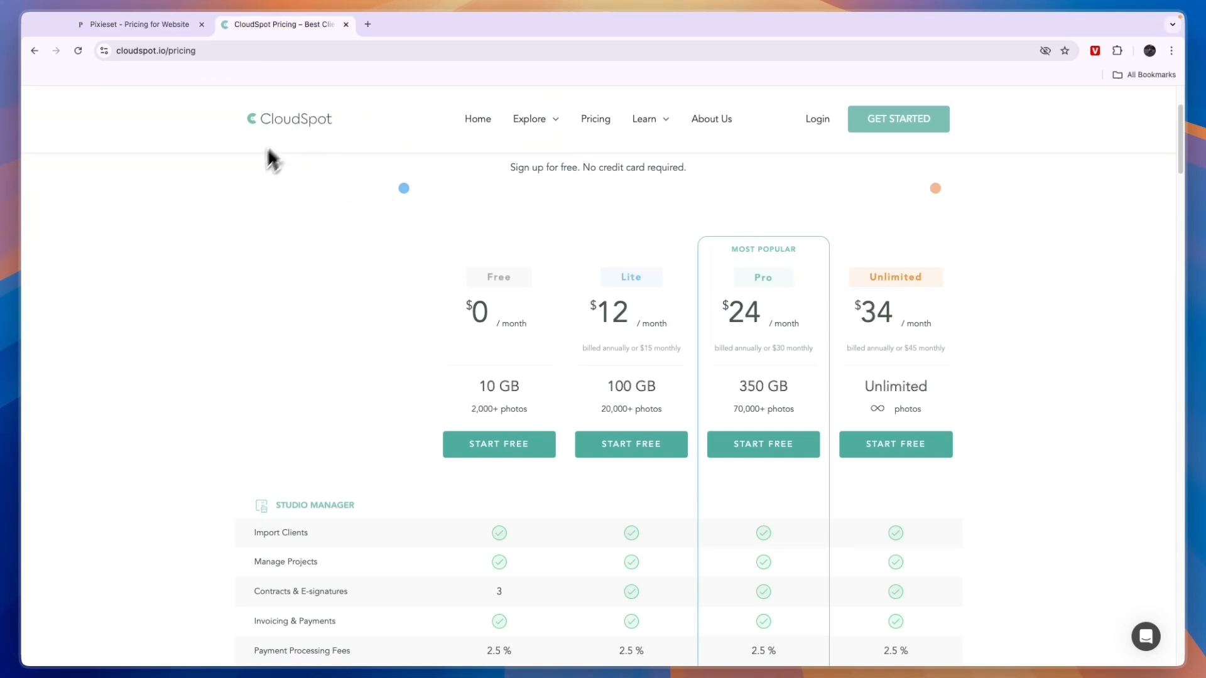
mouse_move(291, 226)
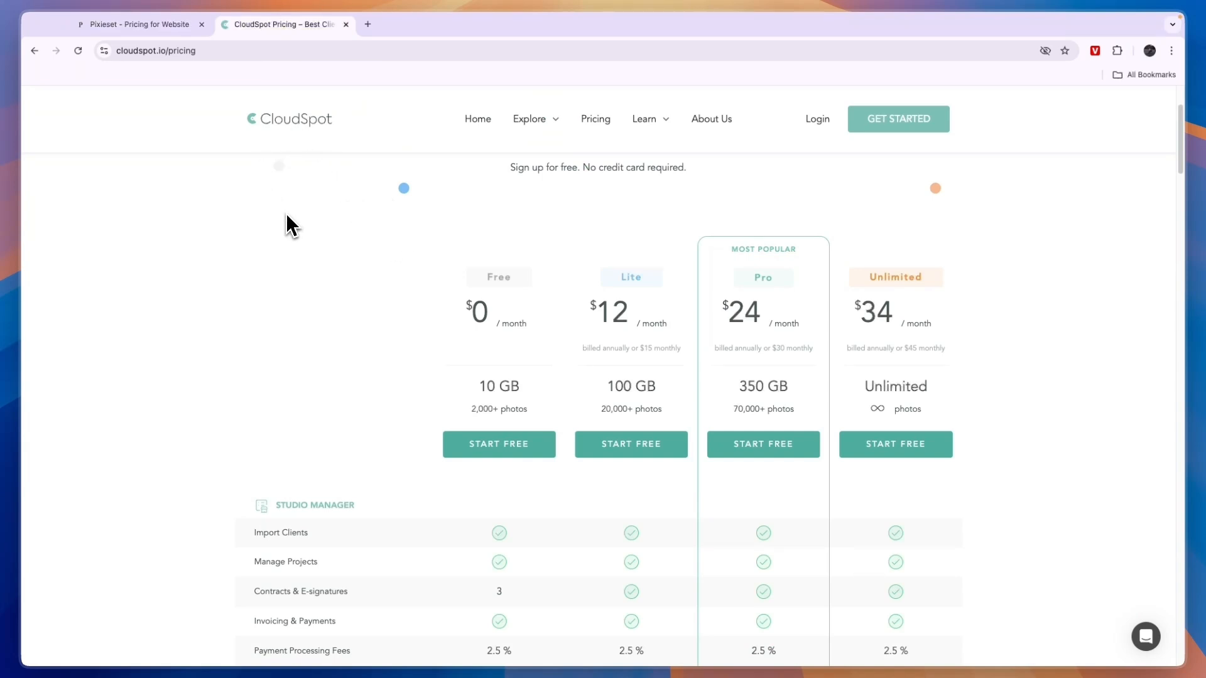